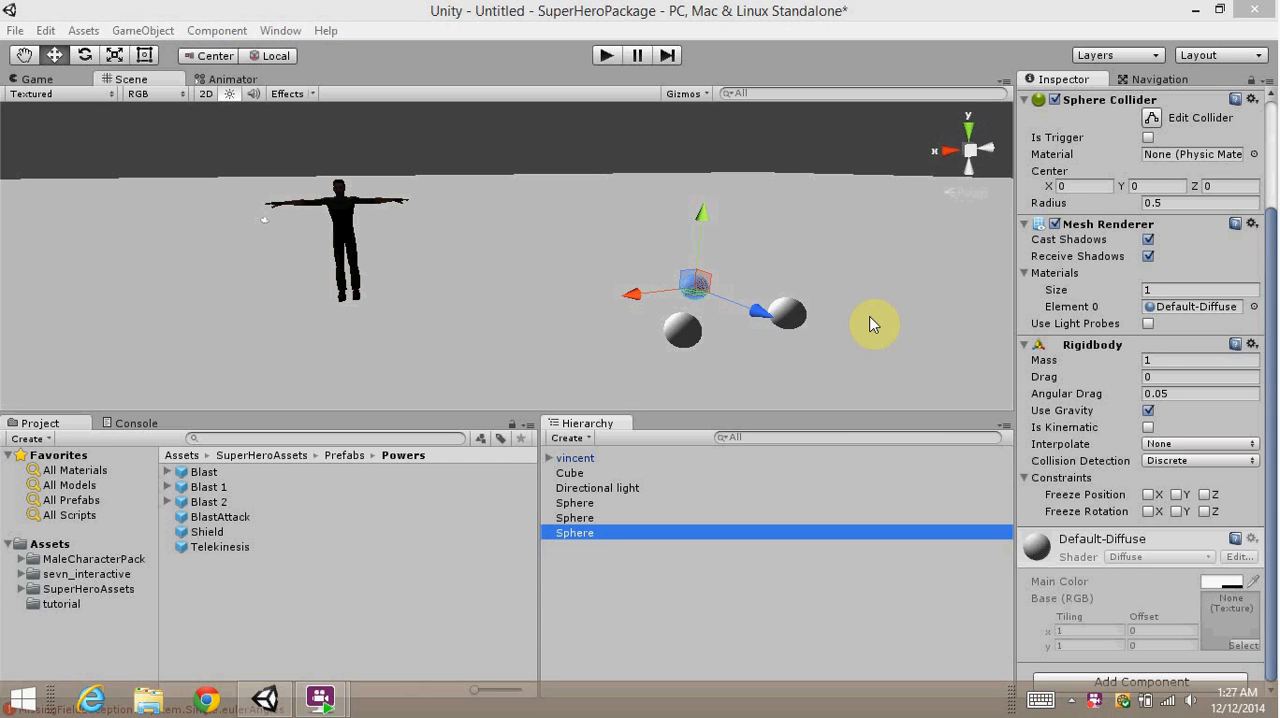
mouse_move(626, 423)
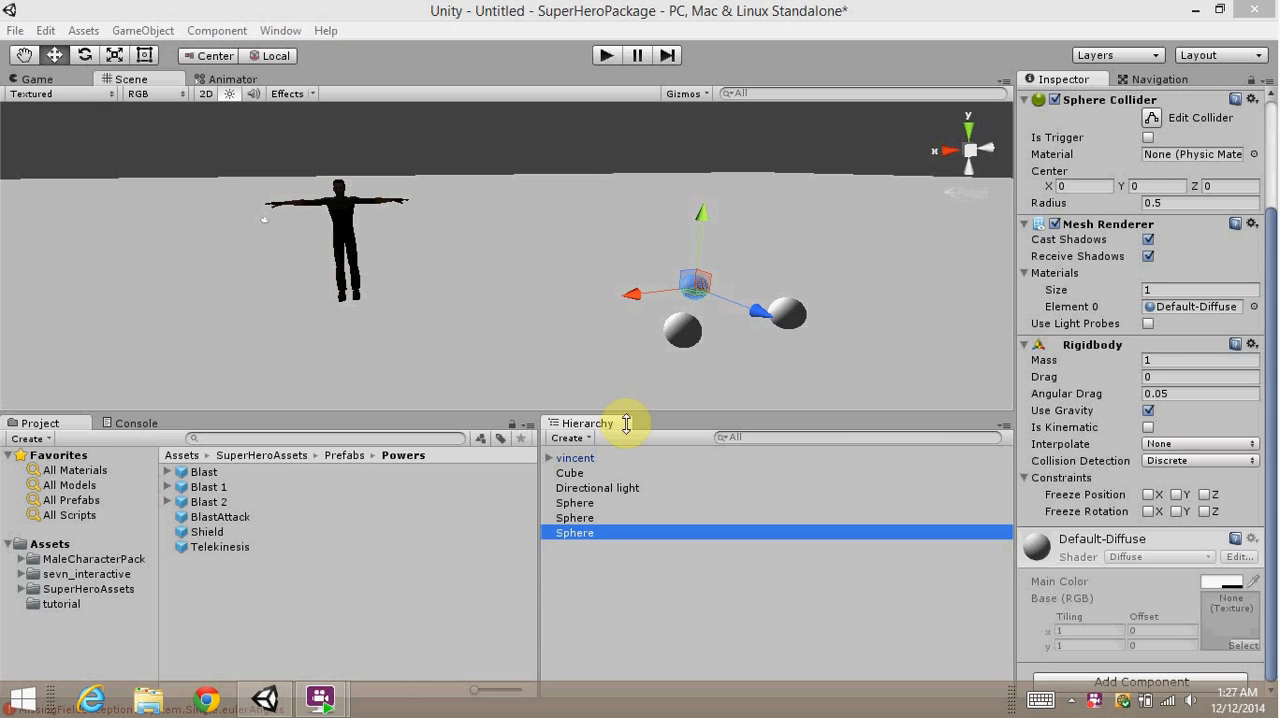
mouse_move(120, 588)
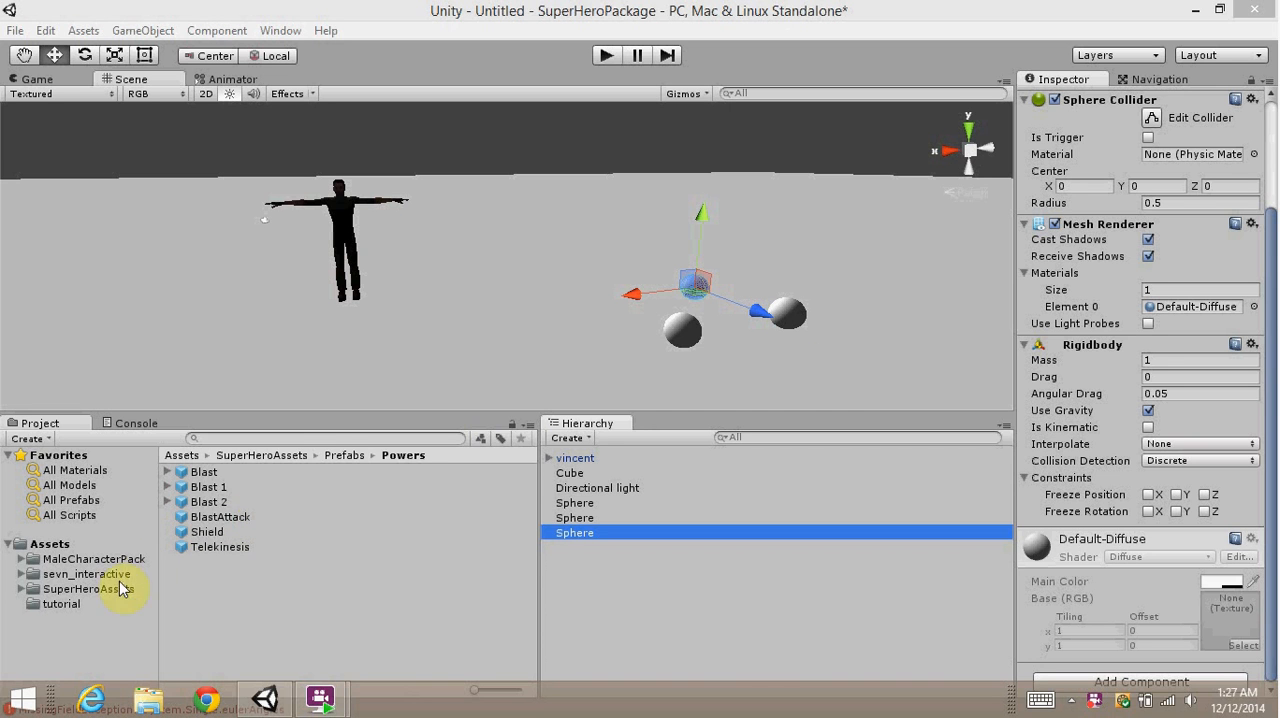
mouse_move(345, 455)
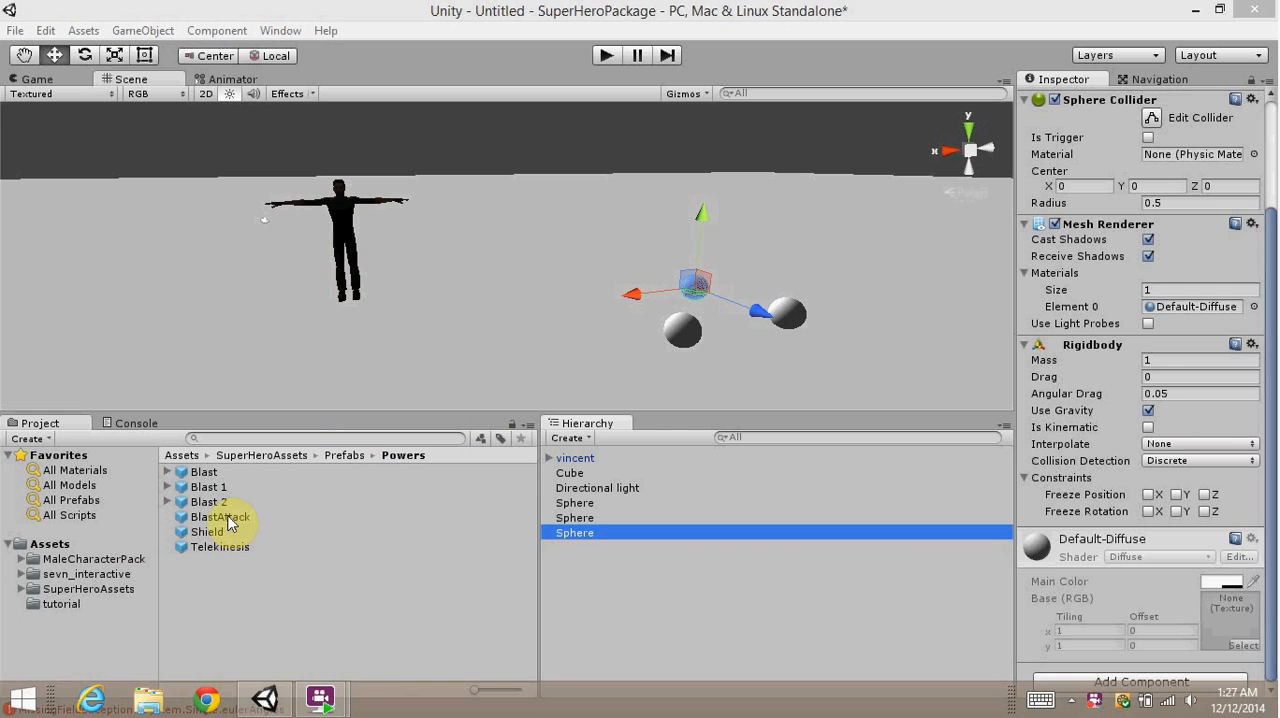
Inspect the BlastAttack prefab, then the BlastAttack object under vincent in the Hierarchy
click(220, 516)
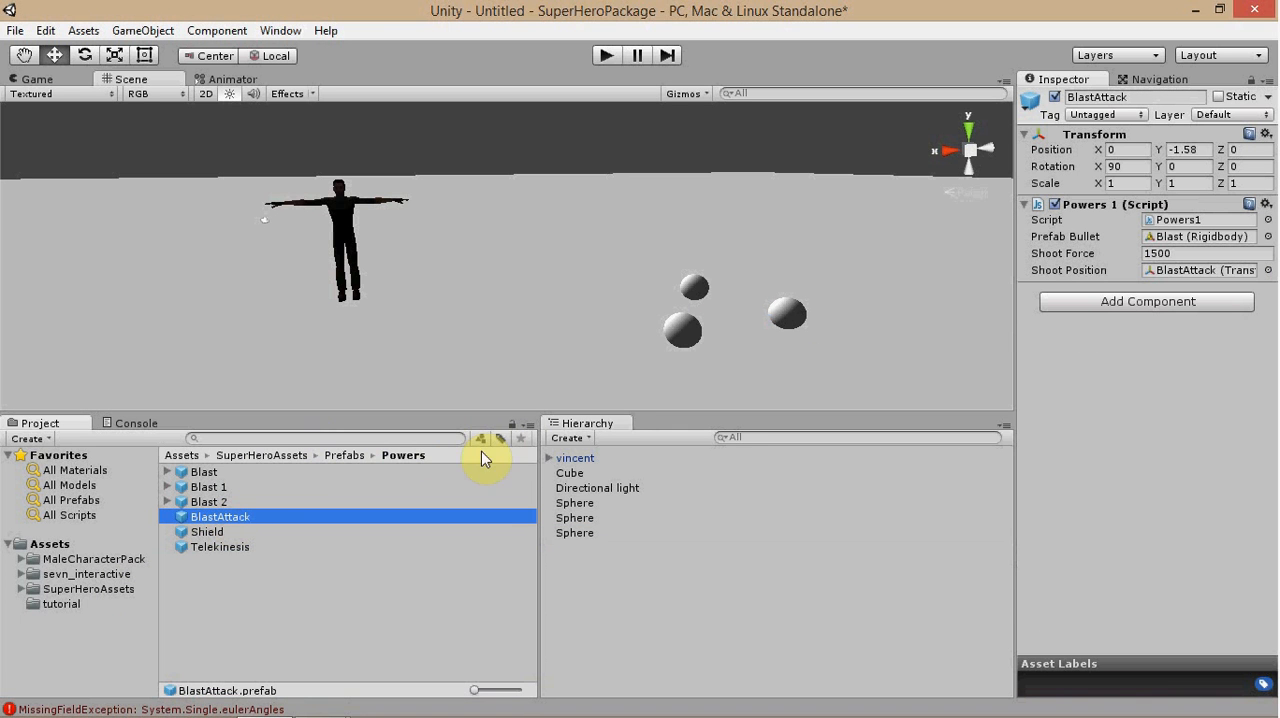
click(549, 458)
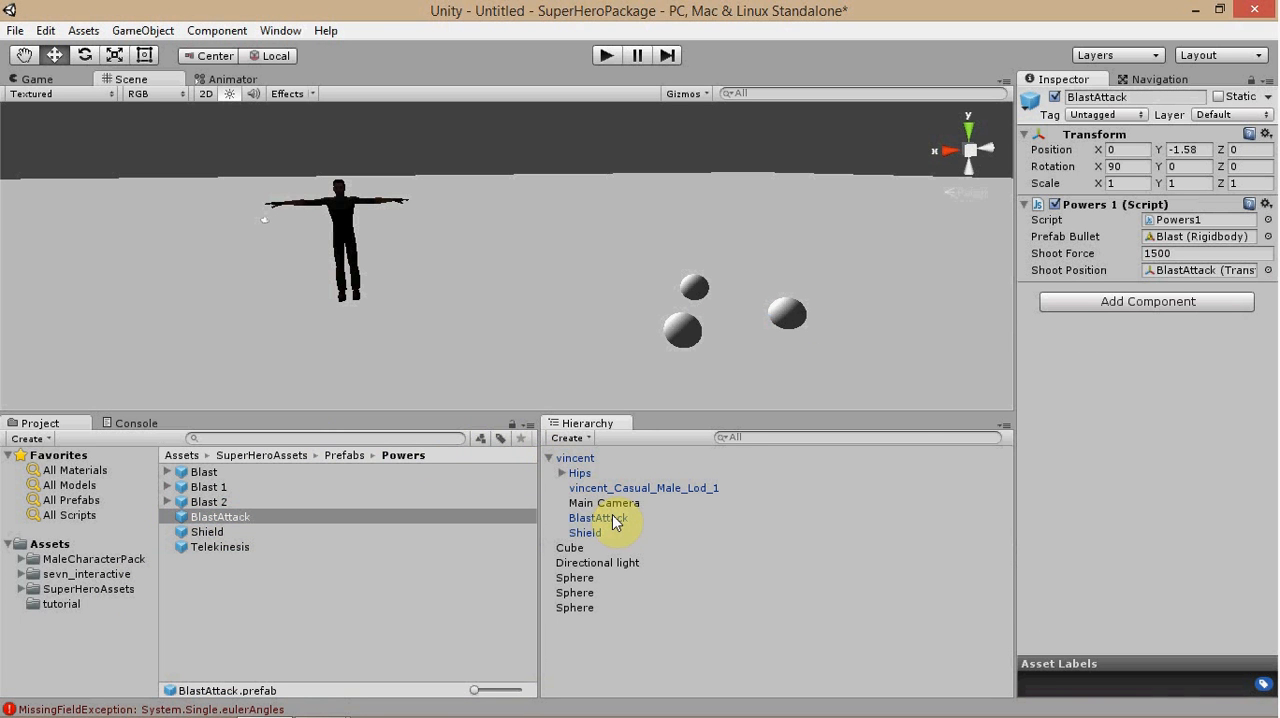
click(595, 517)
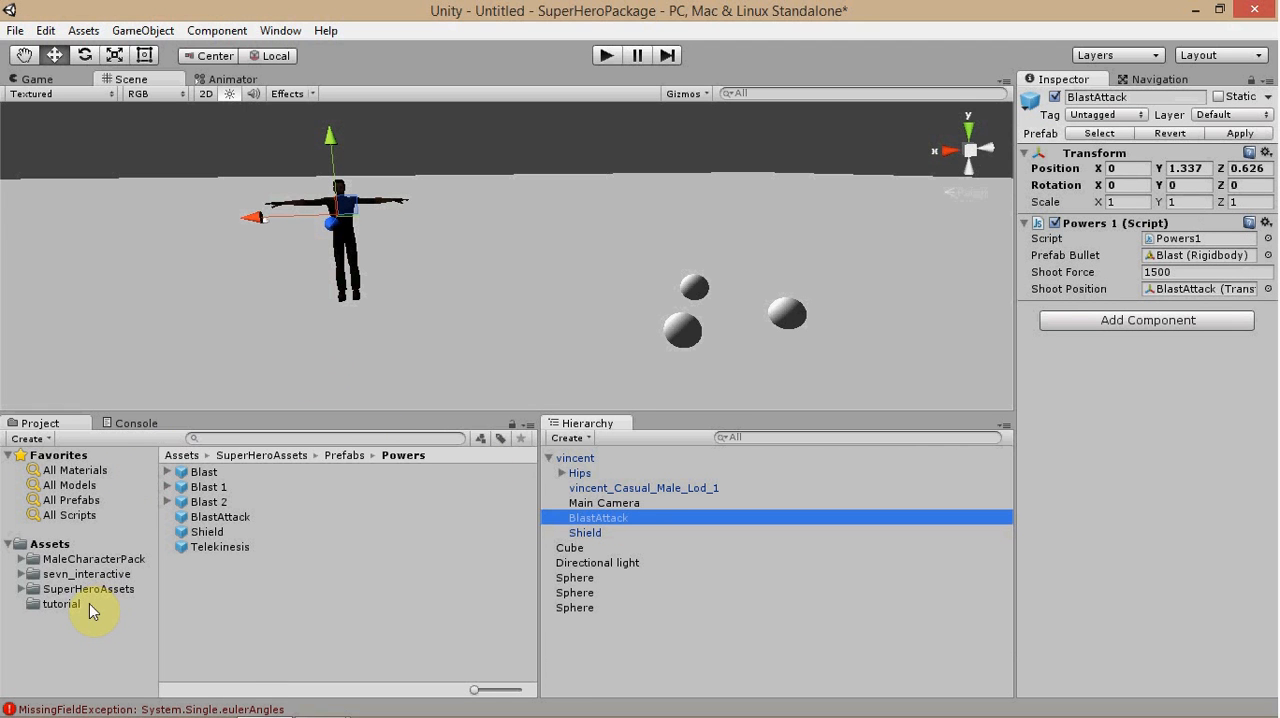
Select Witch.controller in SuperHeroAssets > Mecanim > Player
click(88, 588)
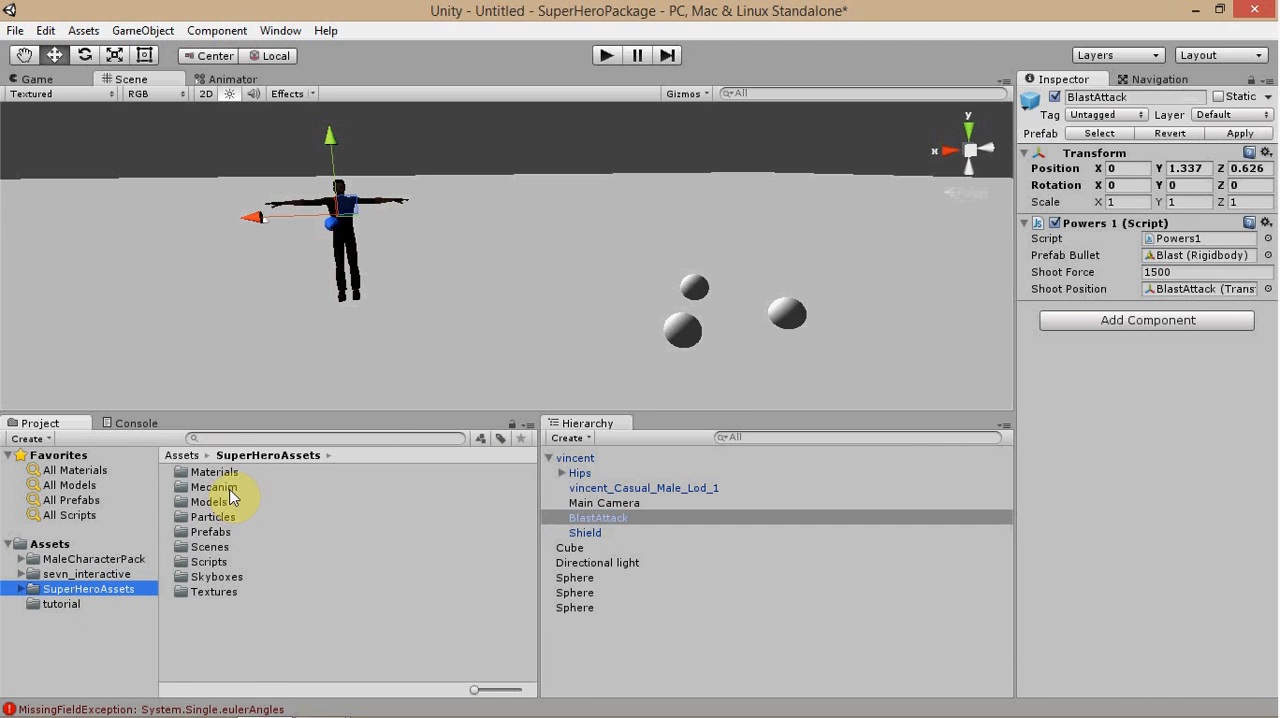
double_click(213, 487)
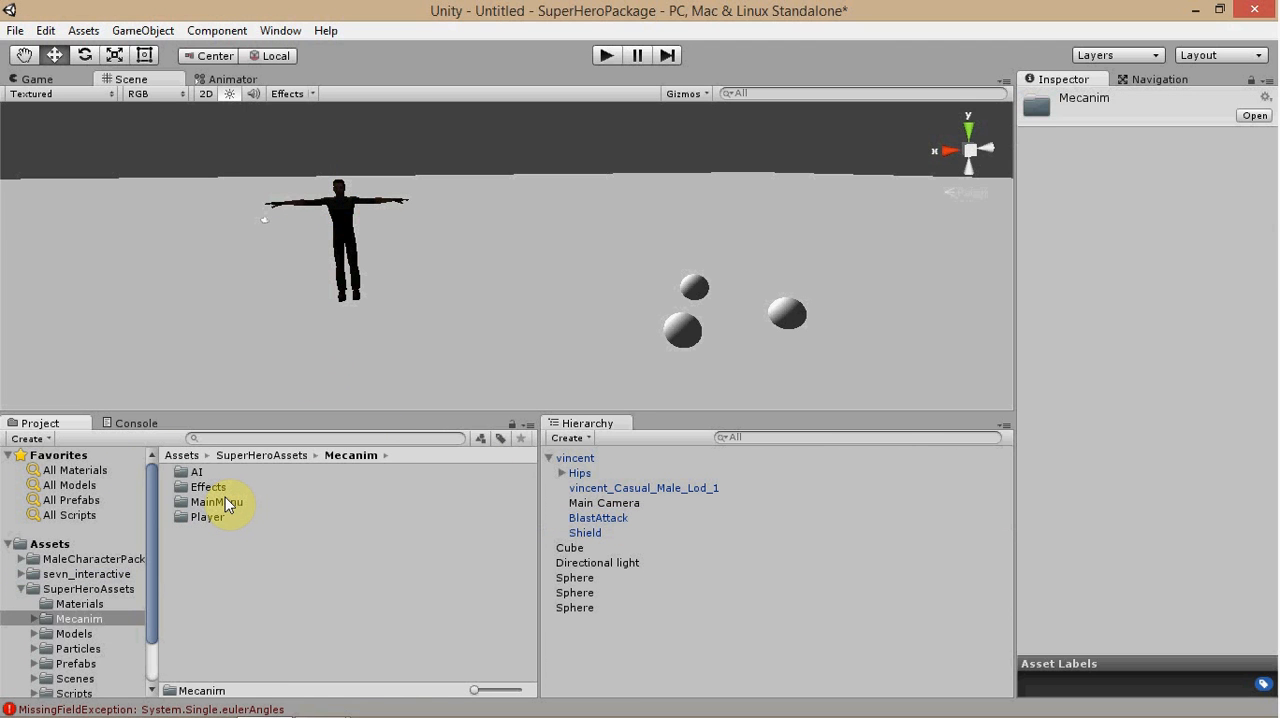
double_click(210, 517)
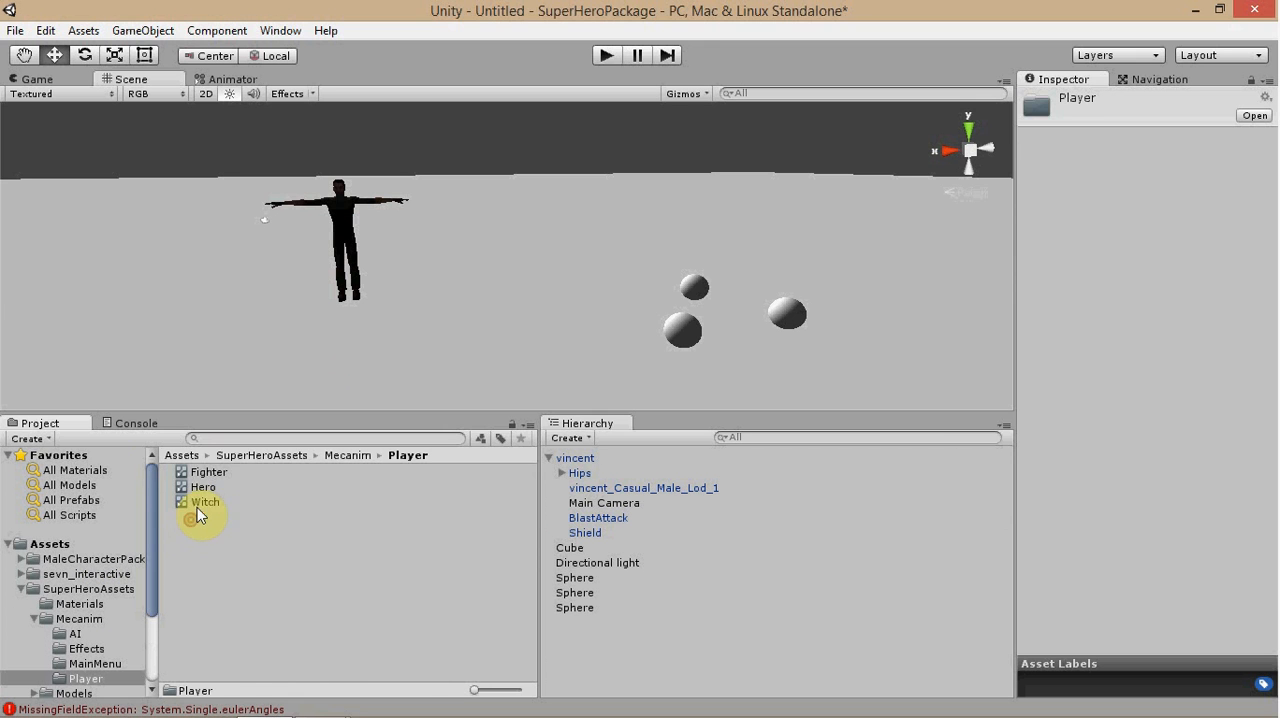
click(205, 501)
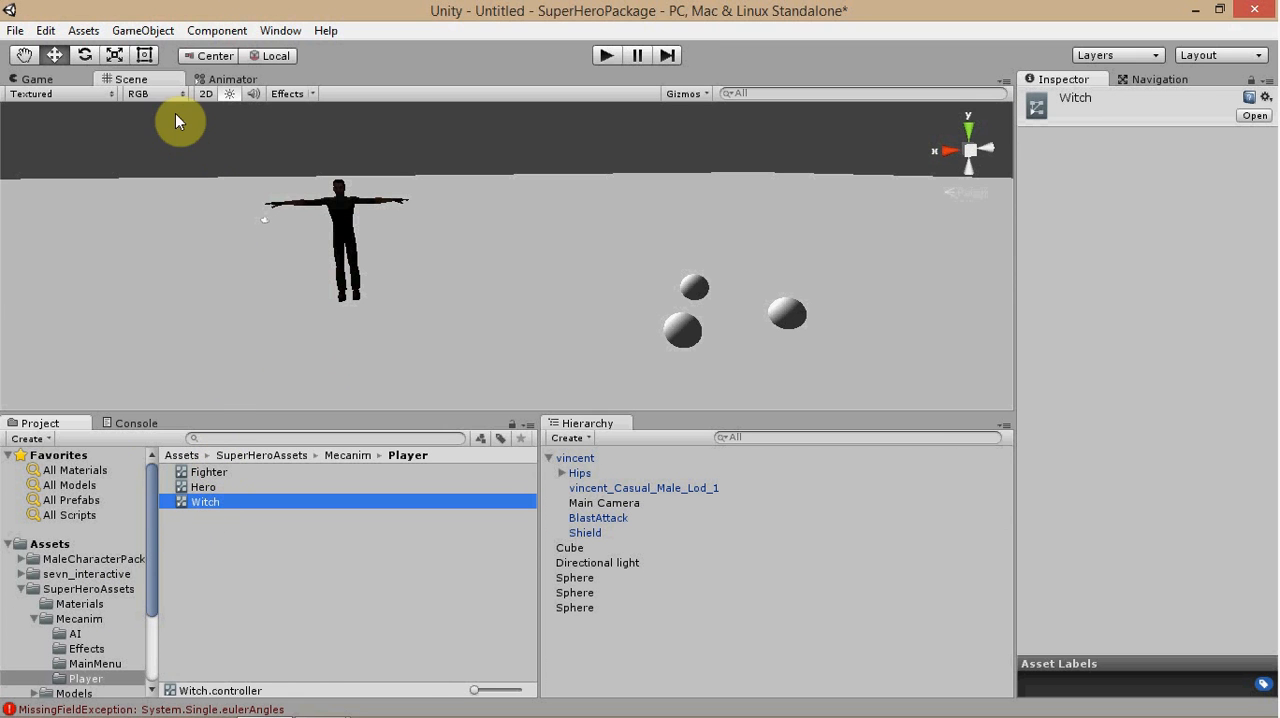
View Witch's states in the Animator, then list Blast, BlastAttack, Shield, Telekinesis in Prefabs > Powers
click(232, 79)
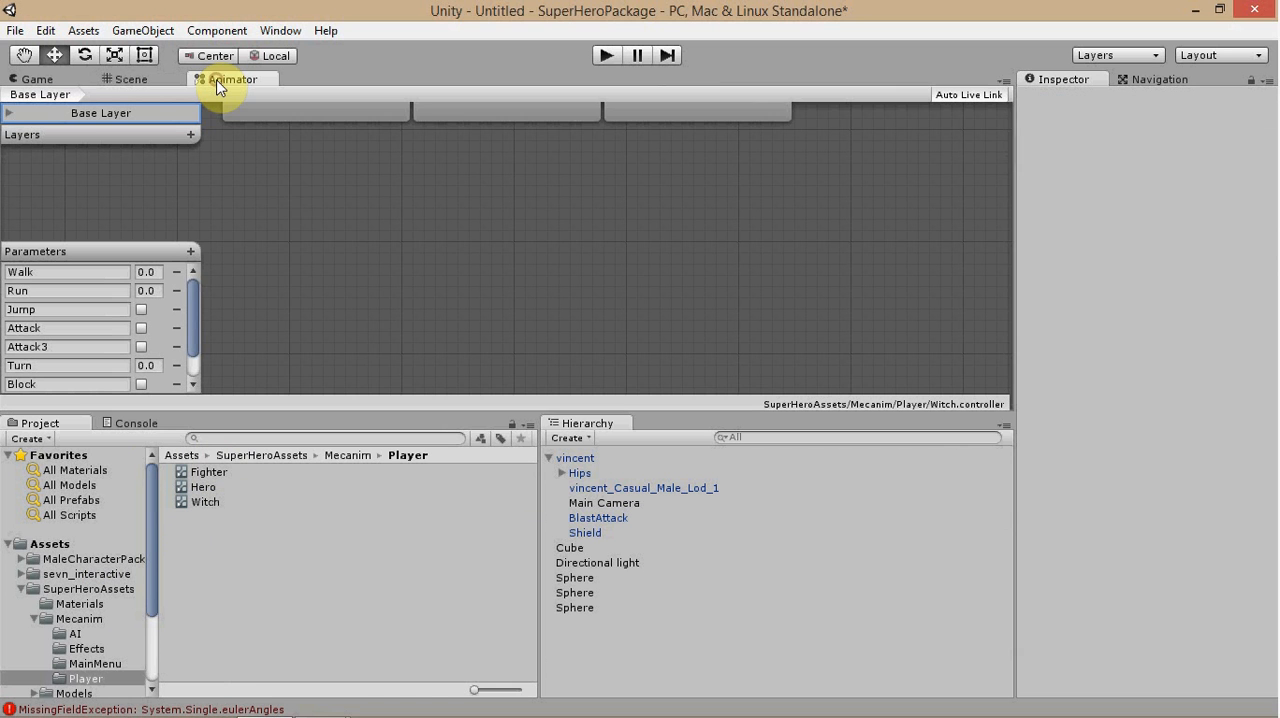
click(232, 79)
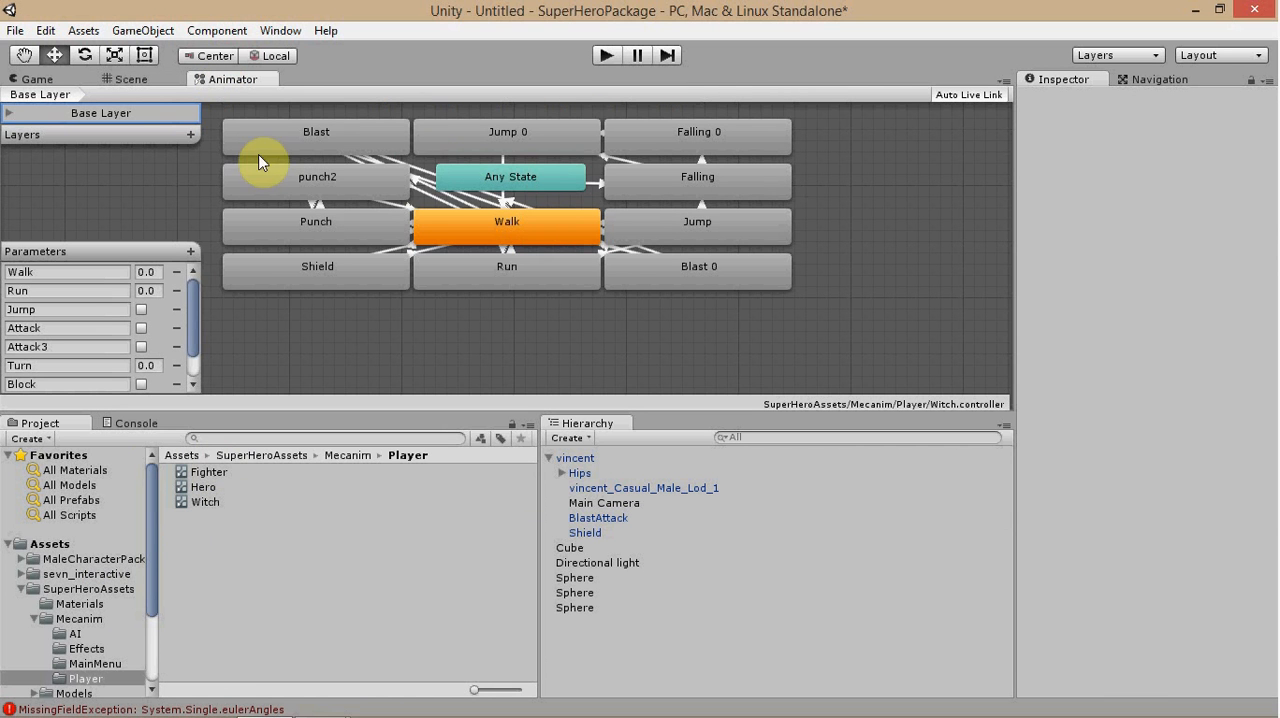
mouse_move(393, 320)
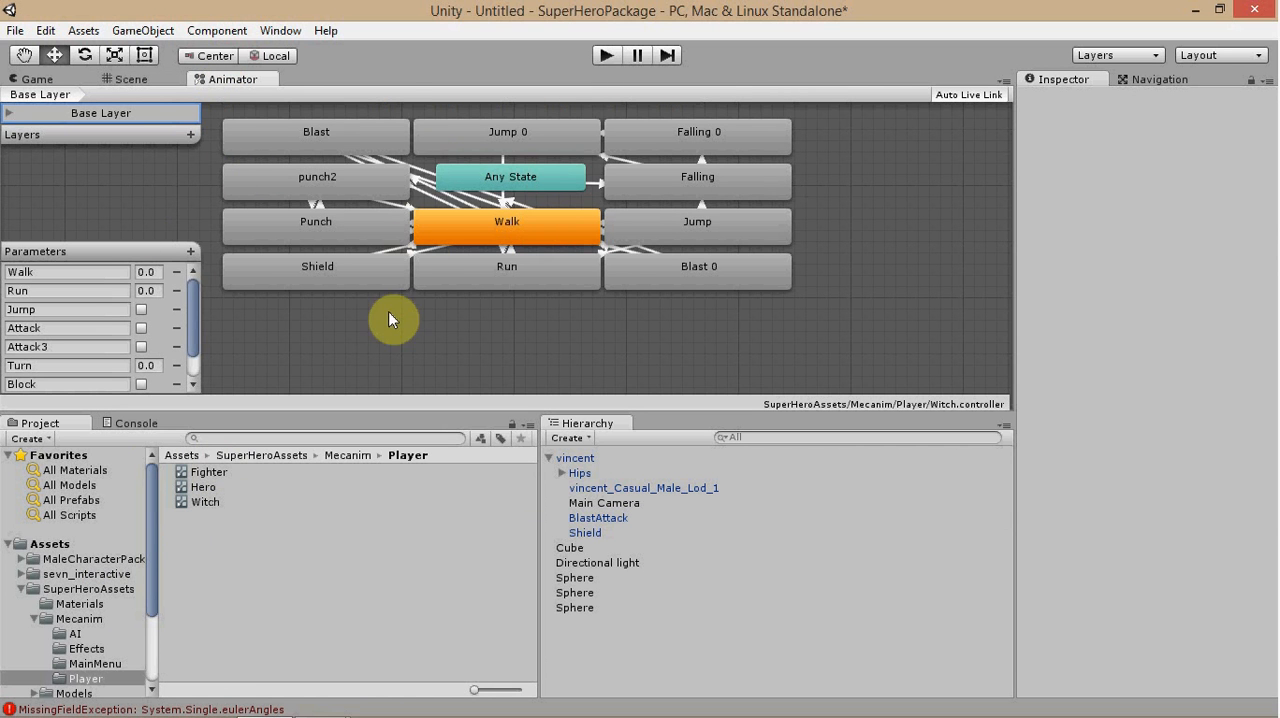
mouse_move(368, 288)
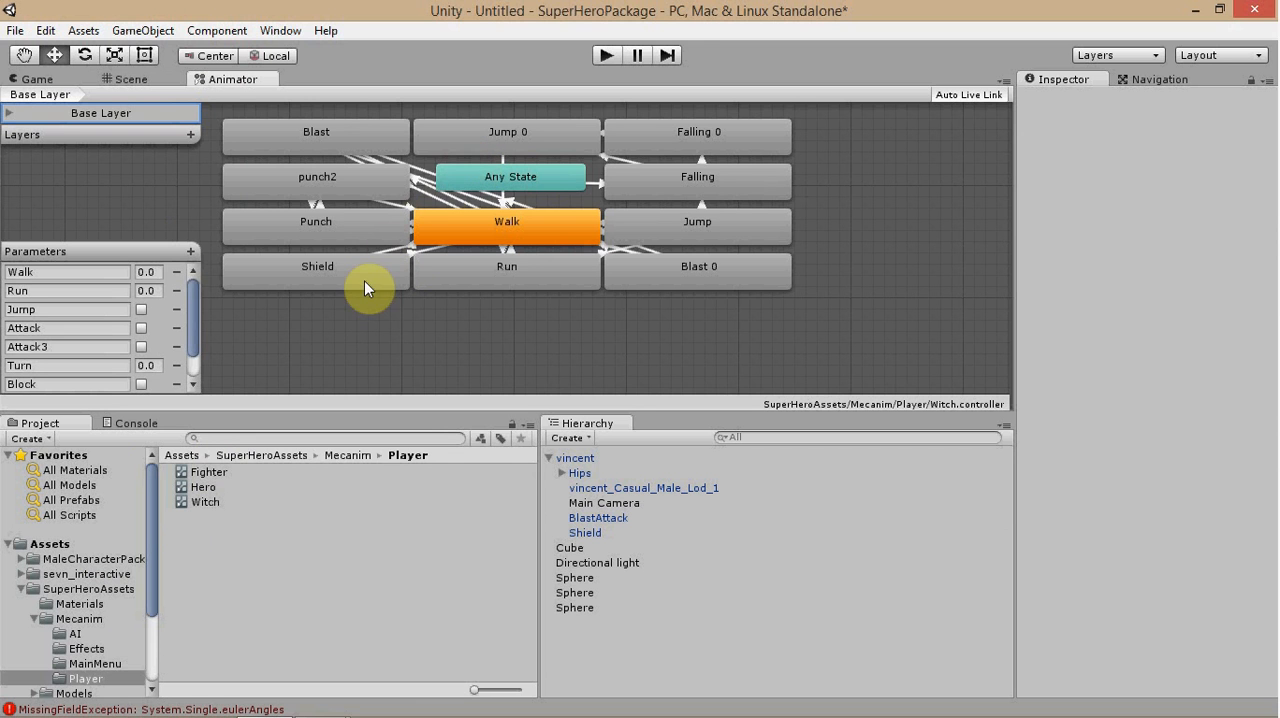
mouse_move(690, 267)
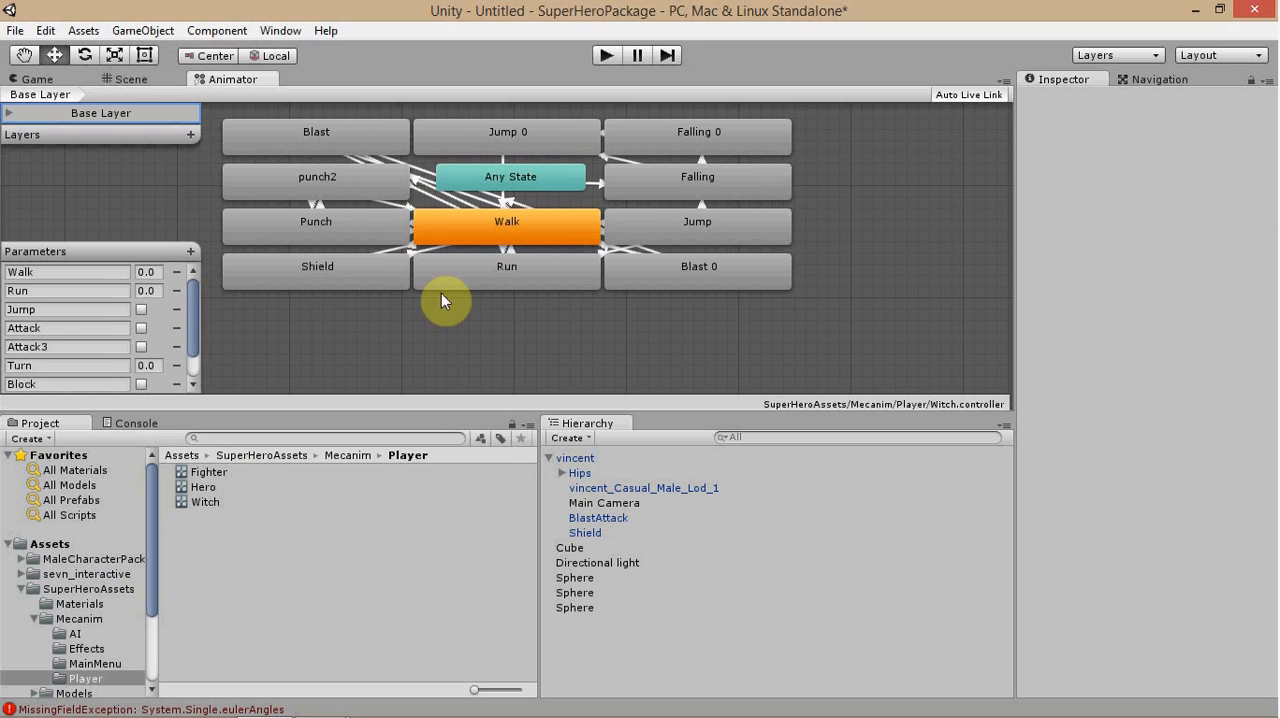
mouse_move(248, 443)
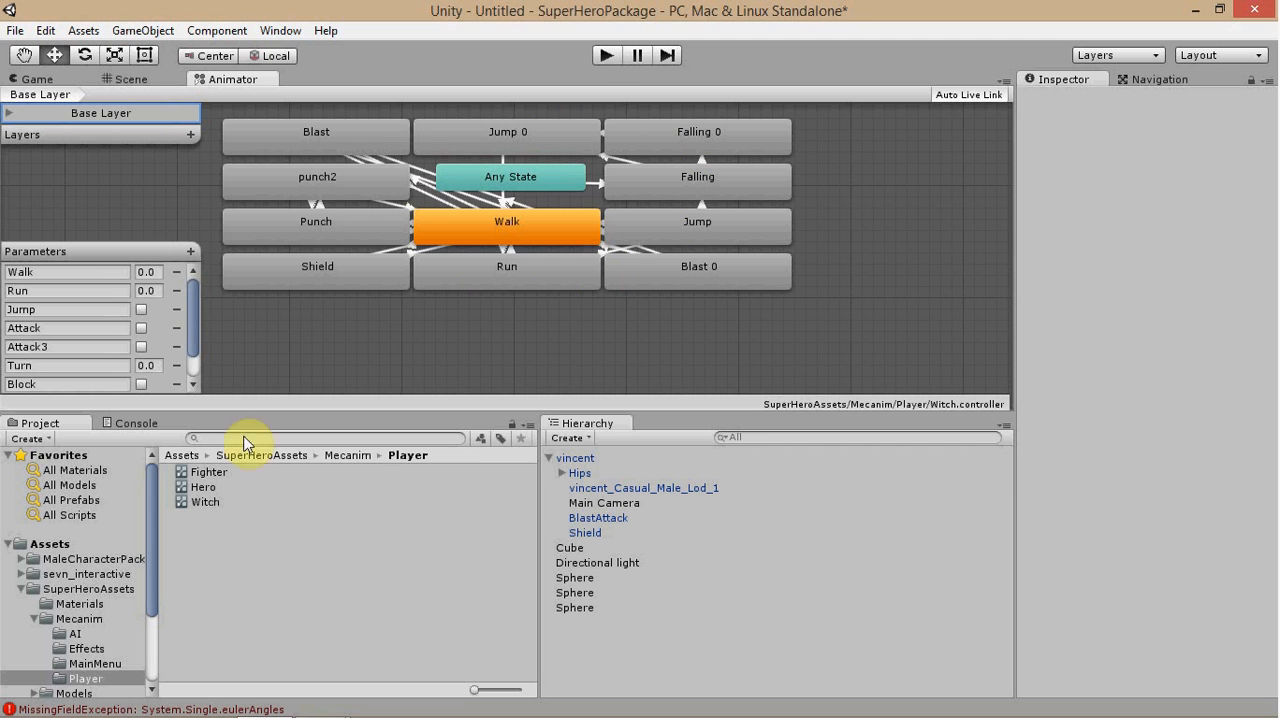
mouse_move(616, 355)
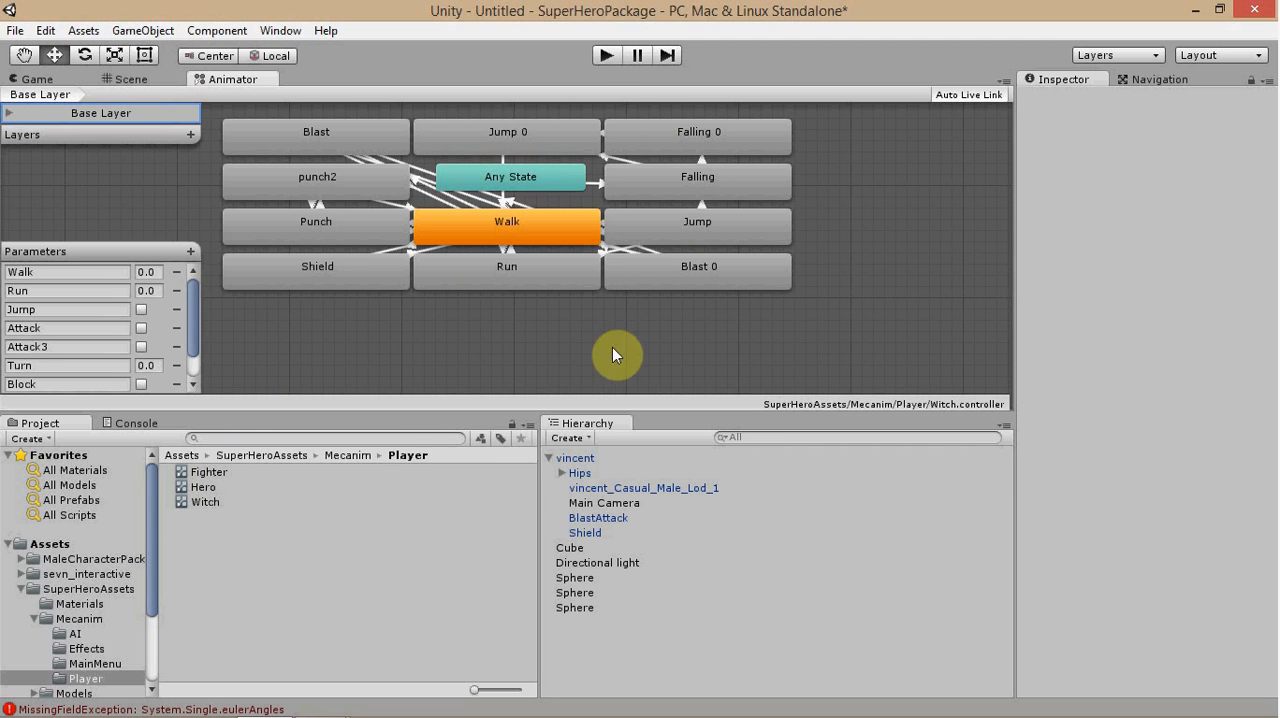
mouse_move(723, 307)
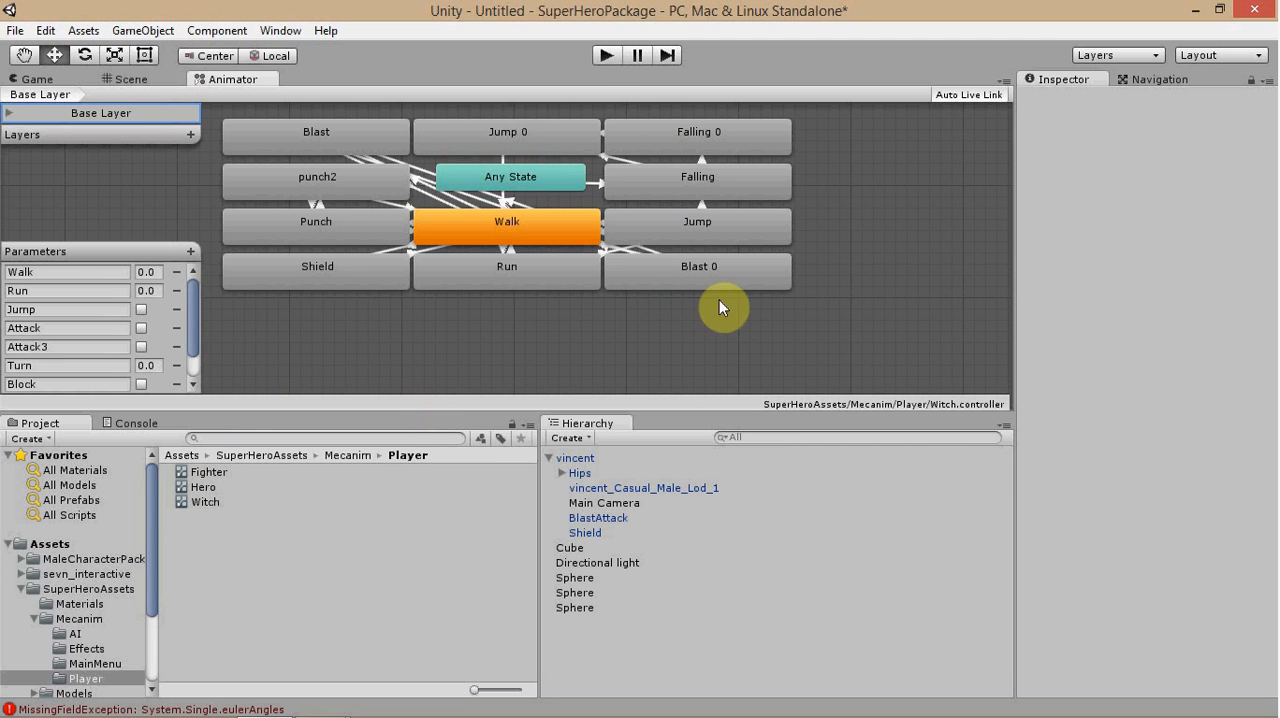
mouse_move(385, 277)
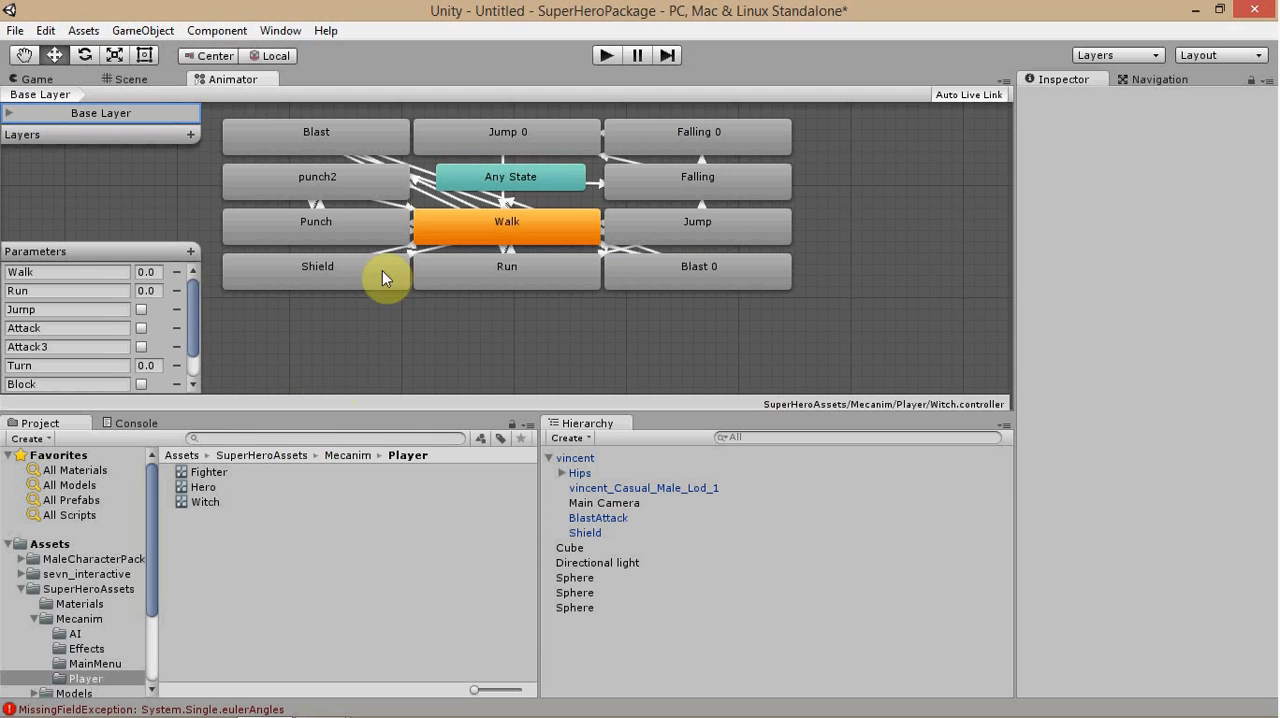
mouse_move(363, 279)
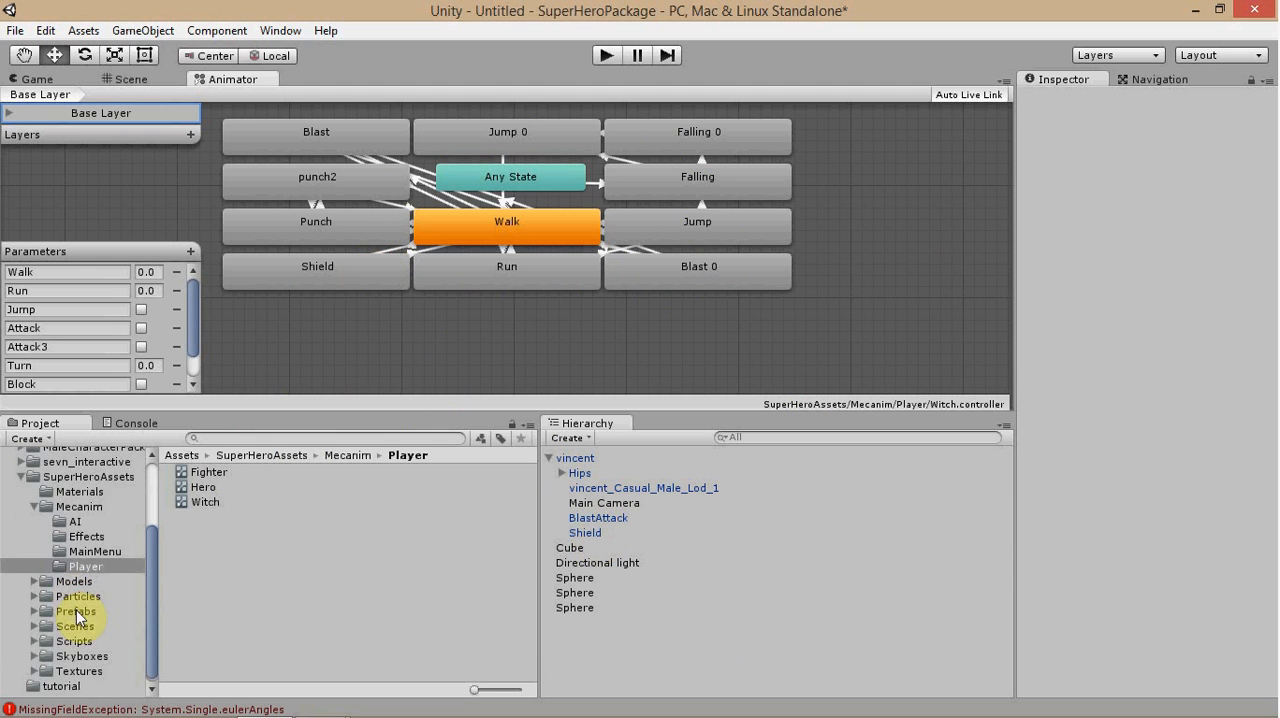
click(75, 611)
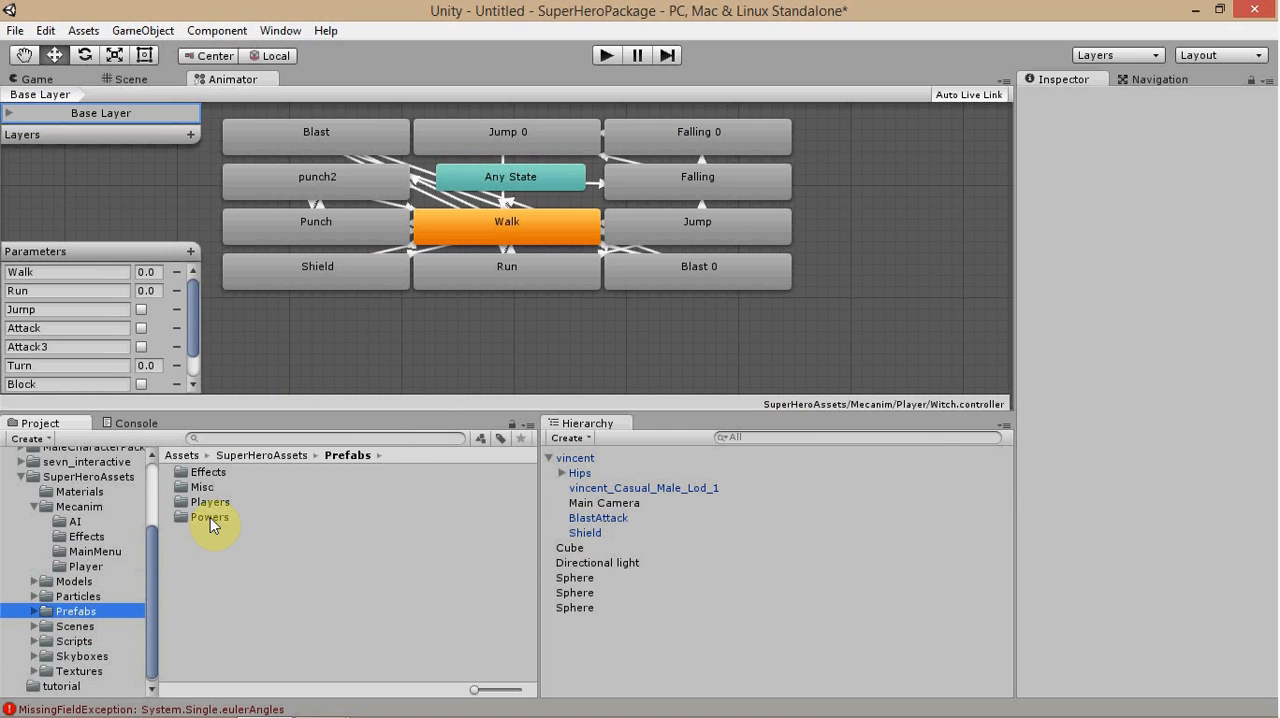
double_click(210, 517)
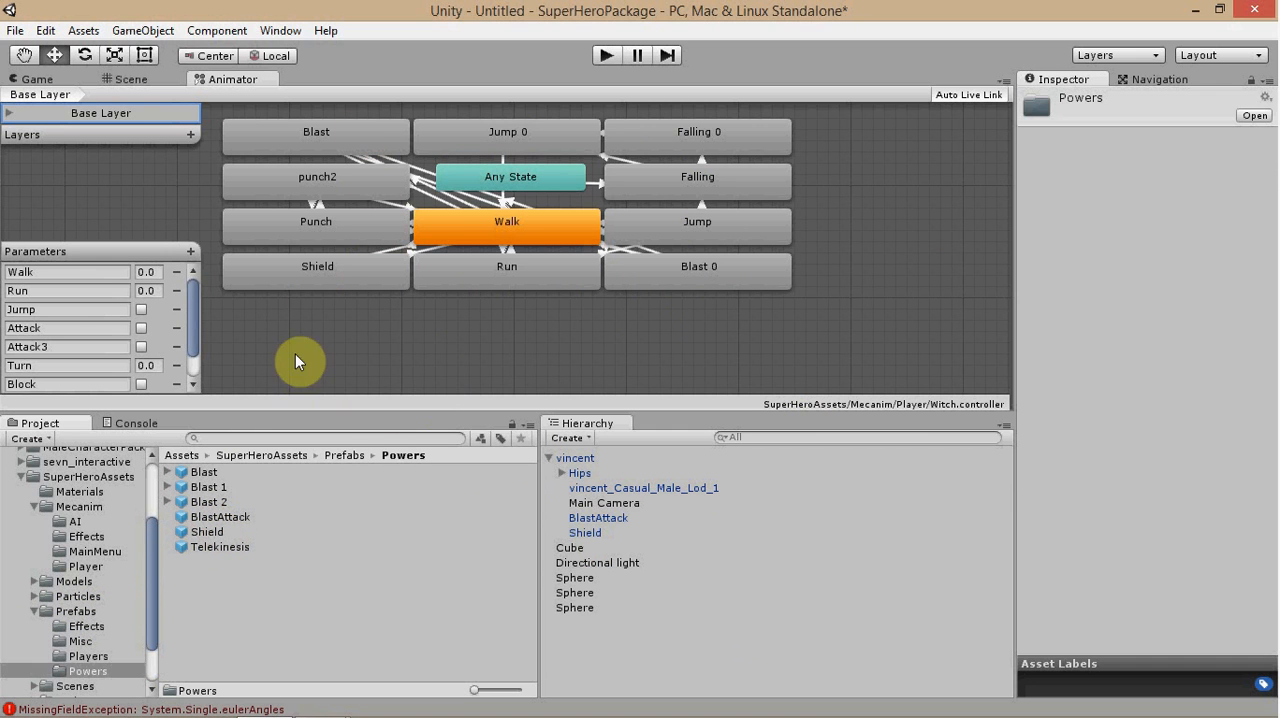
mouse_move(240, 434)
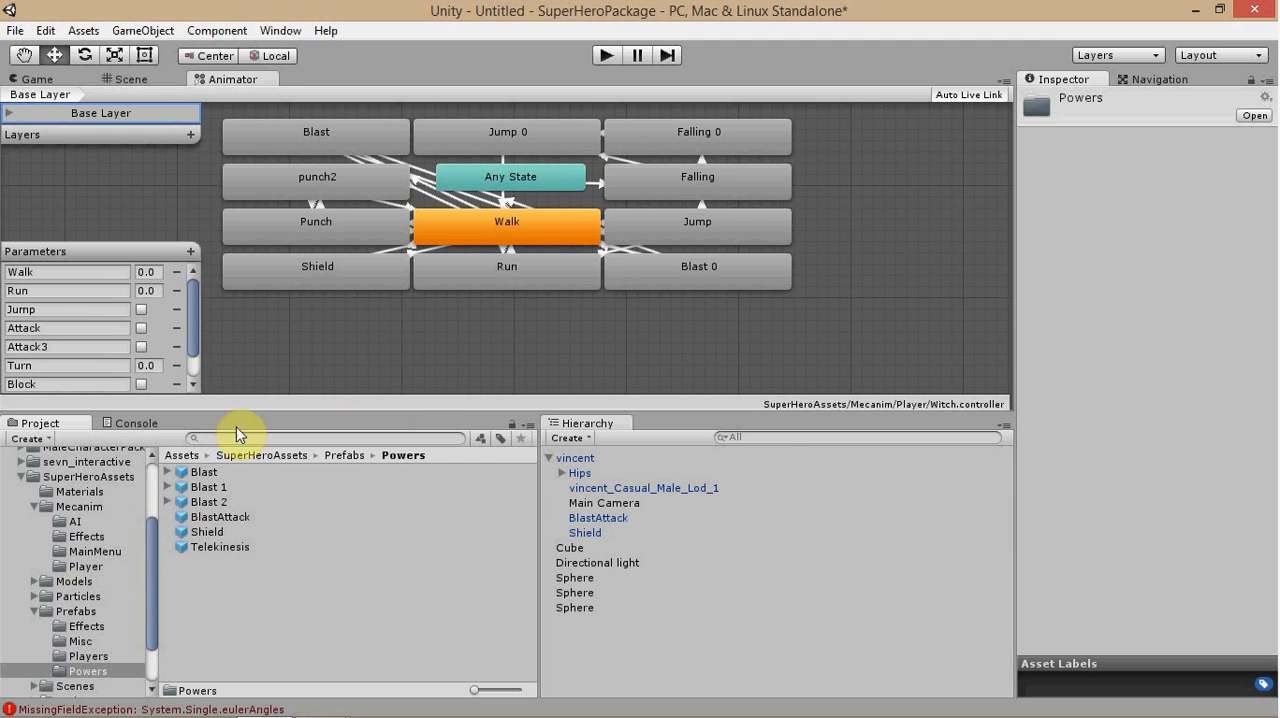
mouse_move(232, 524)
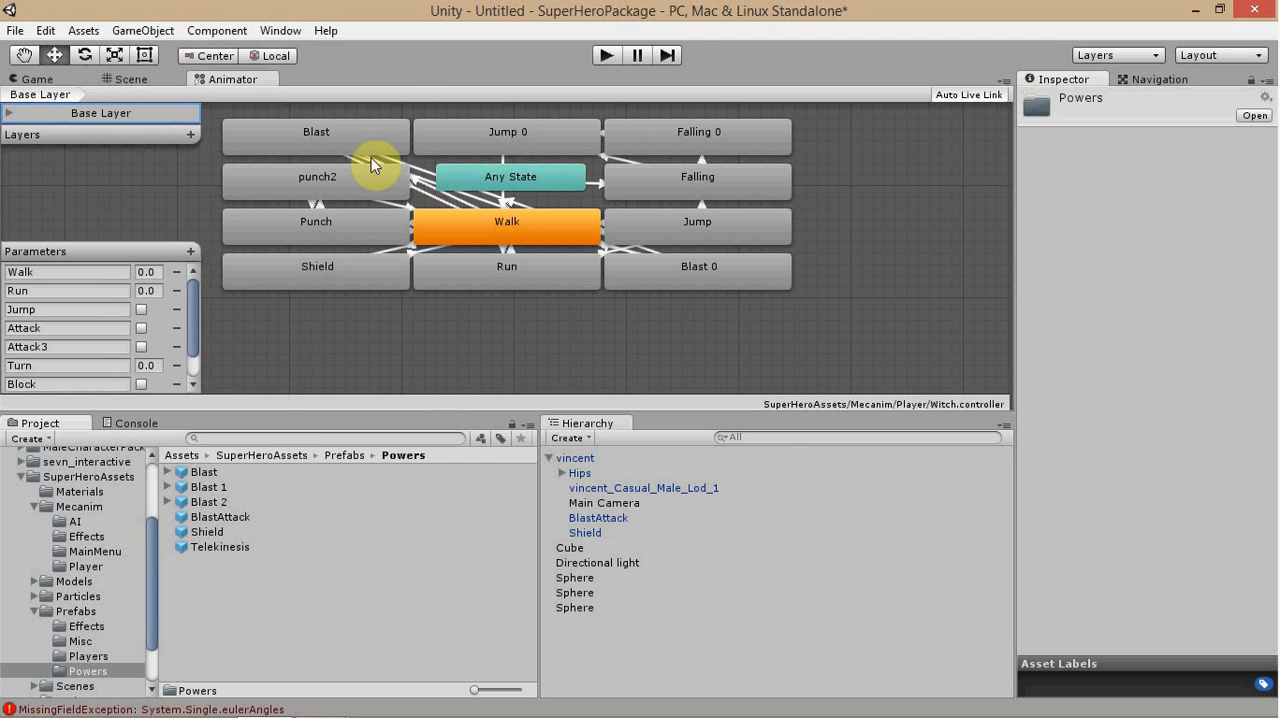
mouse_move(365, 150)
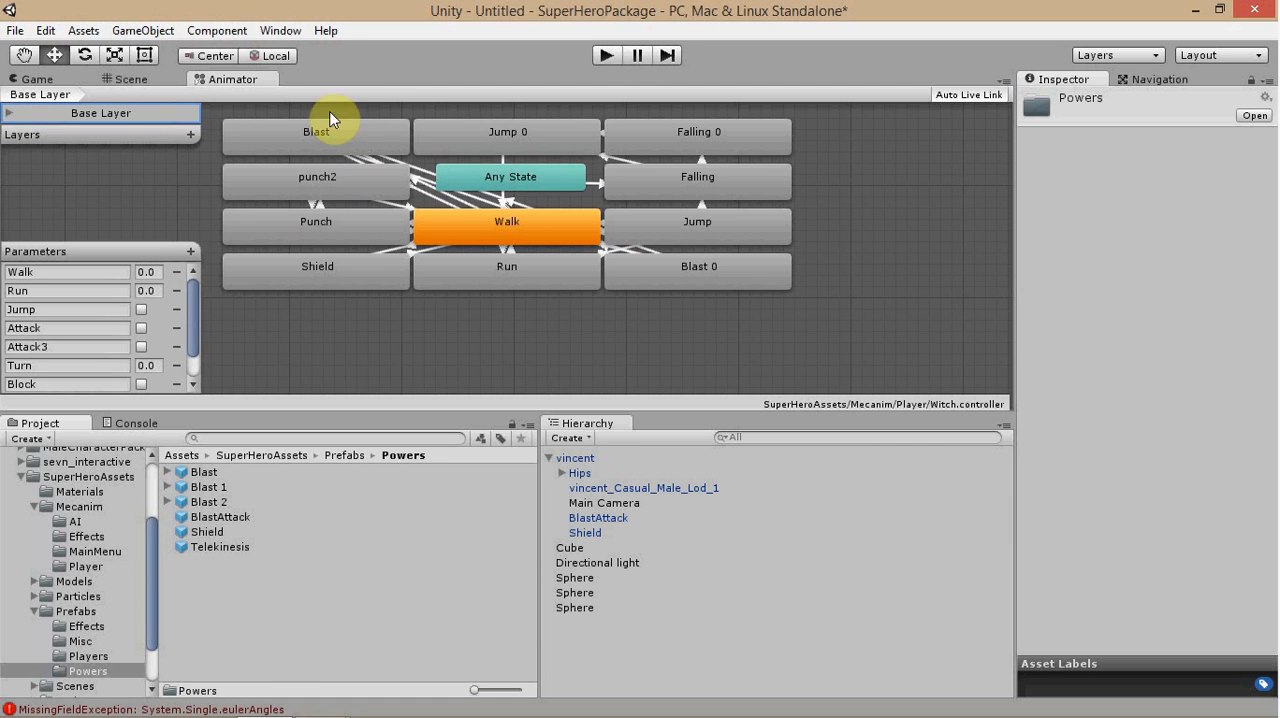
mouse_move(435, 170)
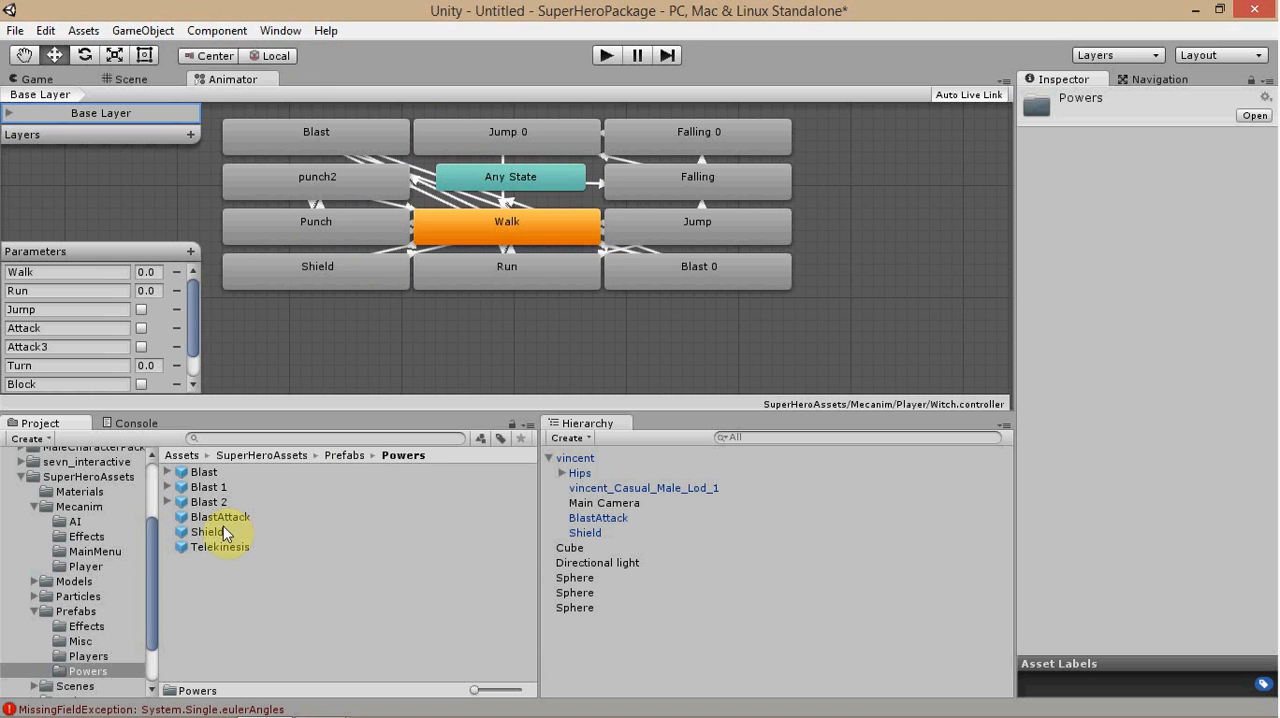
Inspect the Shield prefab's Powers script: Big Explosion bullet, shoot force 0
click(207, 531)
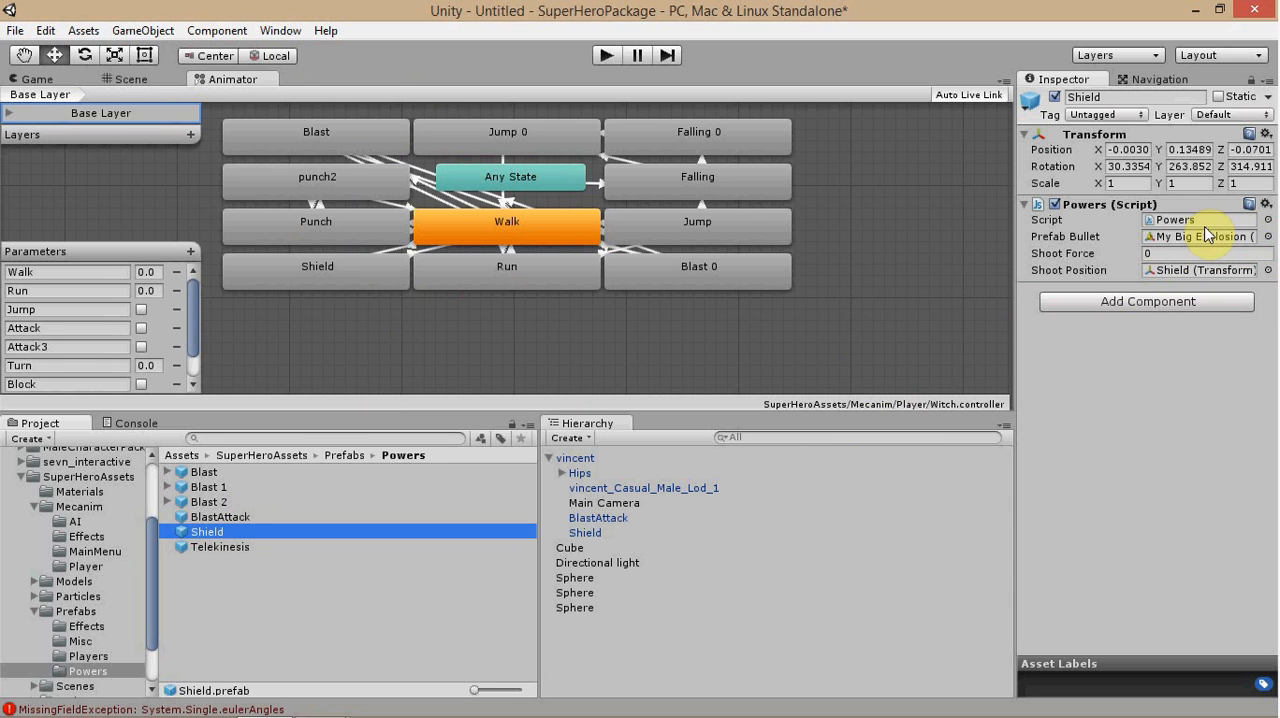
mouse_move(1180, 242)
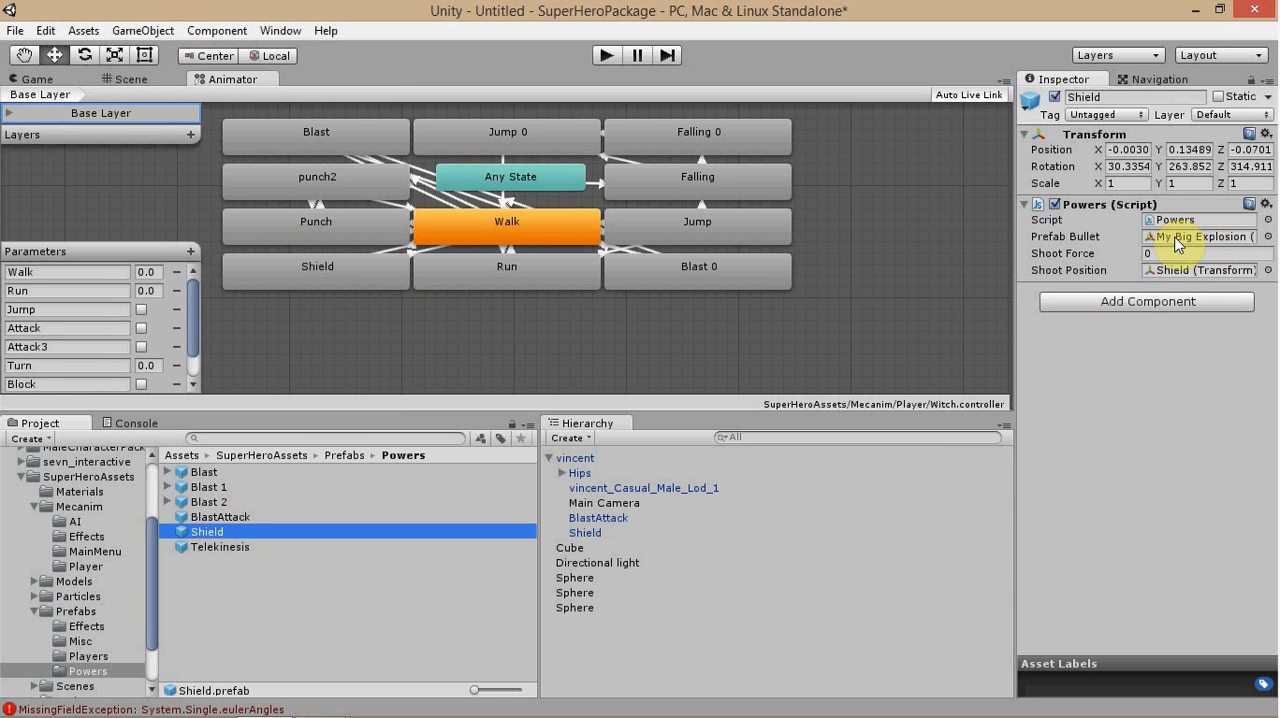
mouse_move(851, 161)
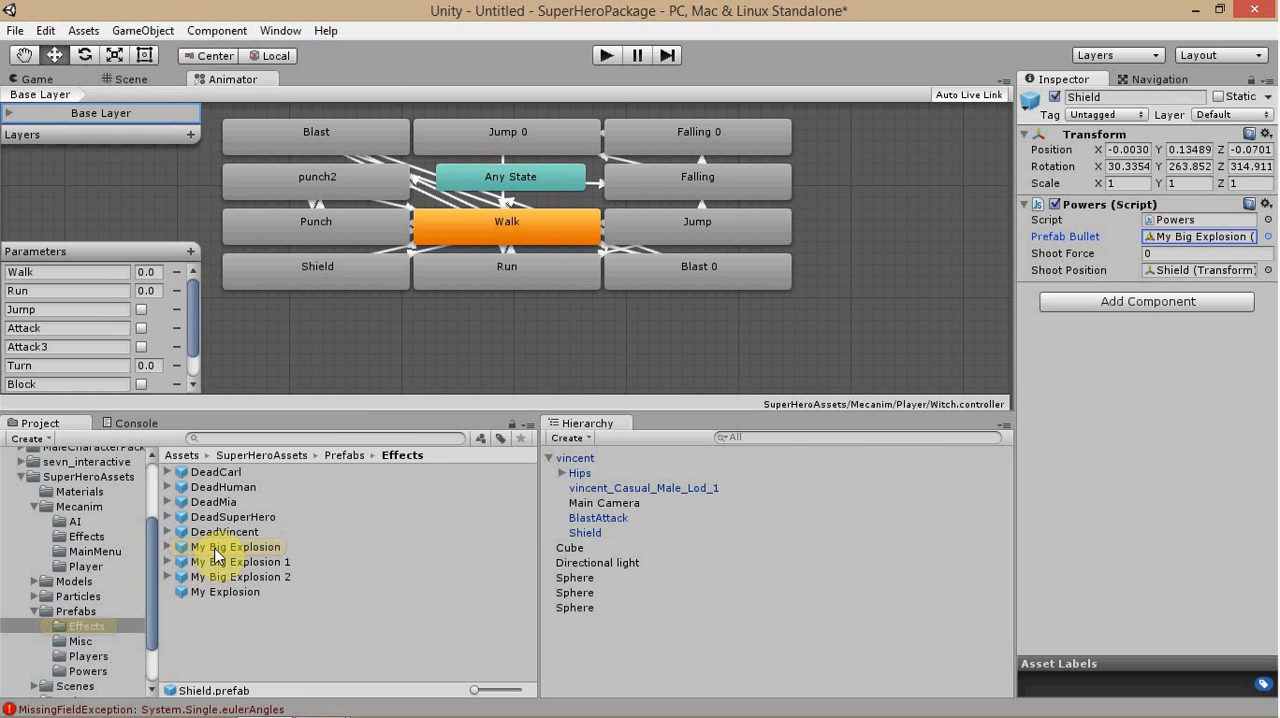
Scroll through My Big Explosion's particle emitter, animator, renderer, rigidbody and Blast script
click(234, 546)
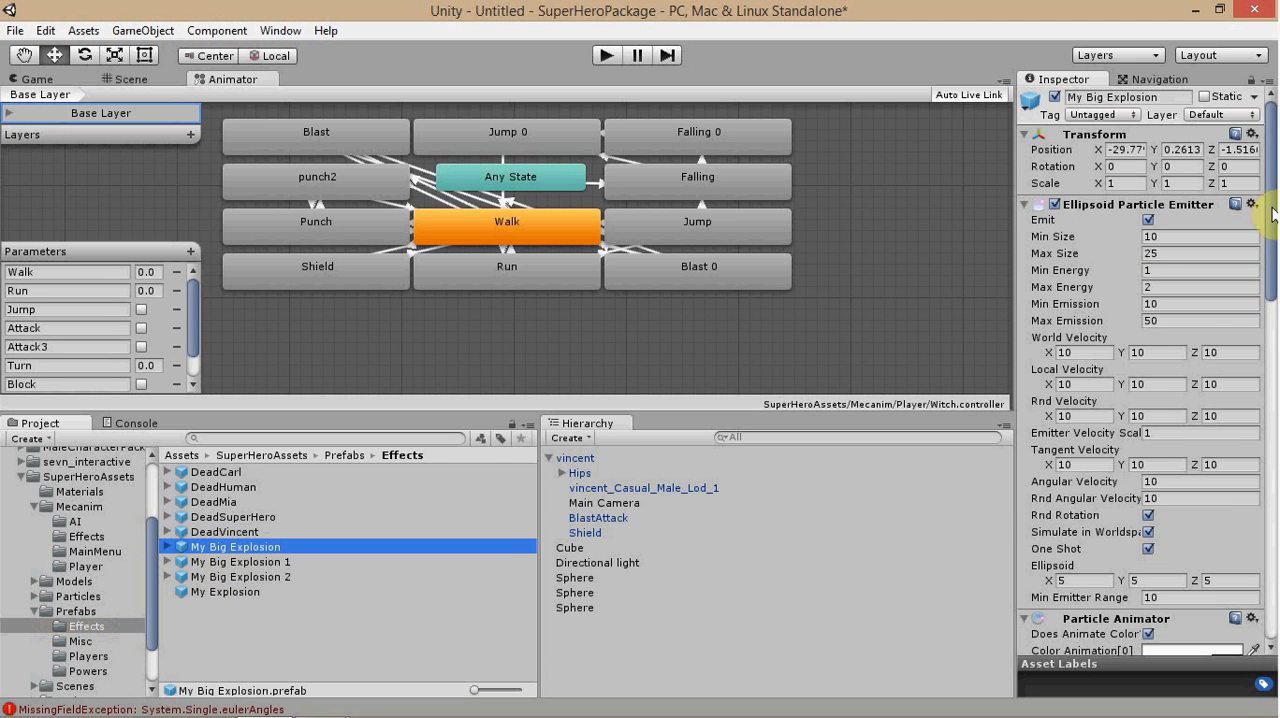
scroll(down, 3)
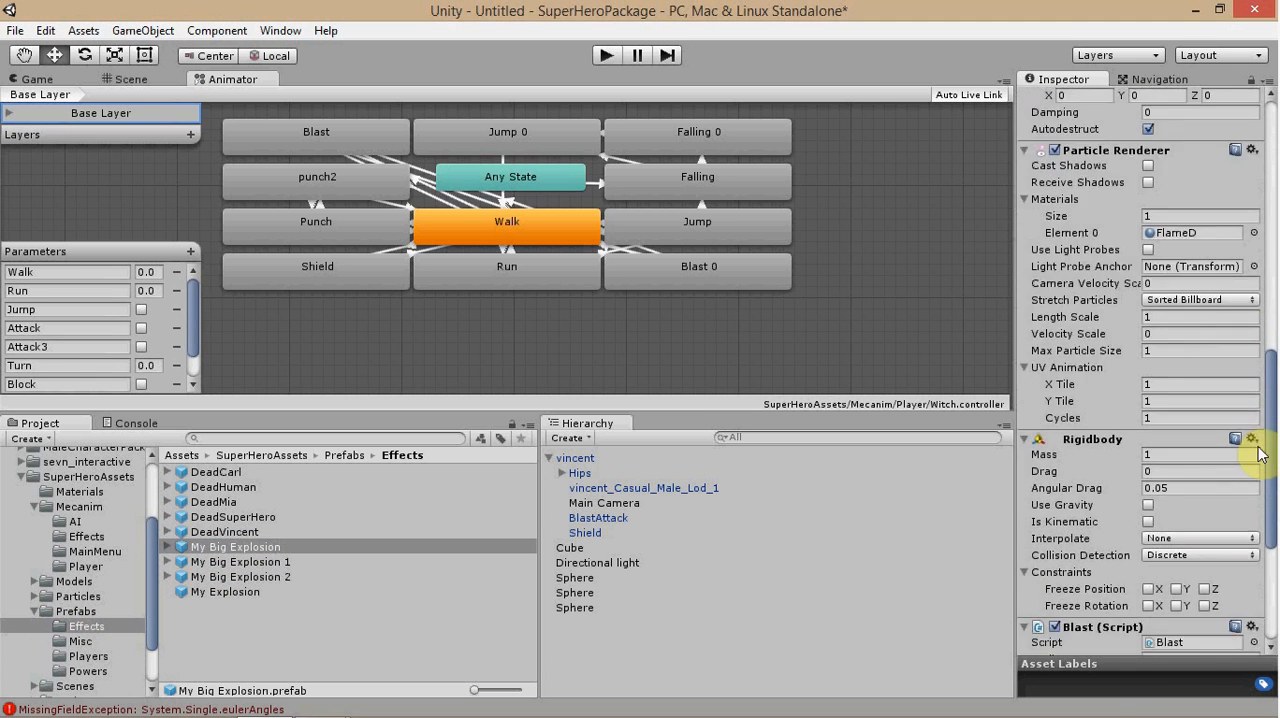
scroll(down, 3)
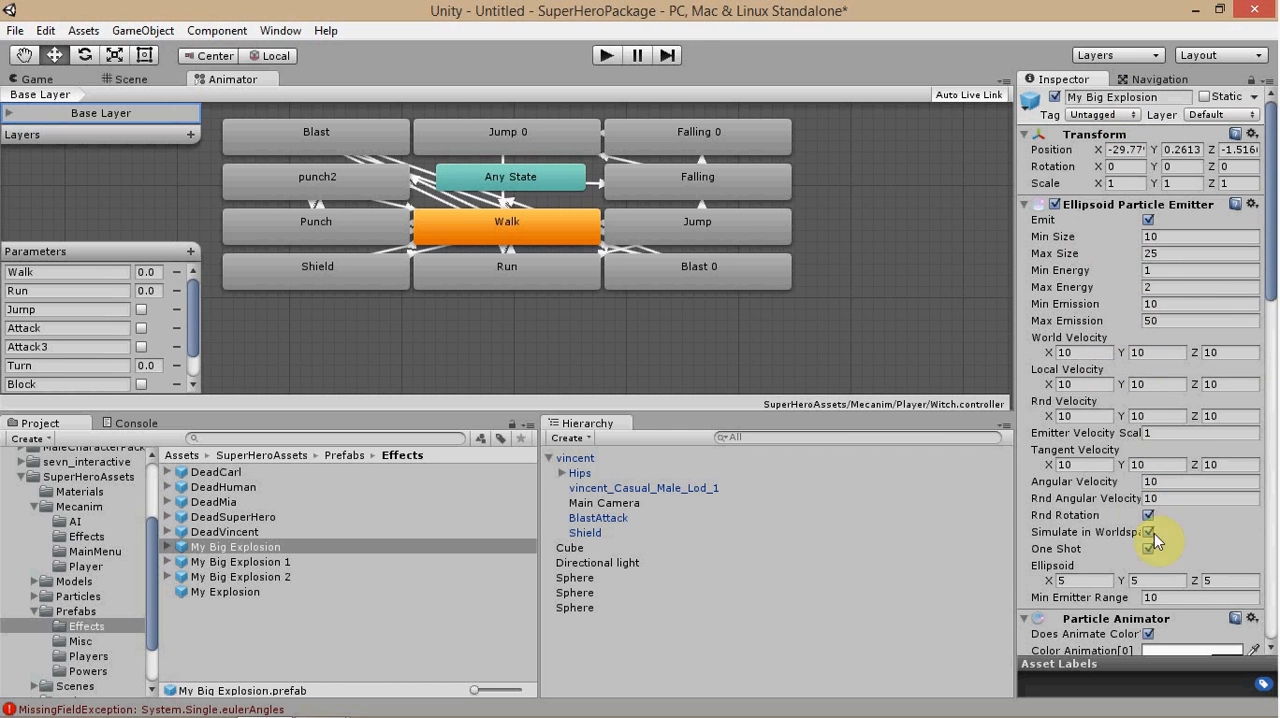
scroll(down, 3)
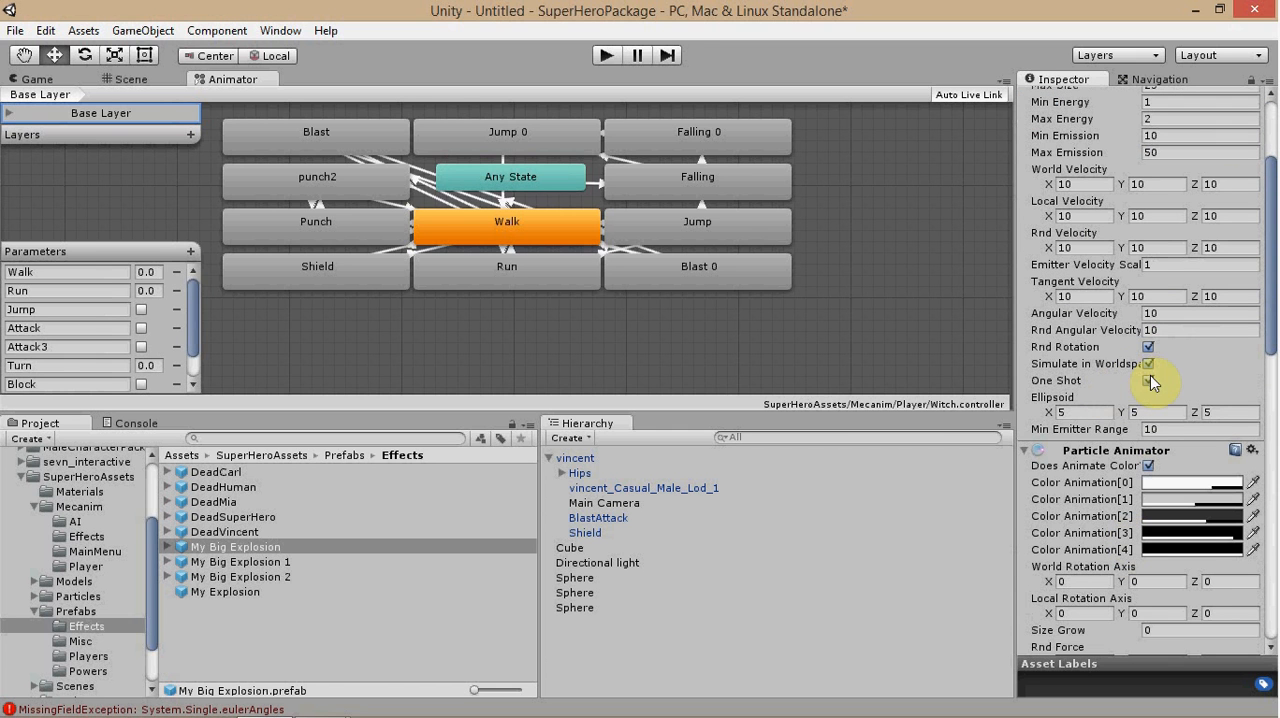
mouse_move(1115, 405)
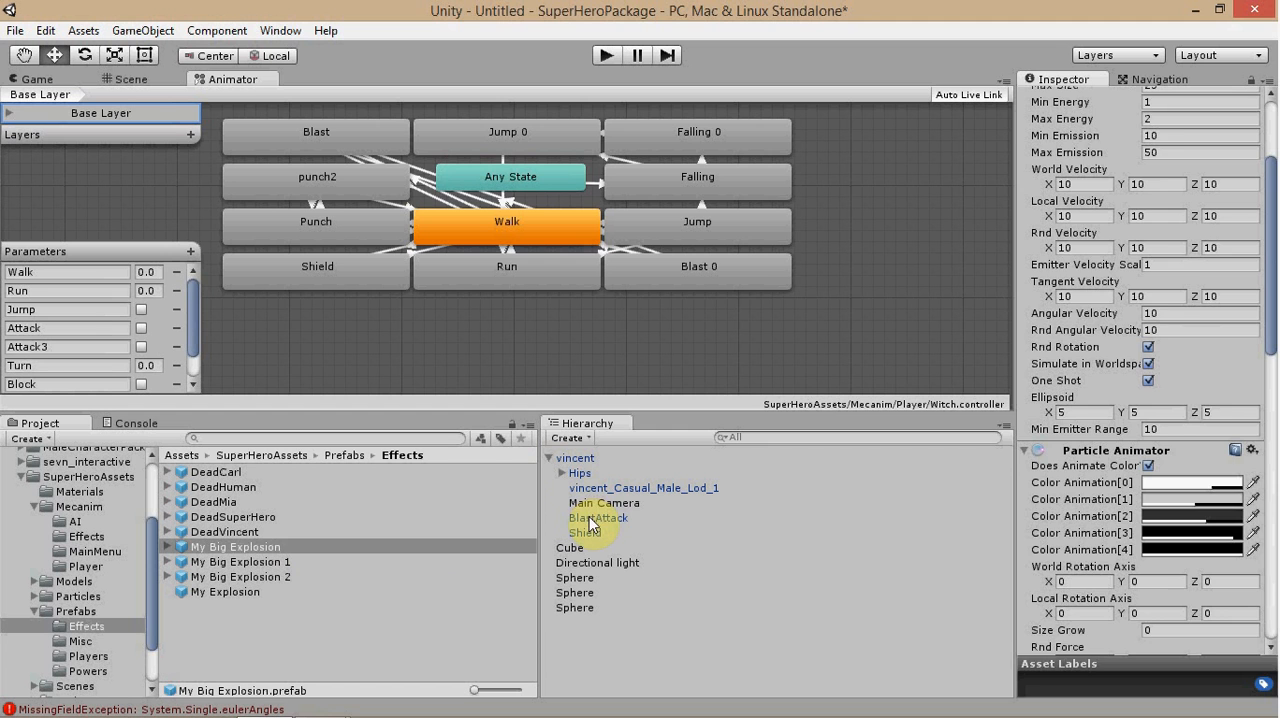
Inspect BlastAttack's Powers1 script and ping its Blast bullet prefab in Prefabs/Powers
click(597, 517)
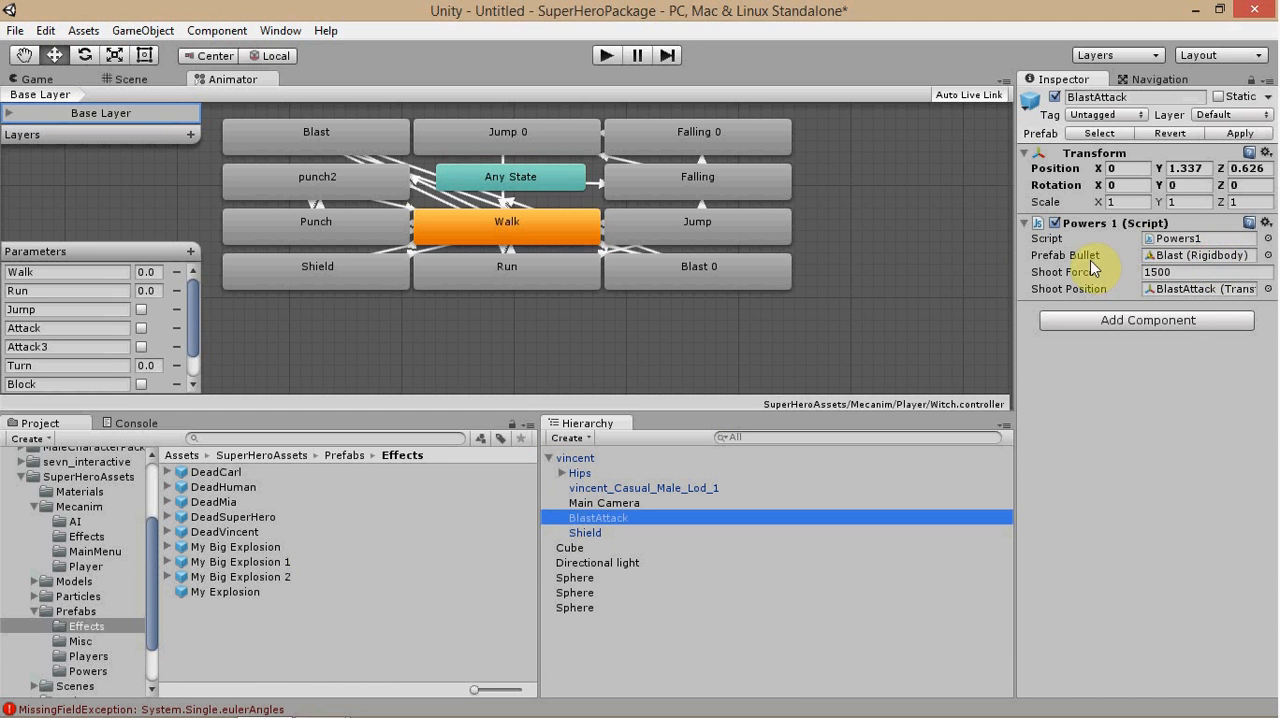
click(88, 670)
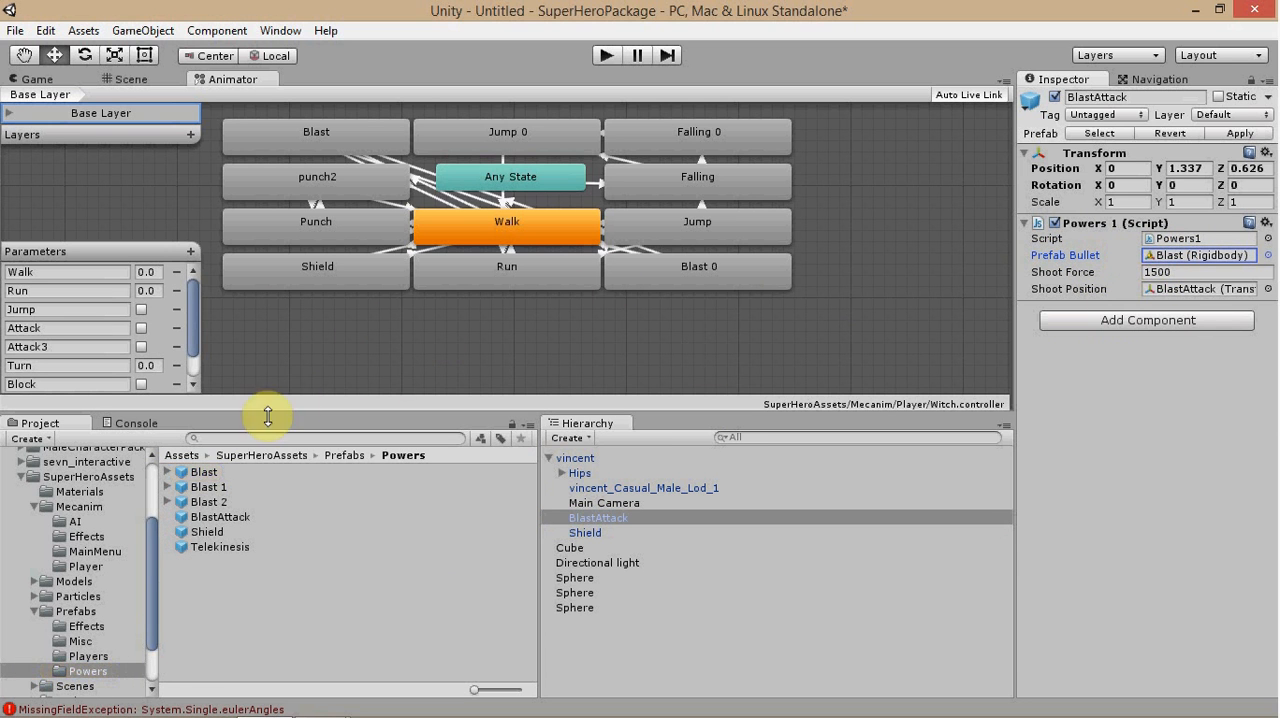
mouse_move(282, 543)
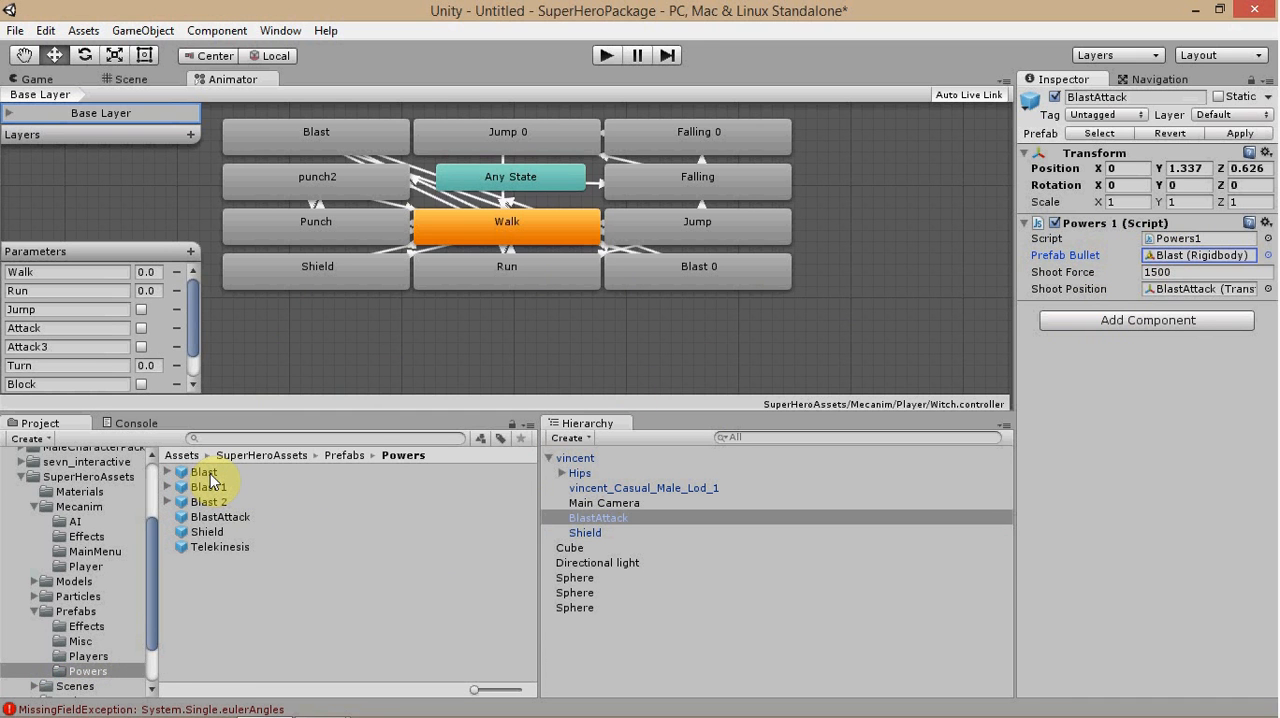
Switch between Blast, Blast 1 and Blast 2 prefabs to check tags Blast, Blast1, Blast2
click(203, 471)
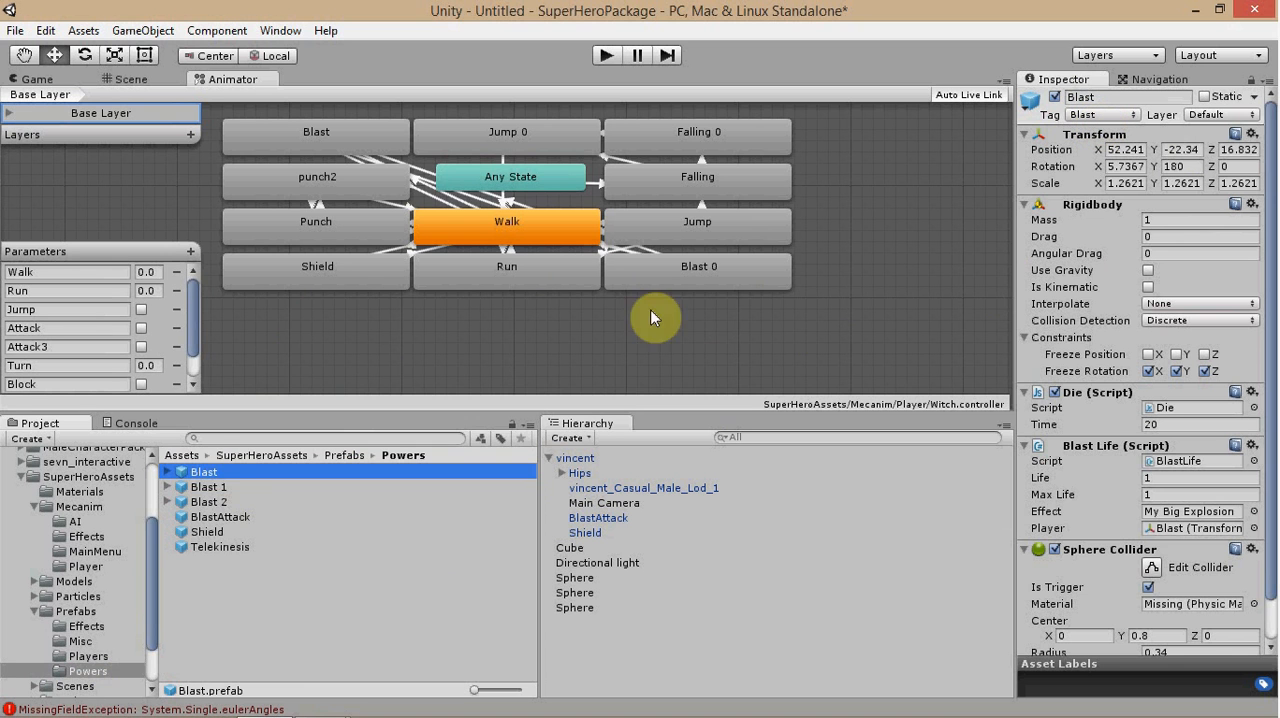
click(209, 487)
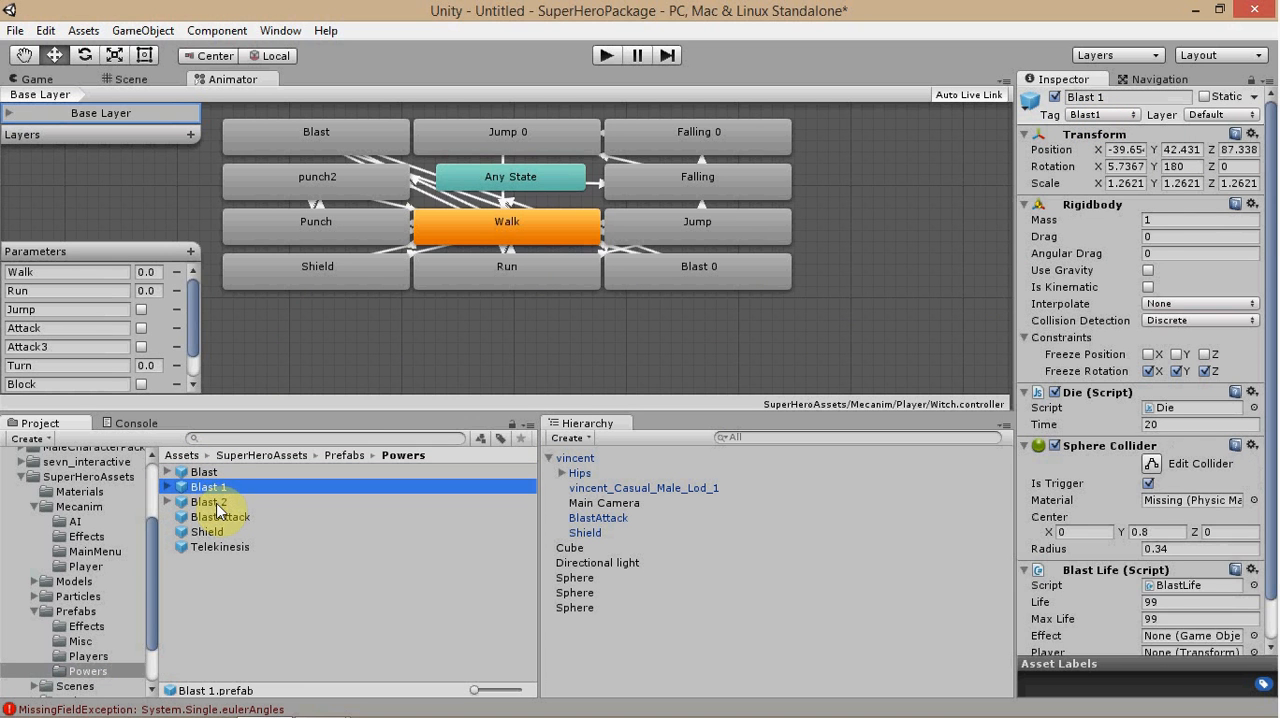
click(209, 501)
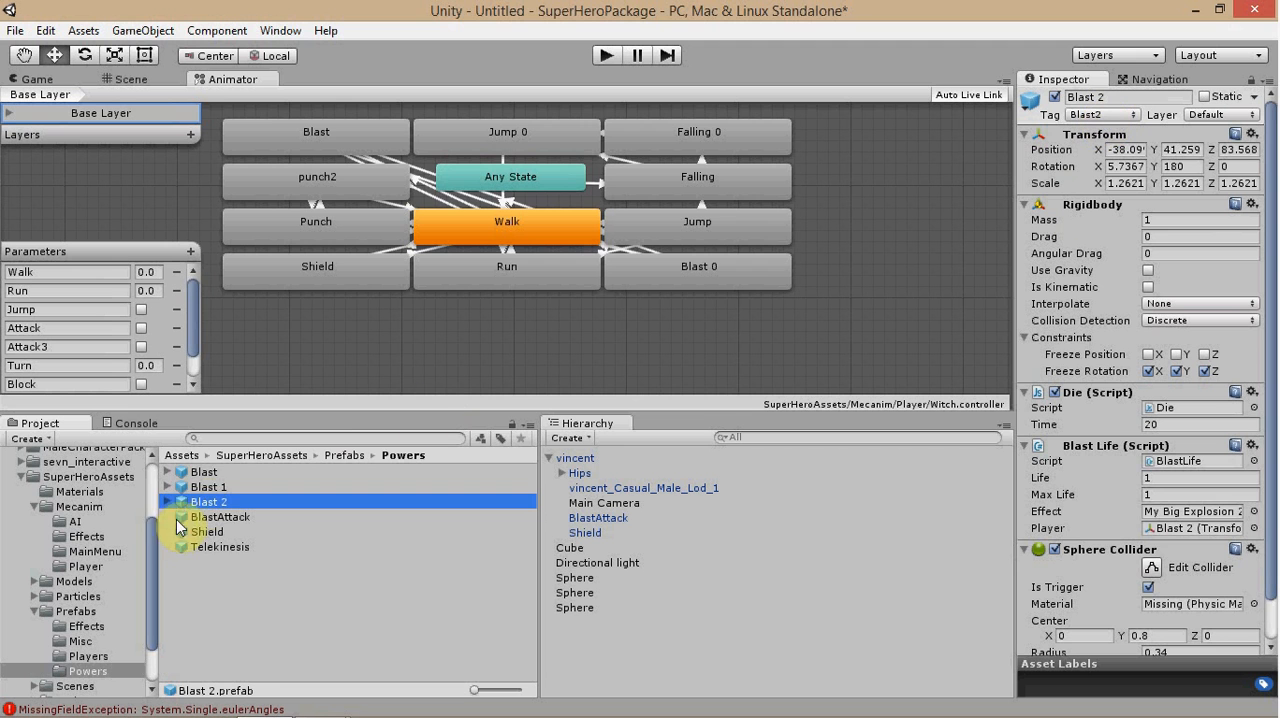
click(203, 471)
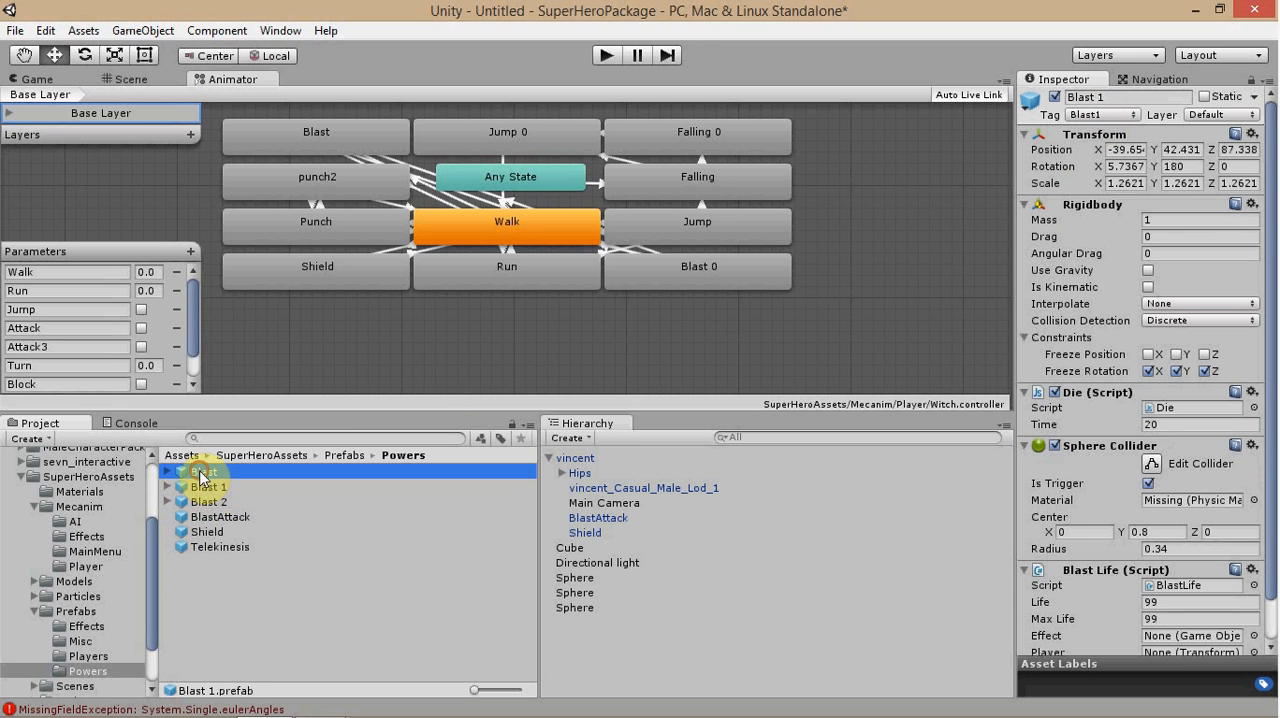
click(209, 487)
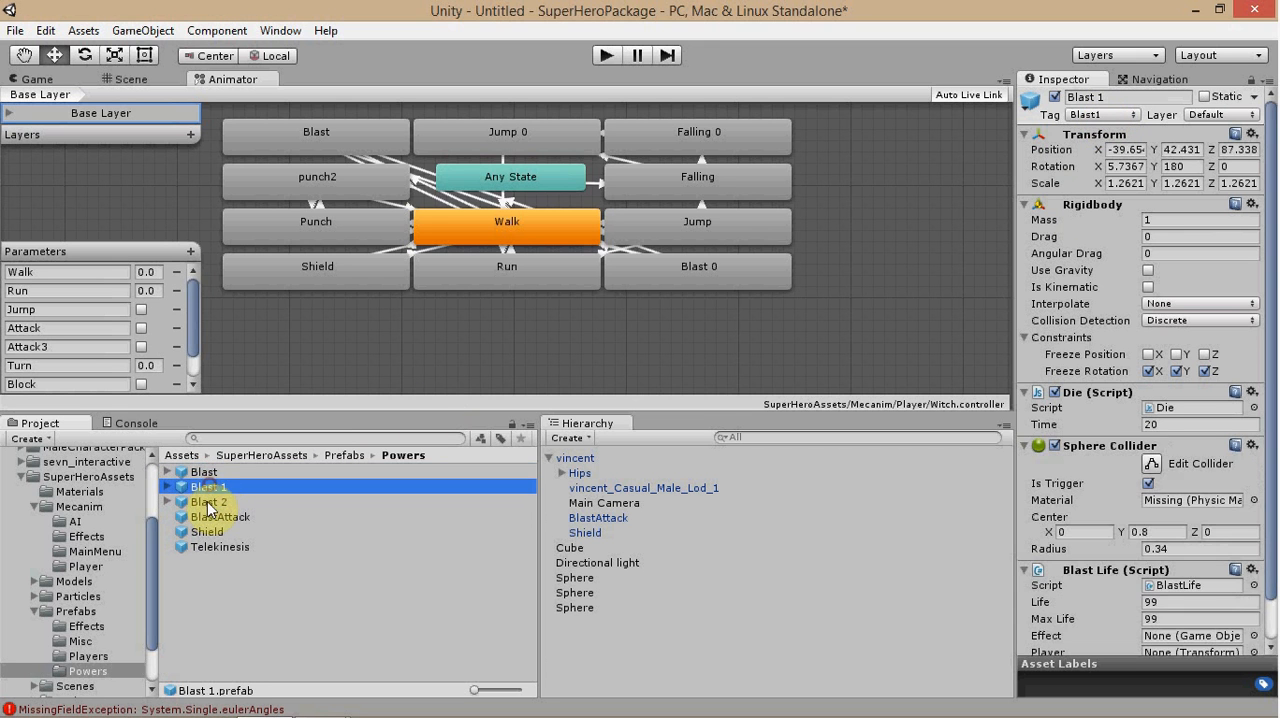
click(204, 471)
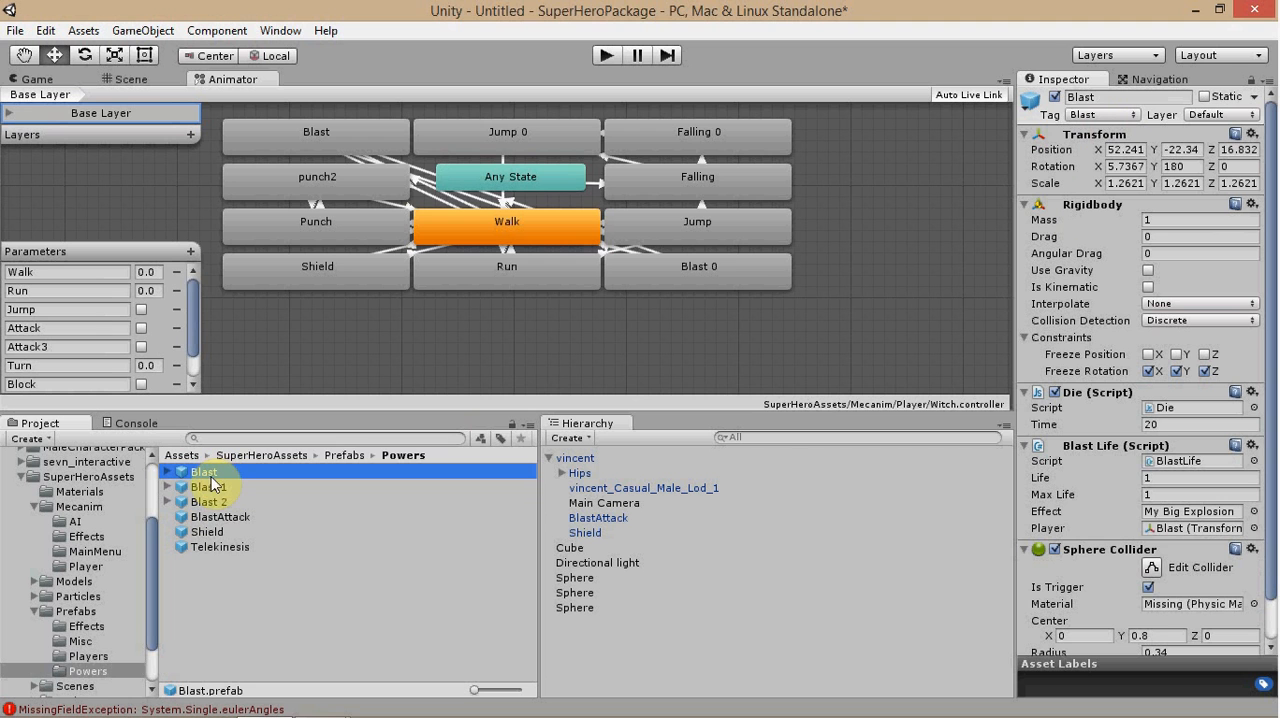
click(209, 487)
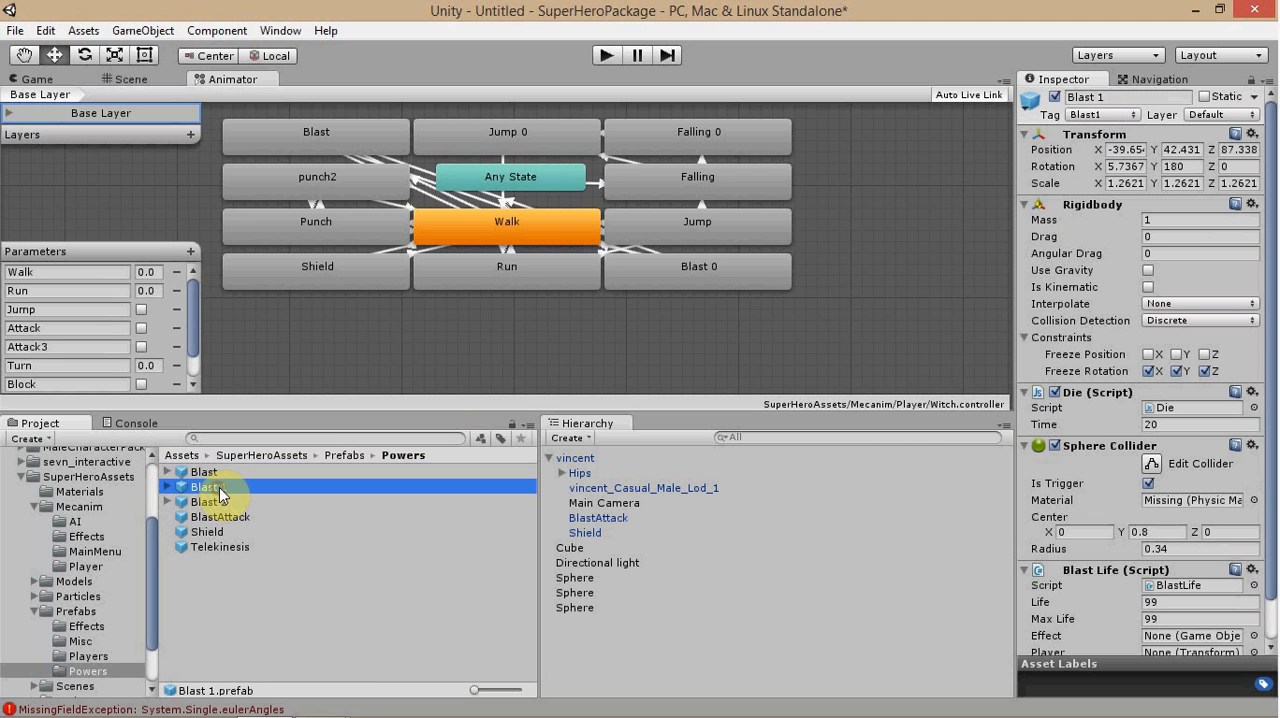
click(208, 487)
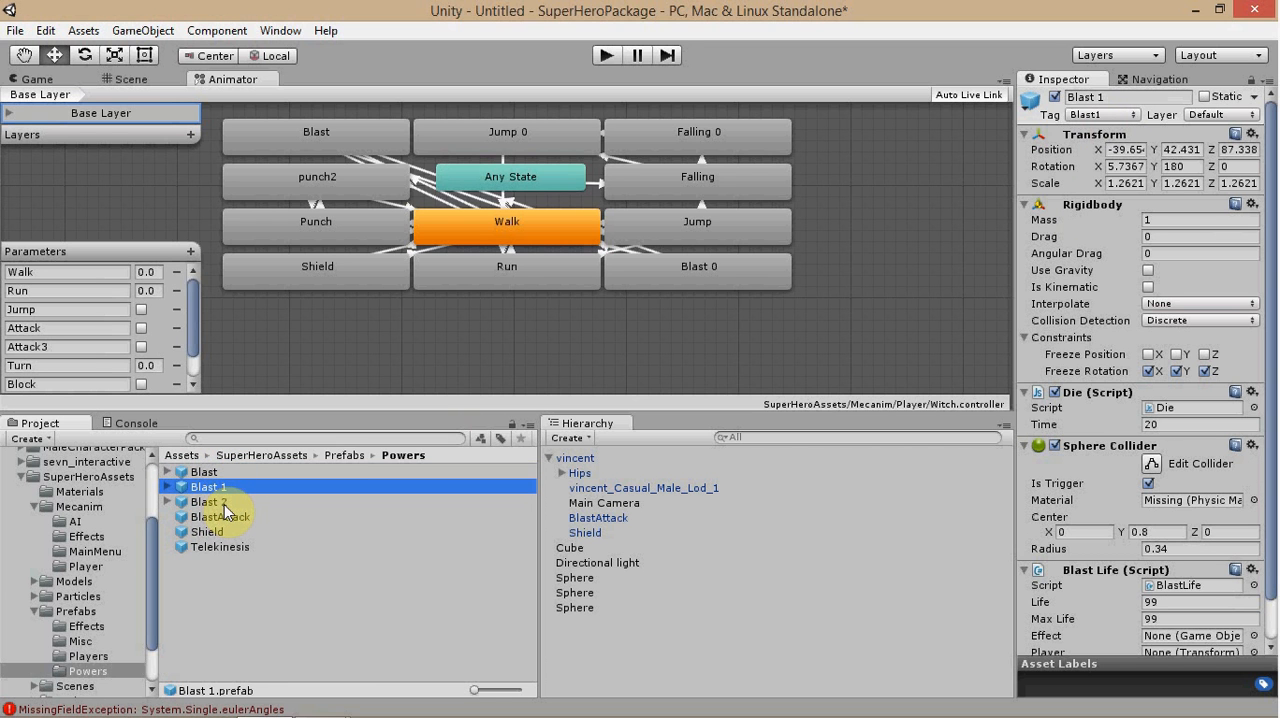
click(210, 502)
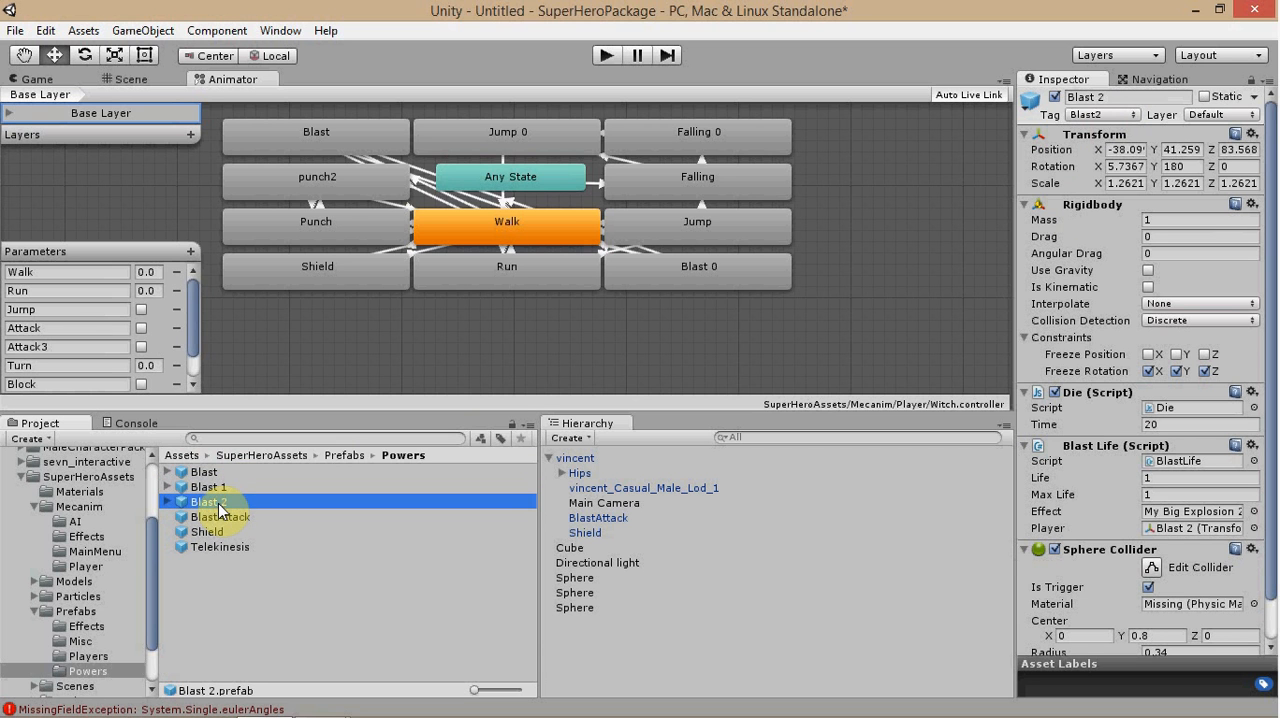
click(210, 502)
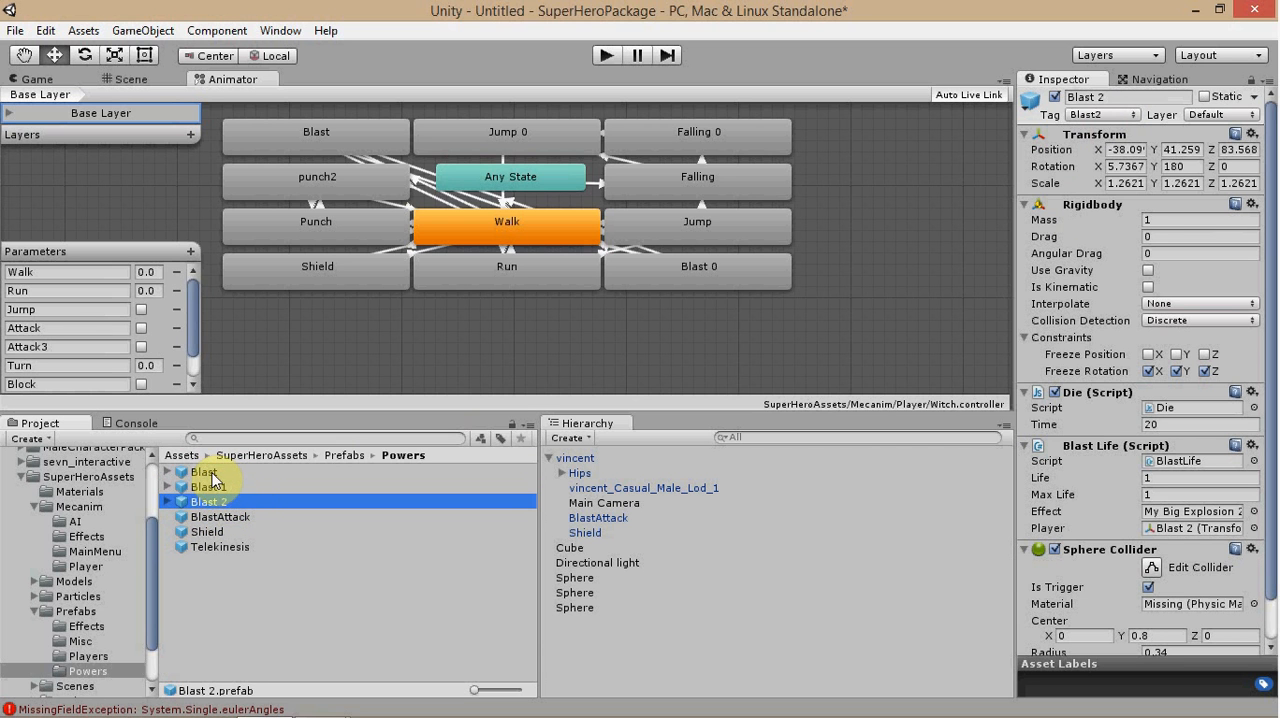
click(204, 471)
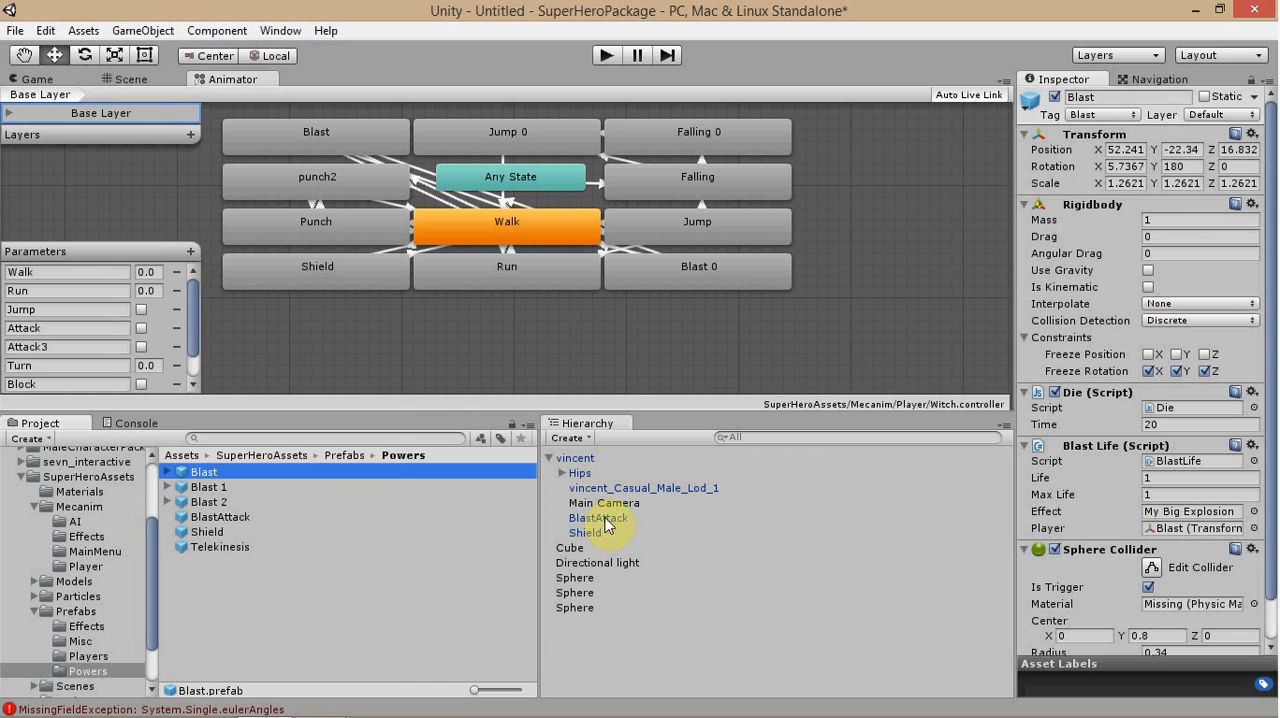
Inspect BlastAttack's Powers1 settings (shoot force 1500) and show vincent in the Scene view
click(598, 517)
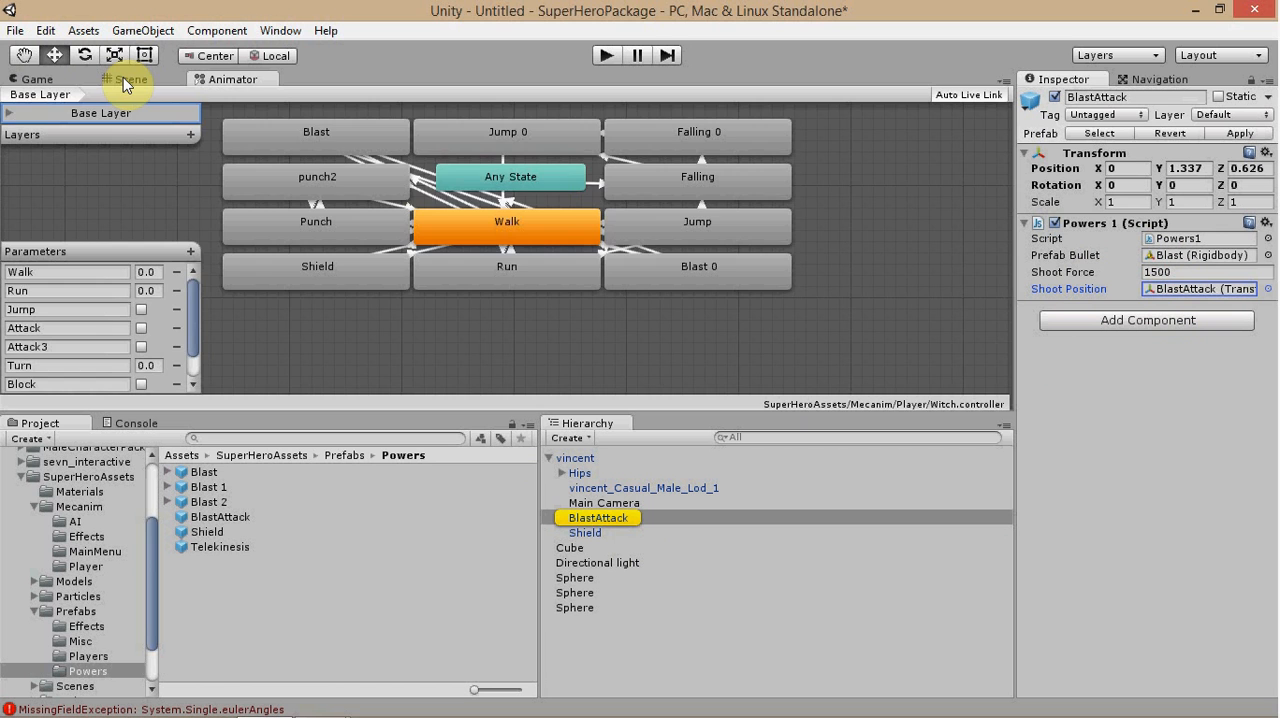
click(130, 79)
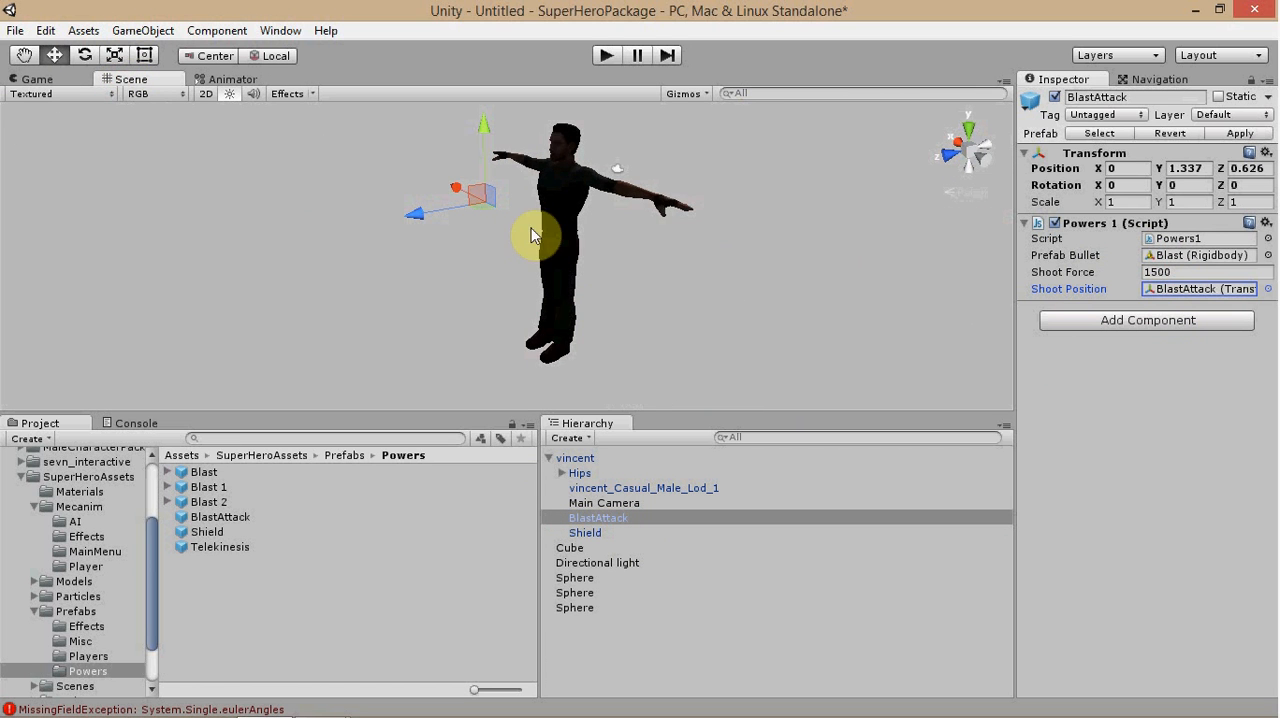
mouse_move(585, 197)
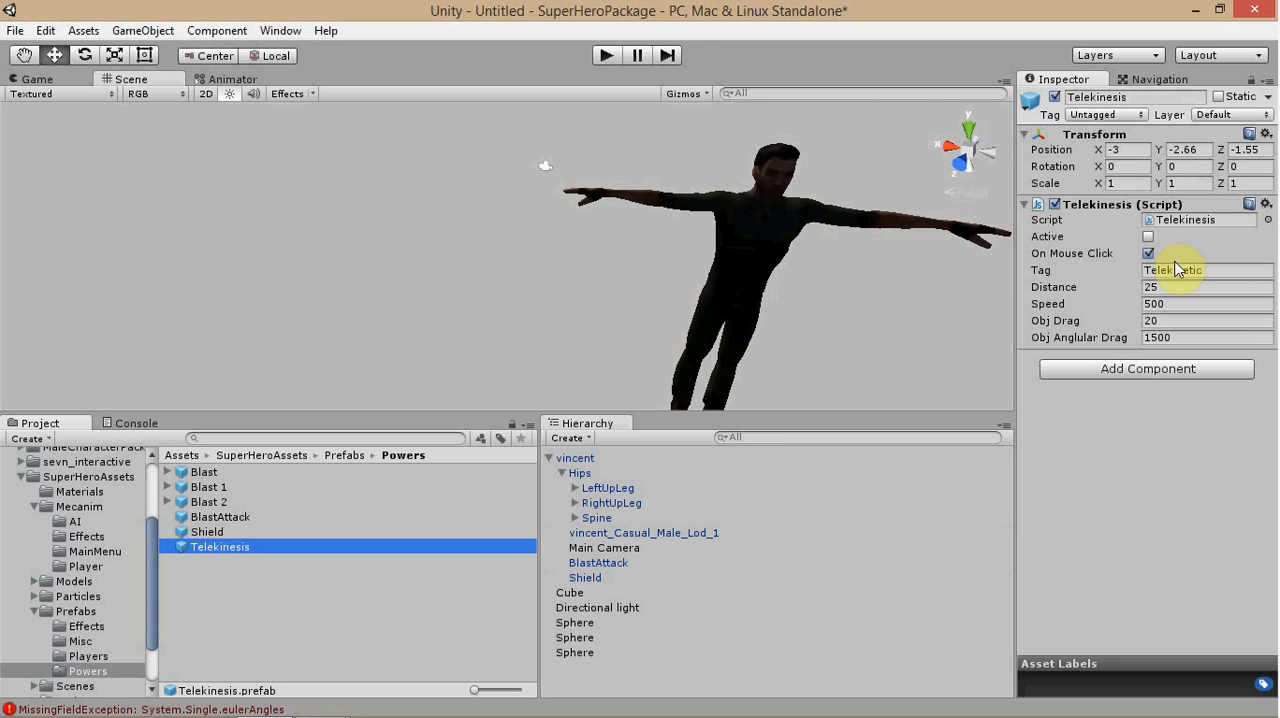
Check Telekinesis's script fields (tag Telekinetic, distance 25, speed 500) and expand vincent's Spine bones
click(1148, 253)
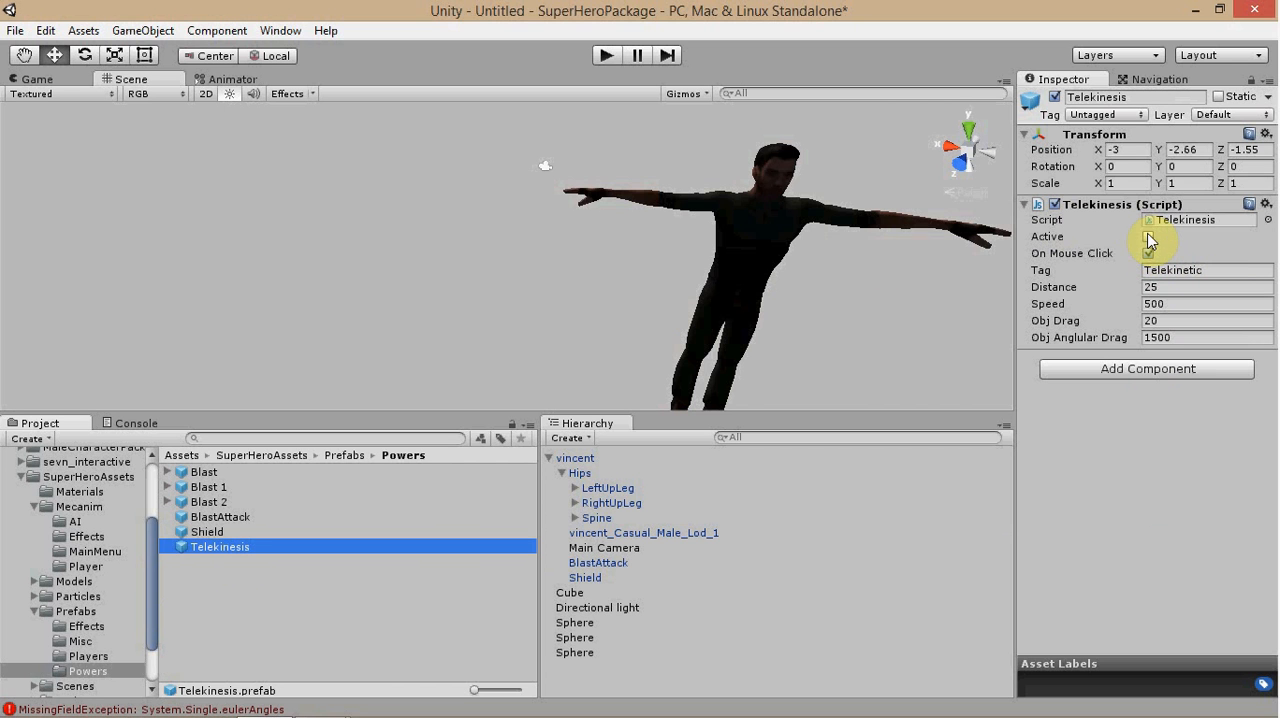
click(1148, 236)
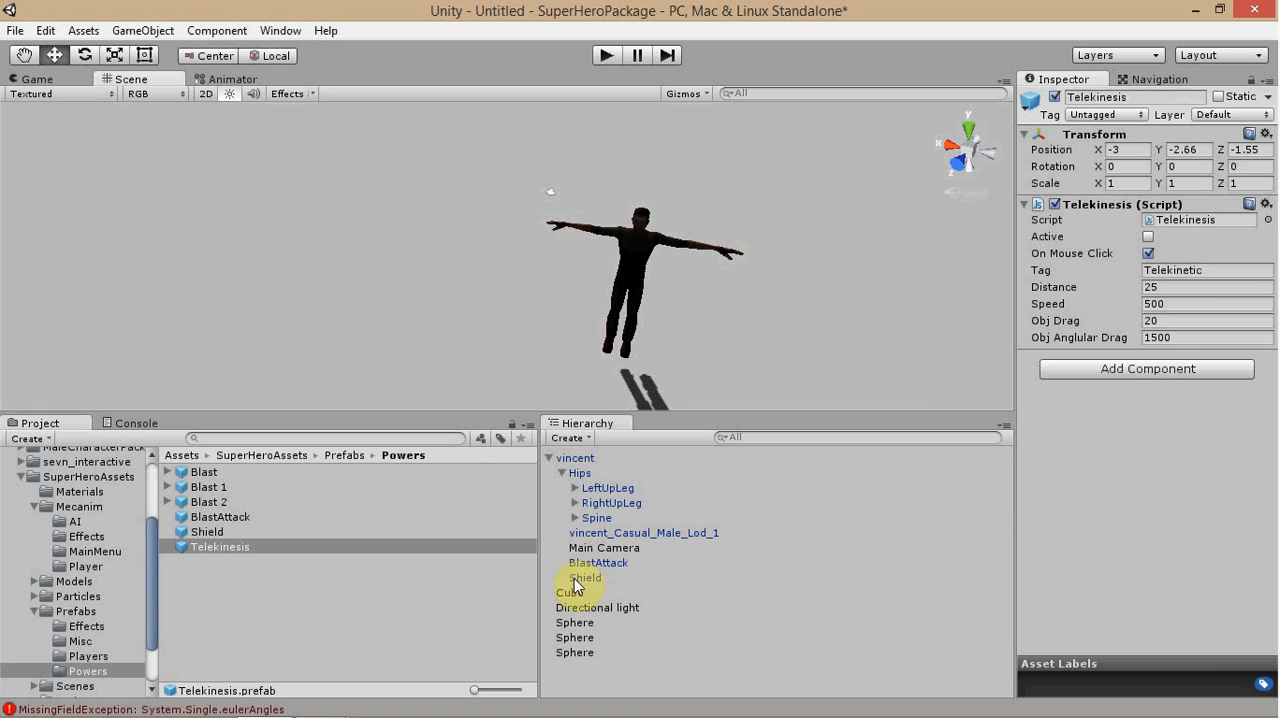
click(574, 518)
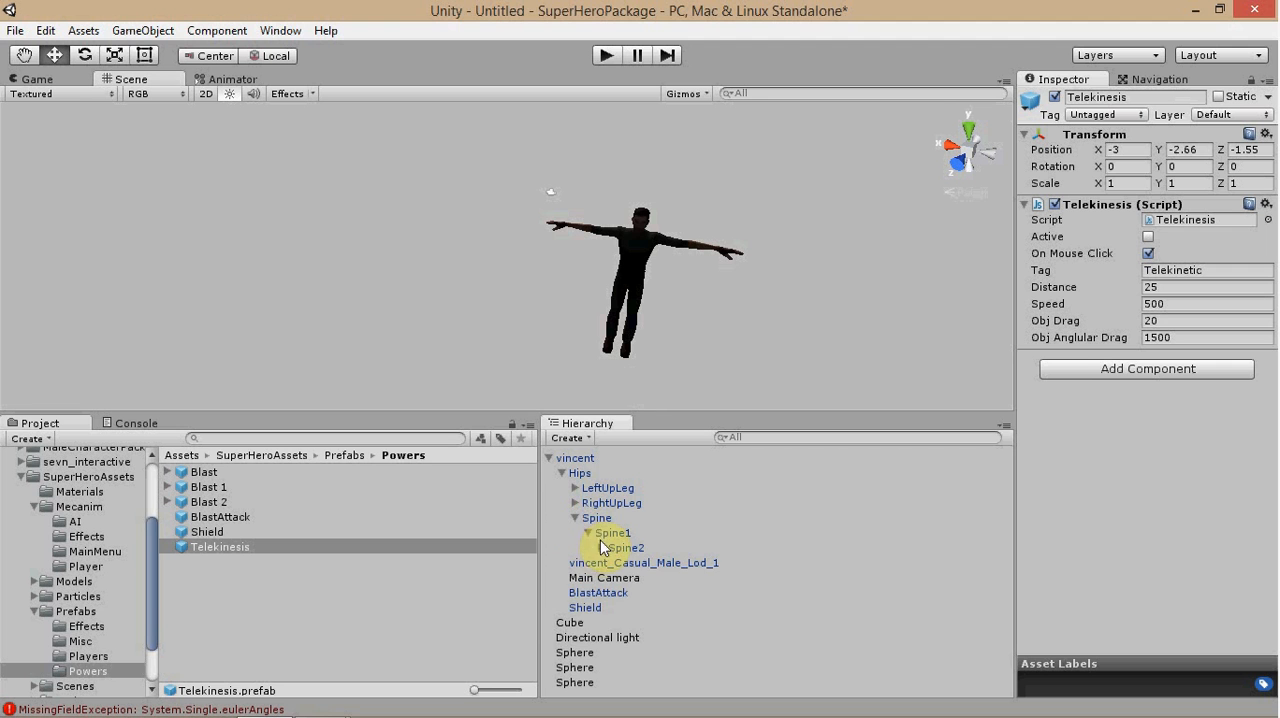
Select Telekinesis under RightHand, adjust its Speed back to 500, and orbit the Scene view
click(588, 547)
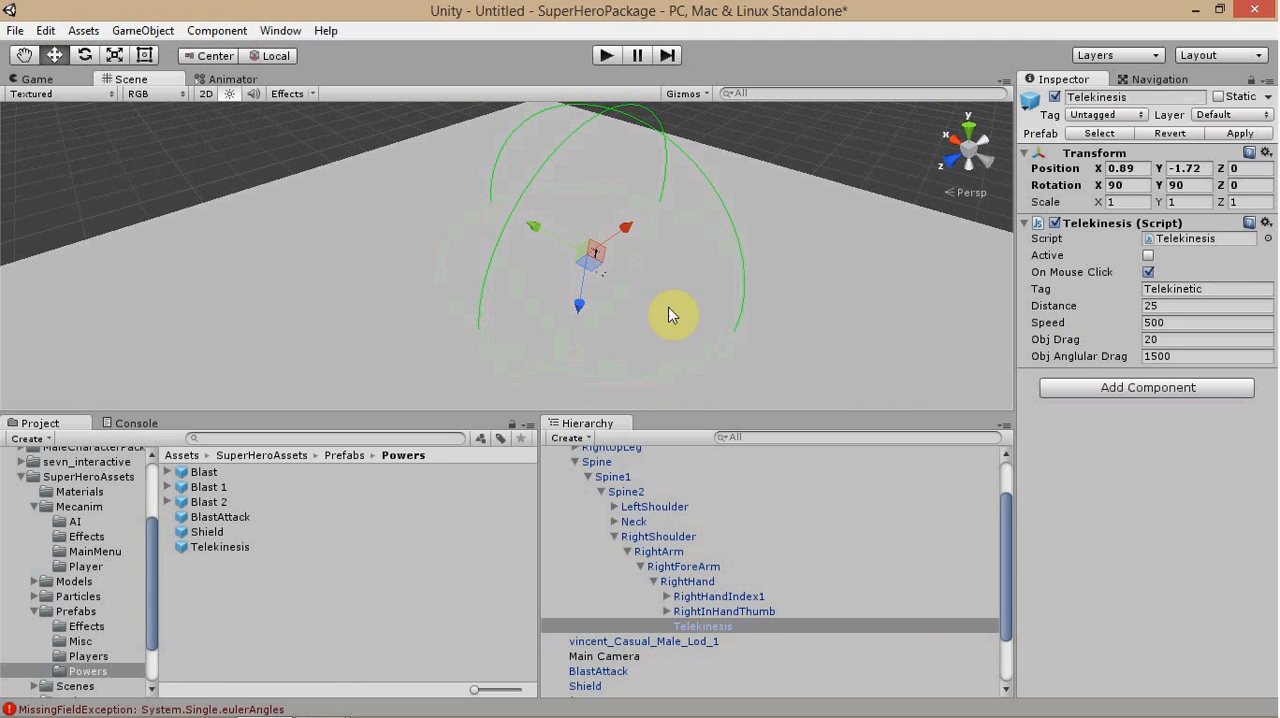
mouse_move(453, 258)
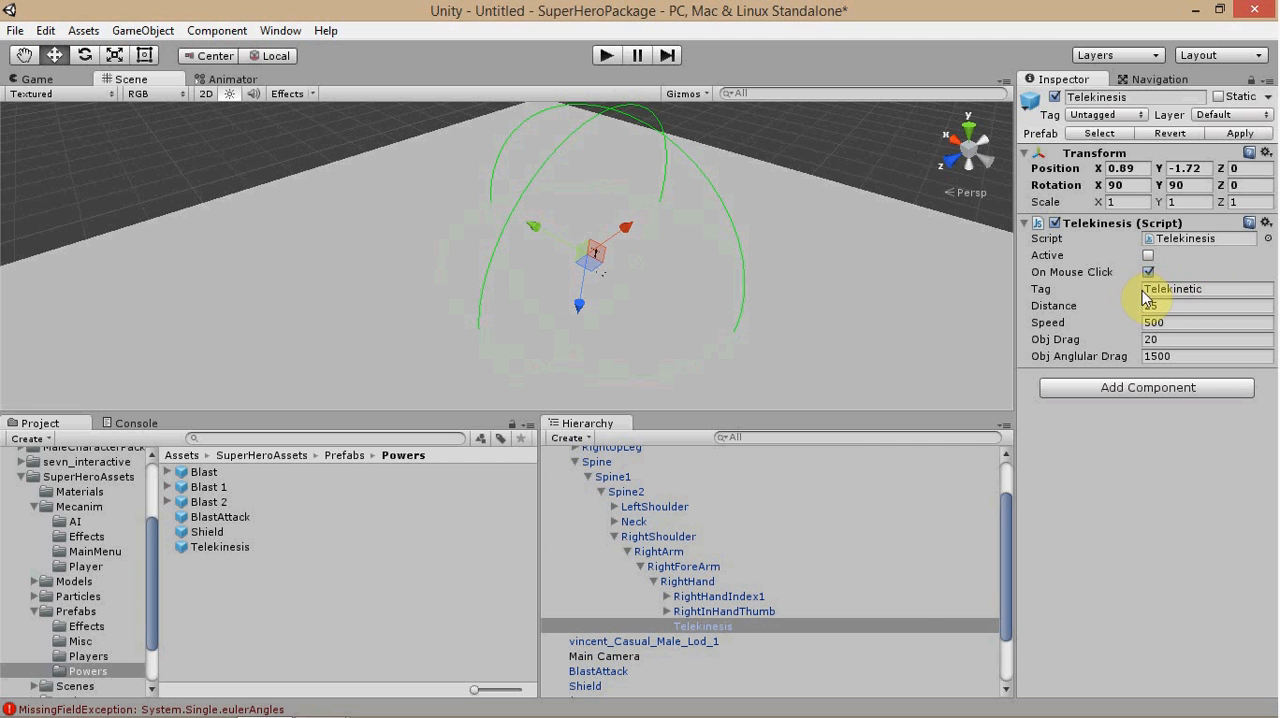
click(1205, 305)
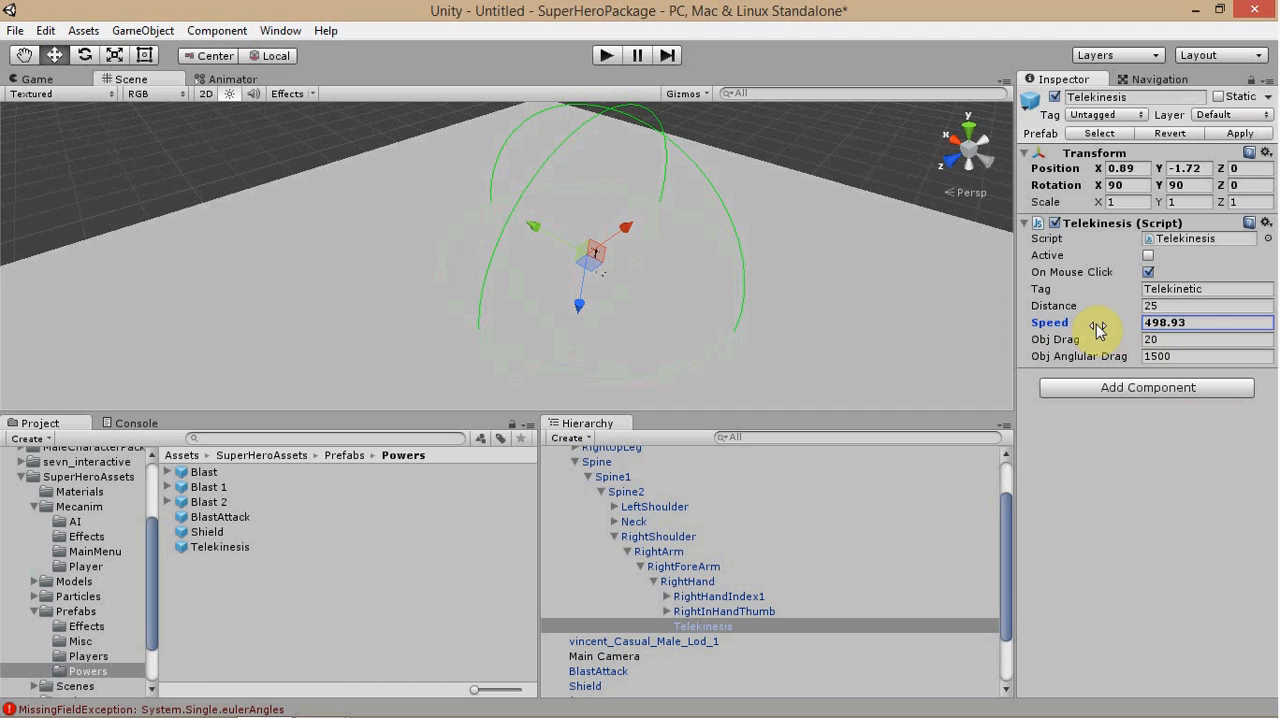
drag(1075, 322, 1120, 322)
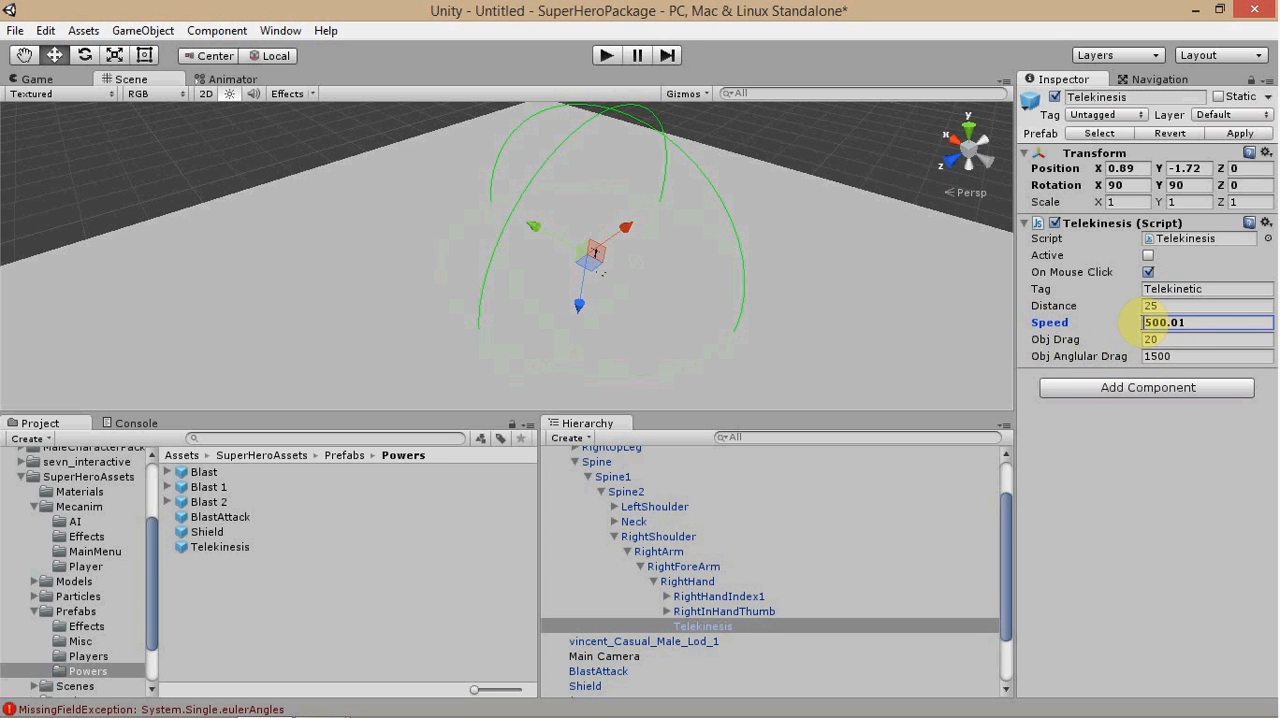
drag(1145, 322, 1148, 322)
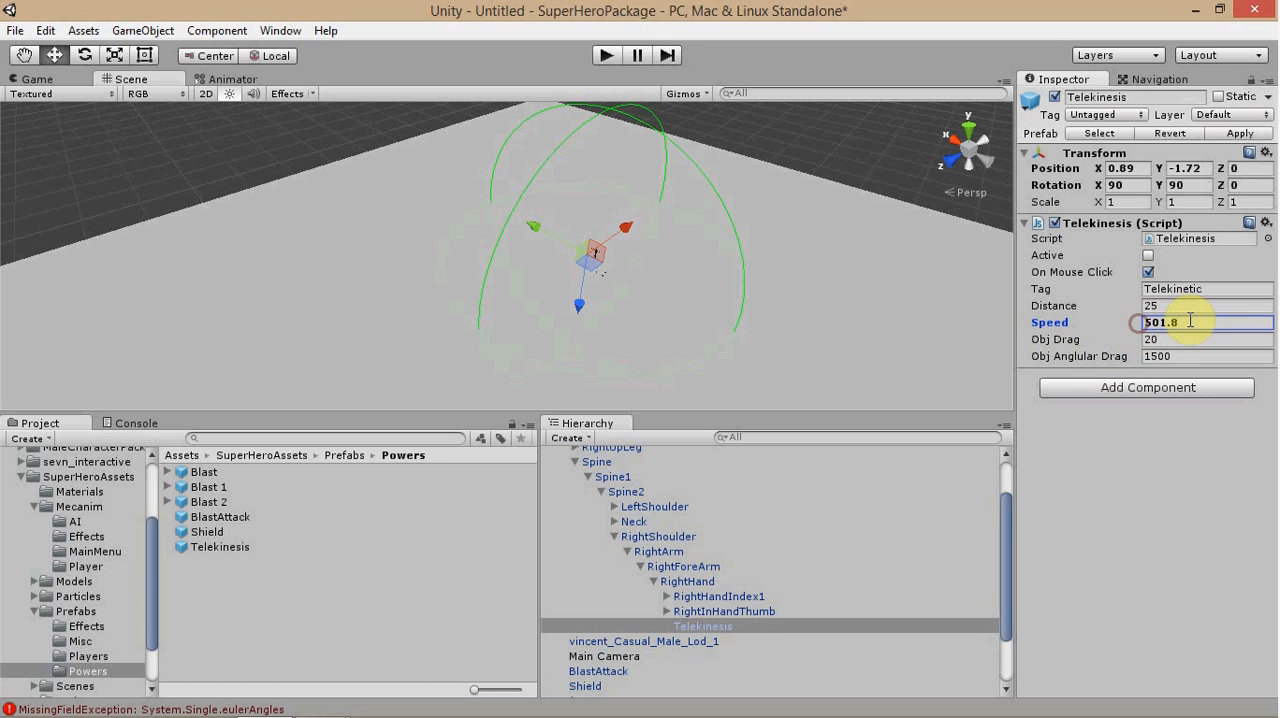
text(500)
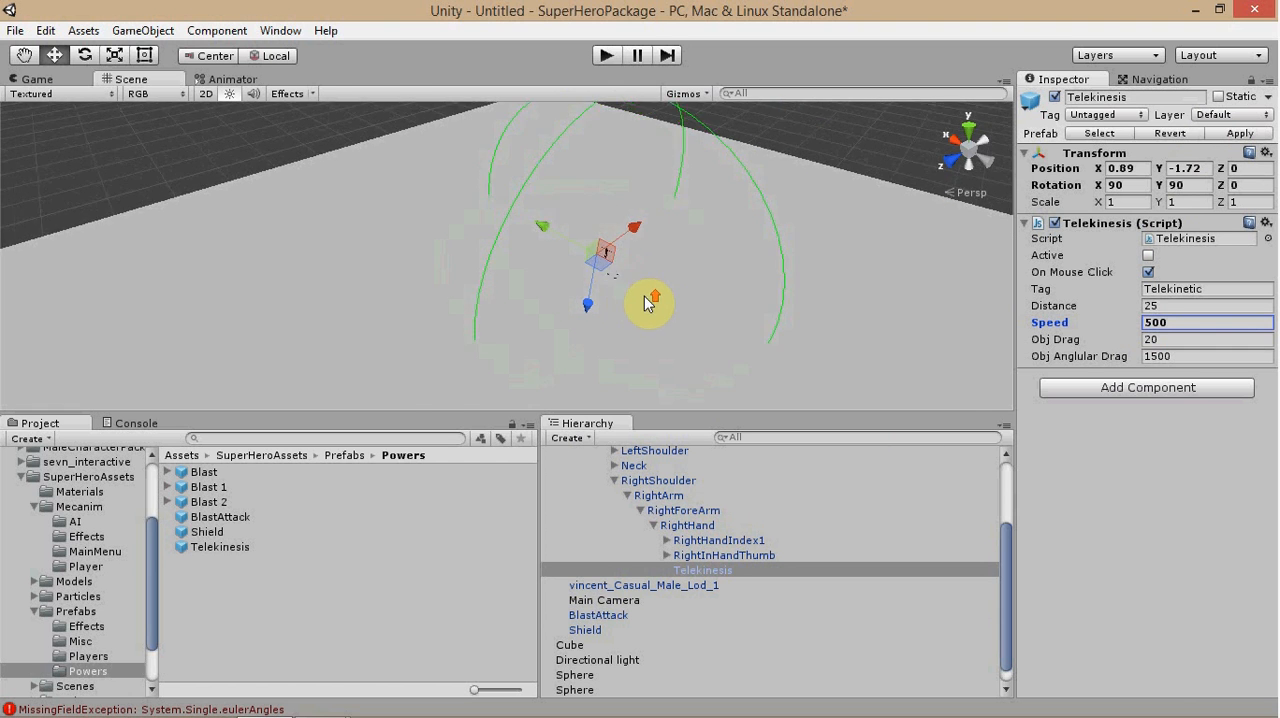
drag(650, 303, 800, 178)
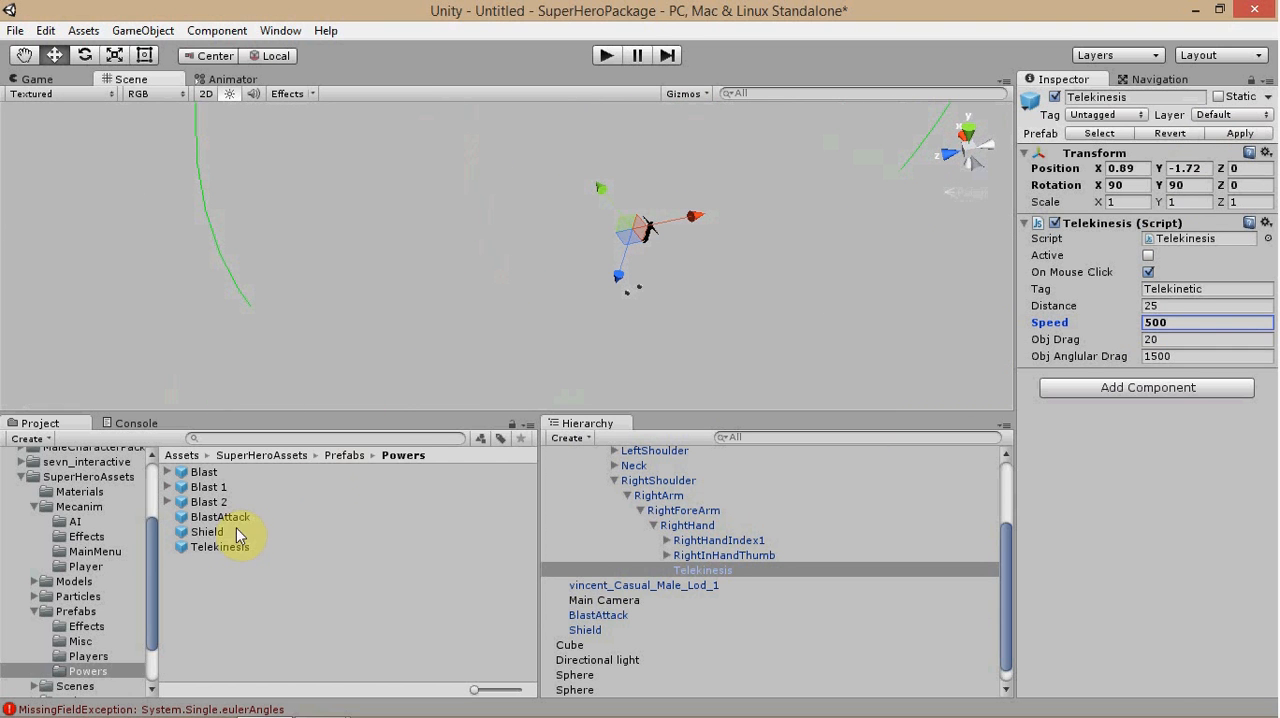
mouse_move(588, 471)
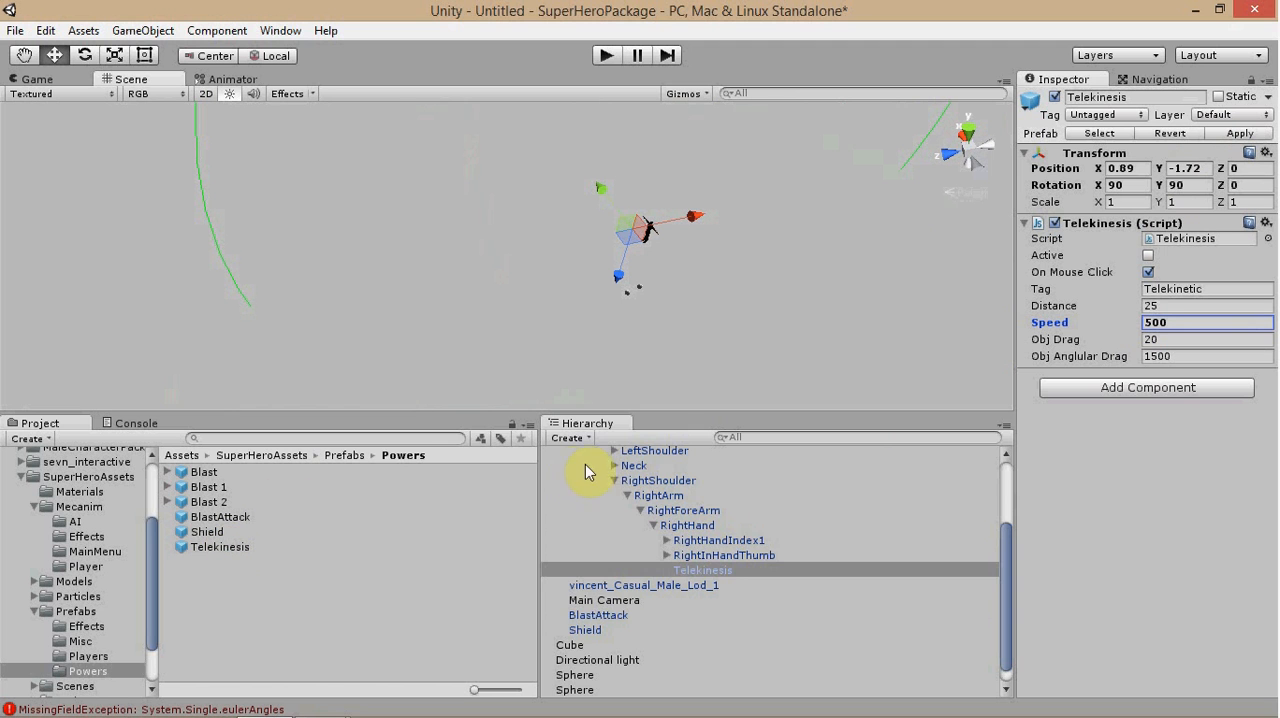
Collapse Spine, create an empty GameObject, and select vincent to view its Hero animator
click(549, 458)
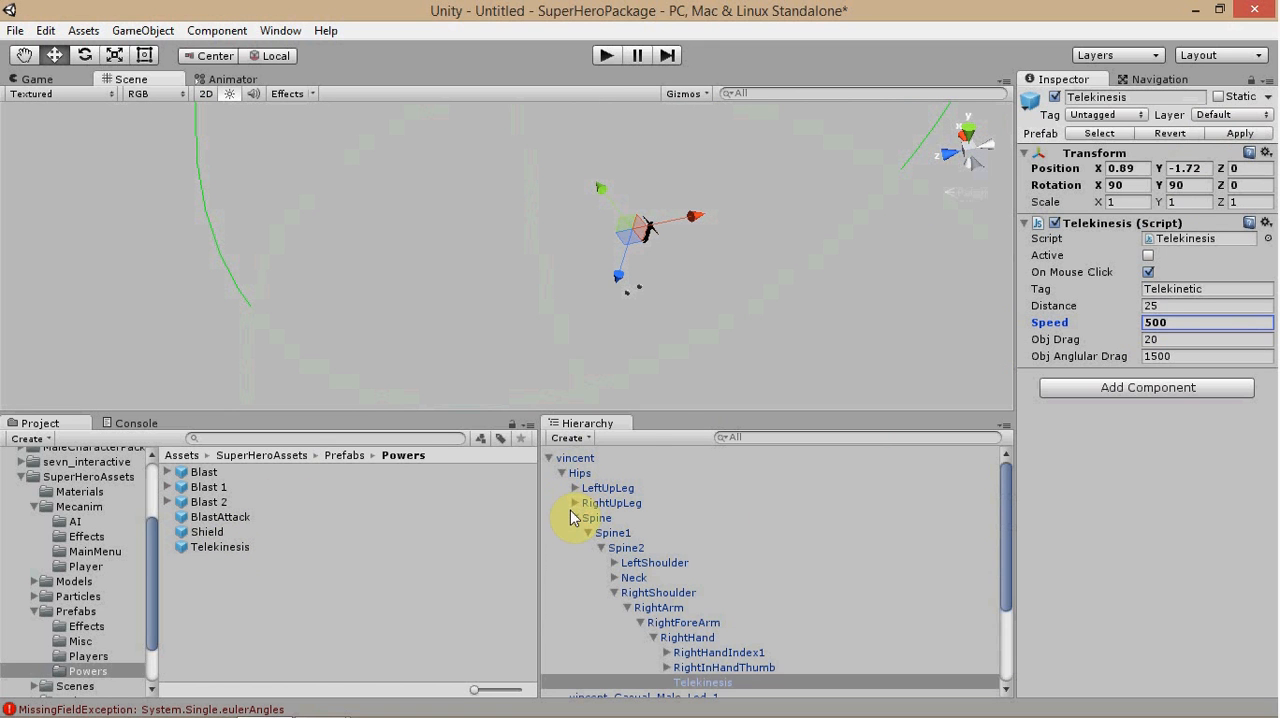
click(574, 473)
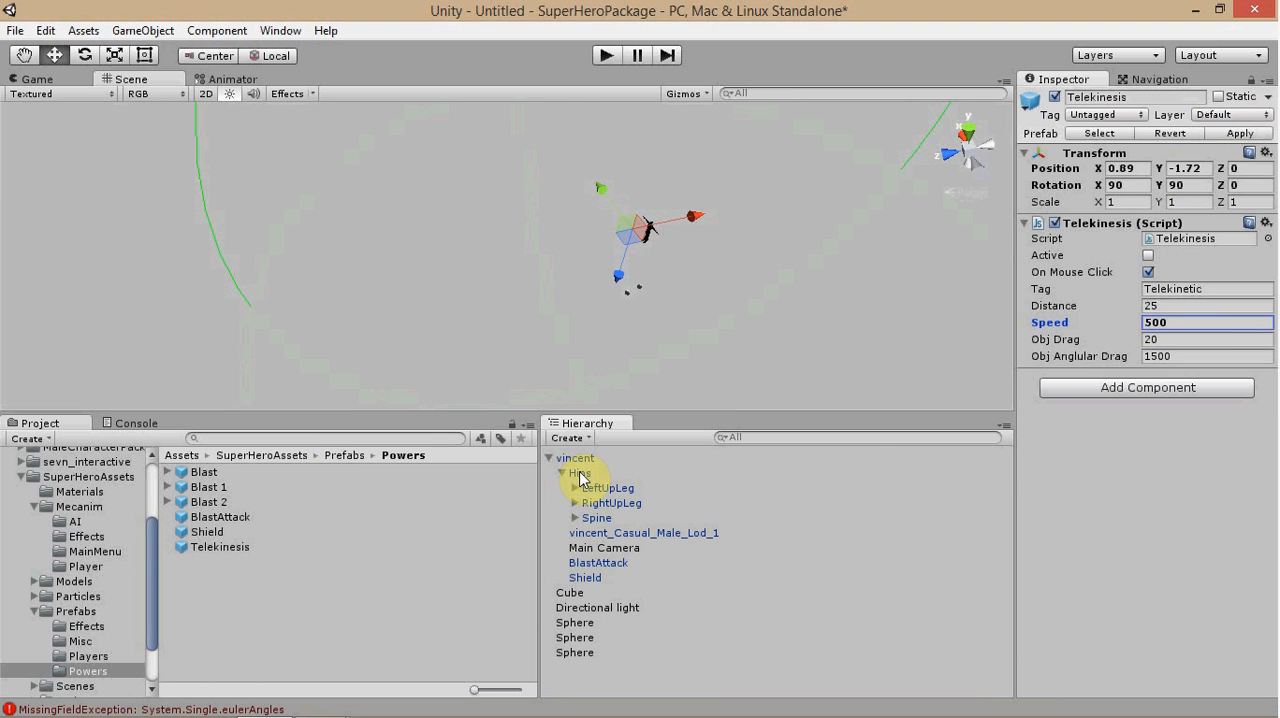
click(575, 457)
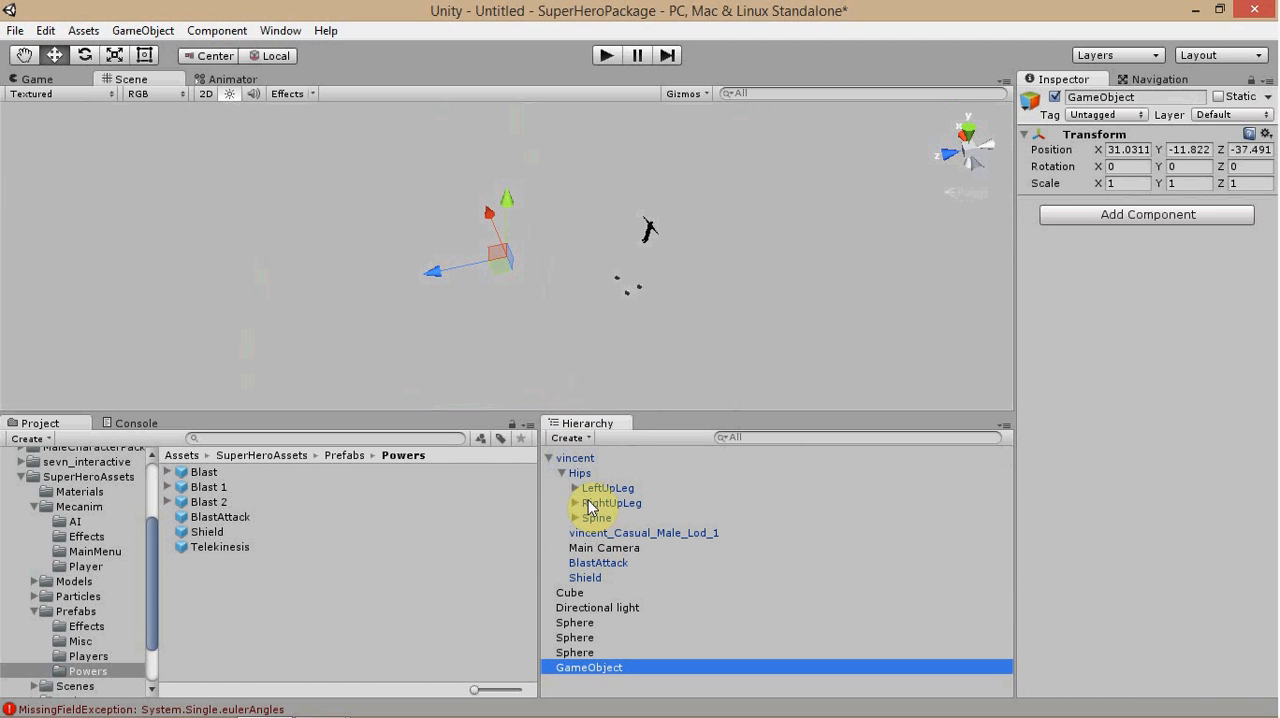
click(575, 457)
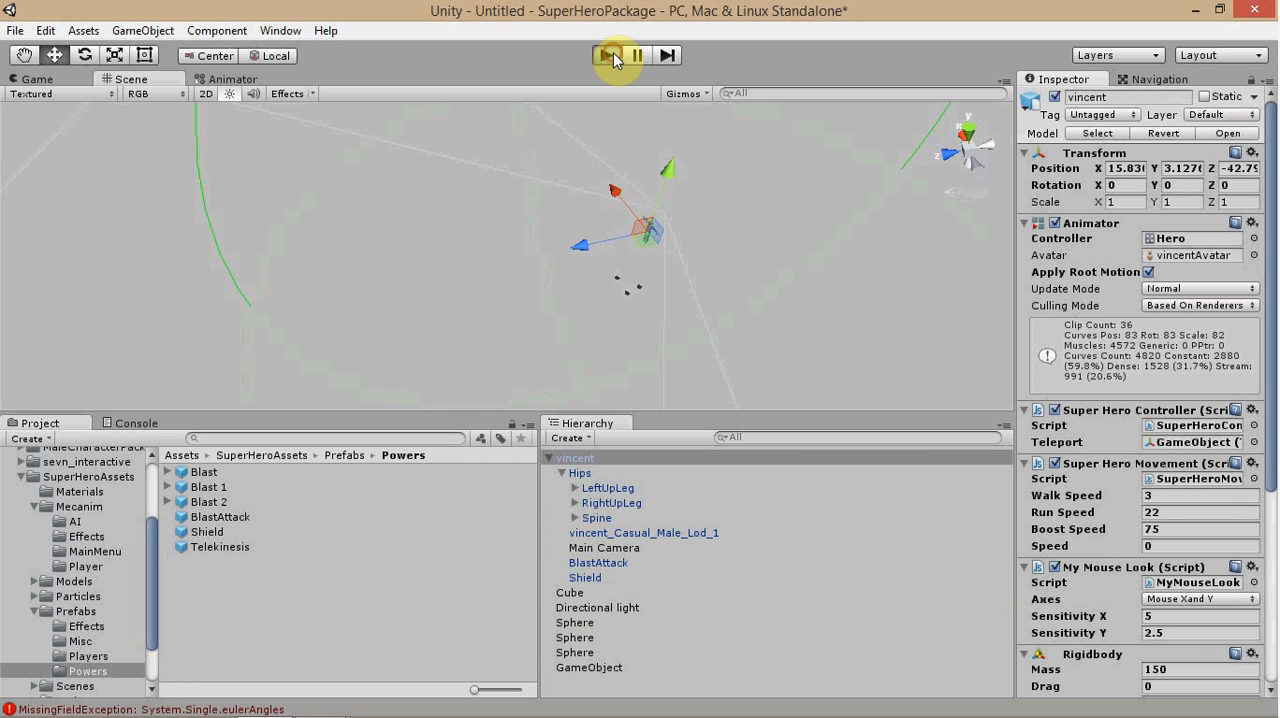
Enter play mode to watch the superhero scene run
click(607, 55)
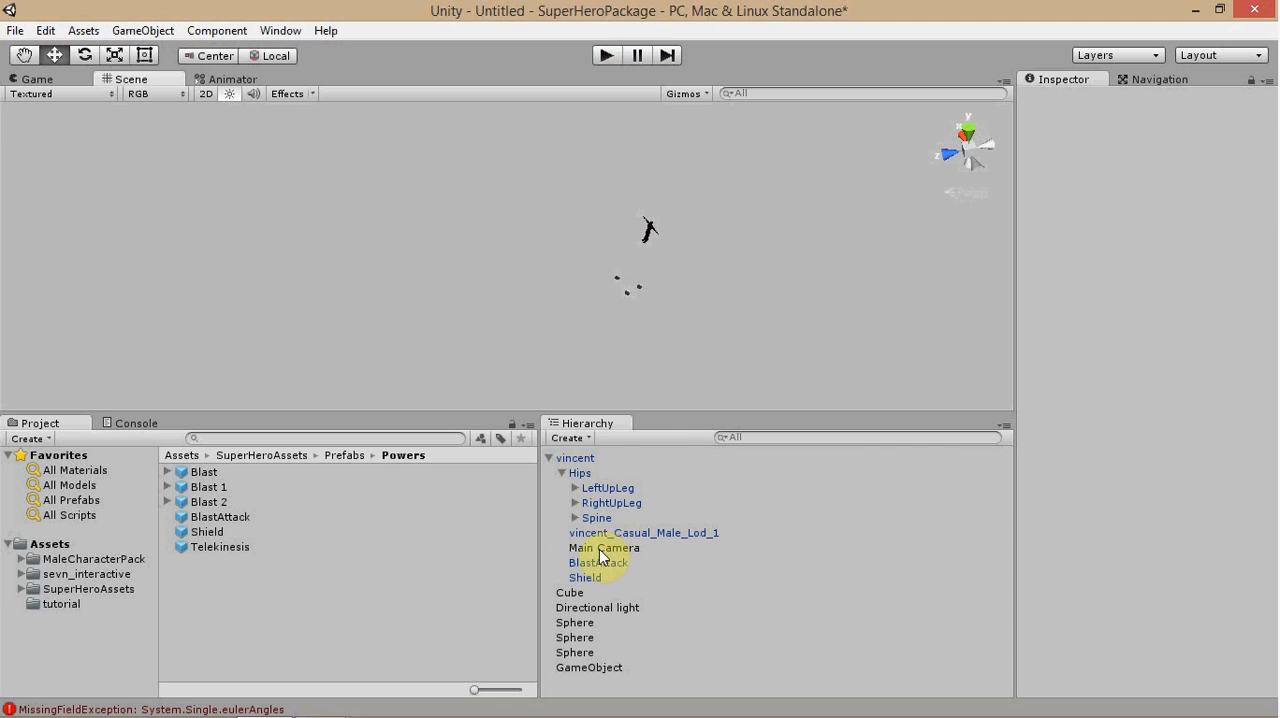
Reset the empty GameObject's Transform through the Inspector context menu, then toggle Play
click(589, 667)
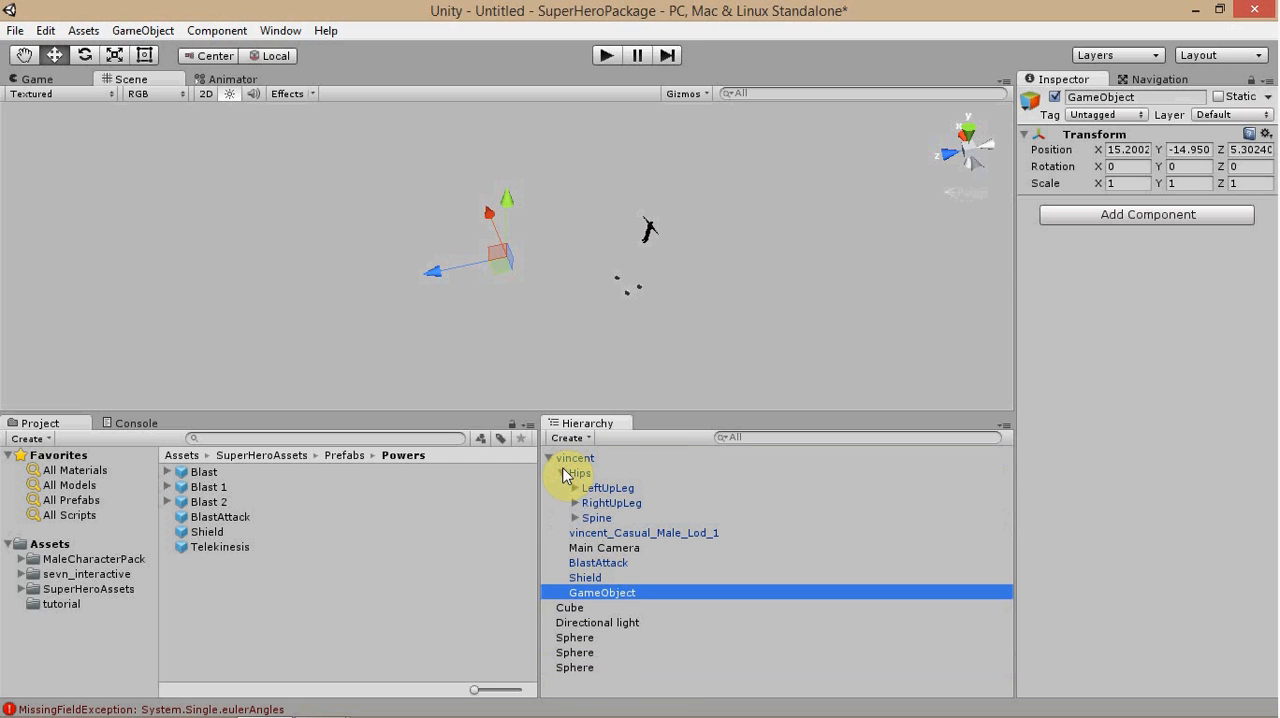
right_click(1095, 134)
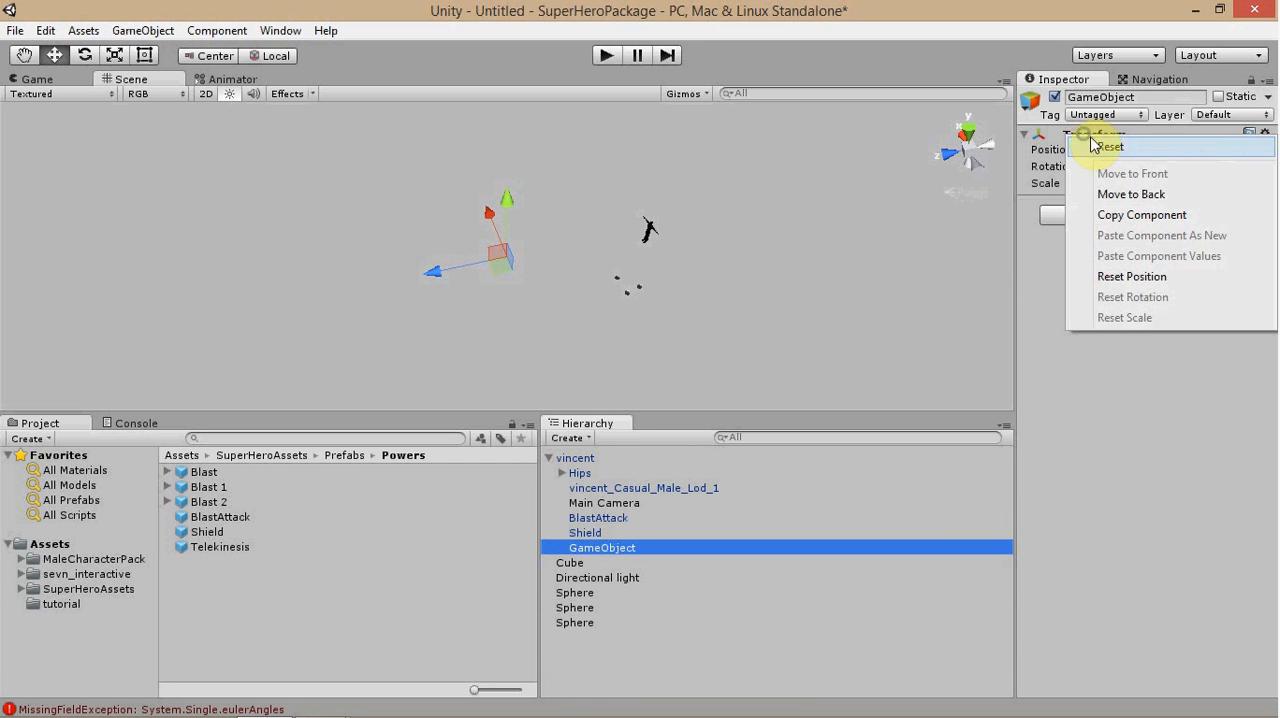
click(1111, 146)
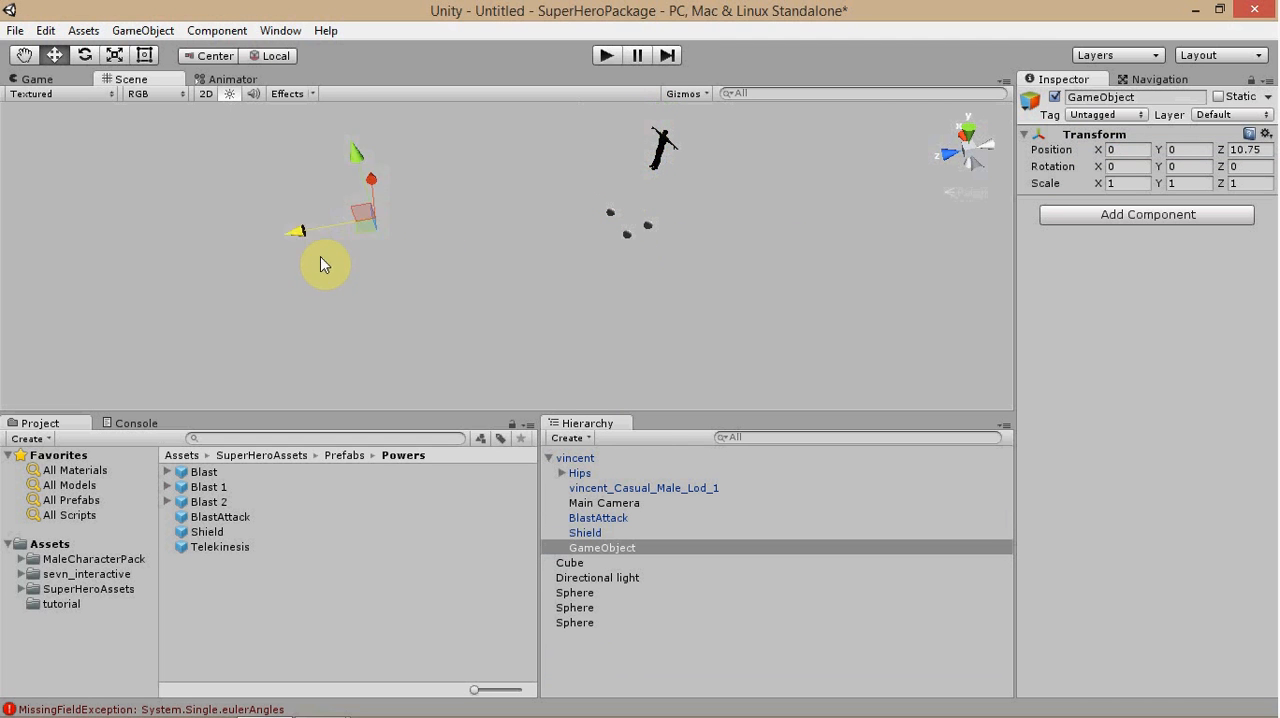
click(605, 55)
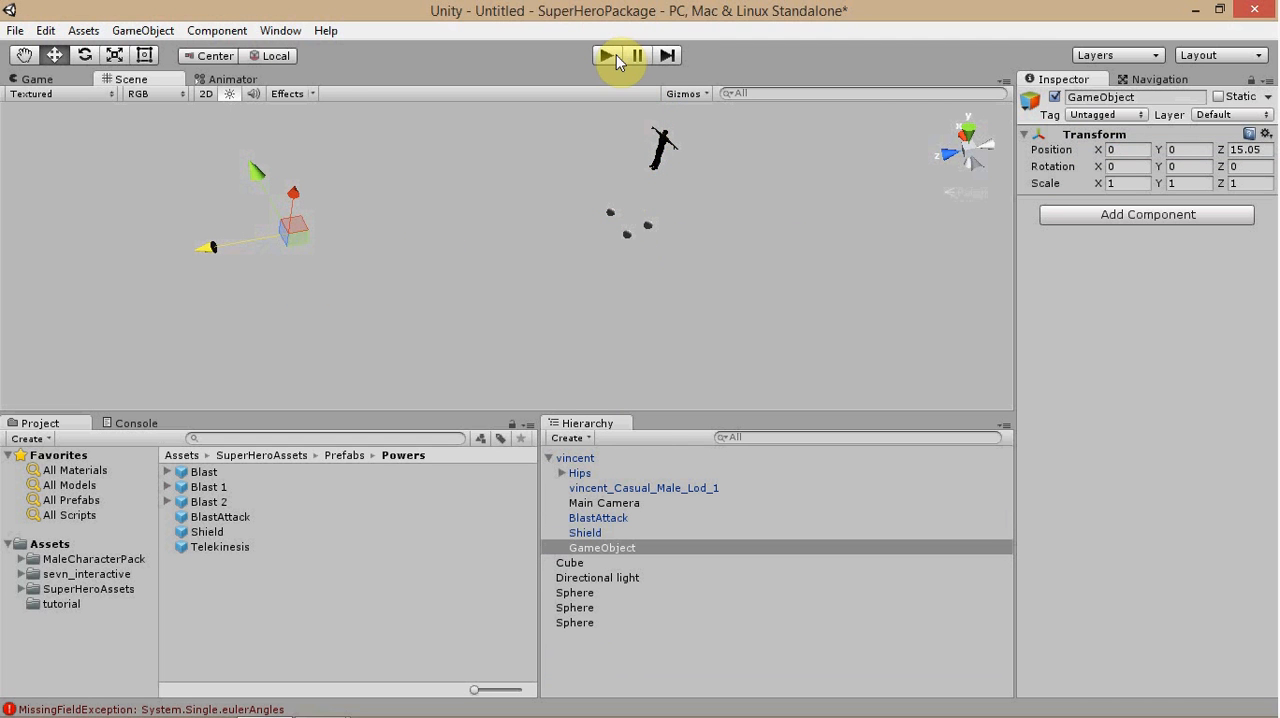
click(605, 55)
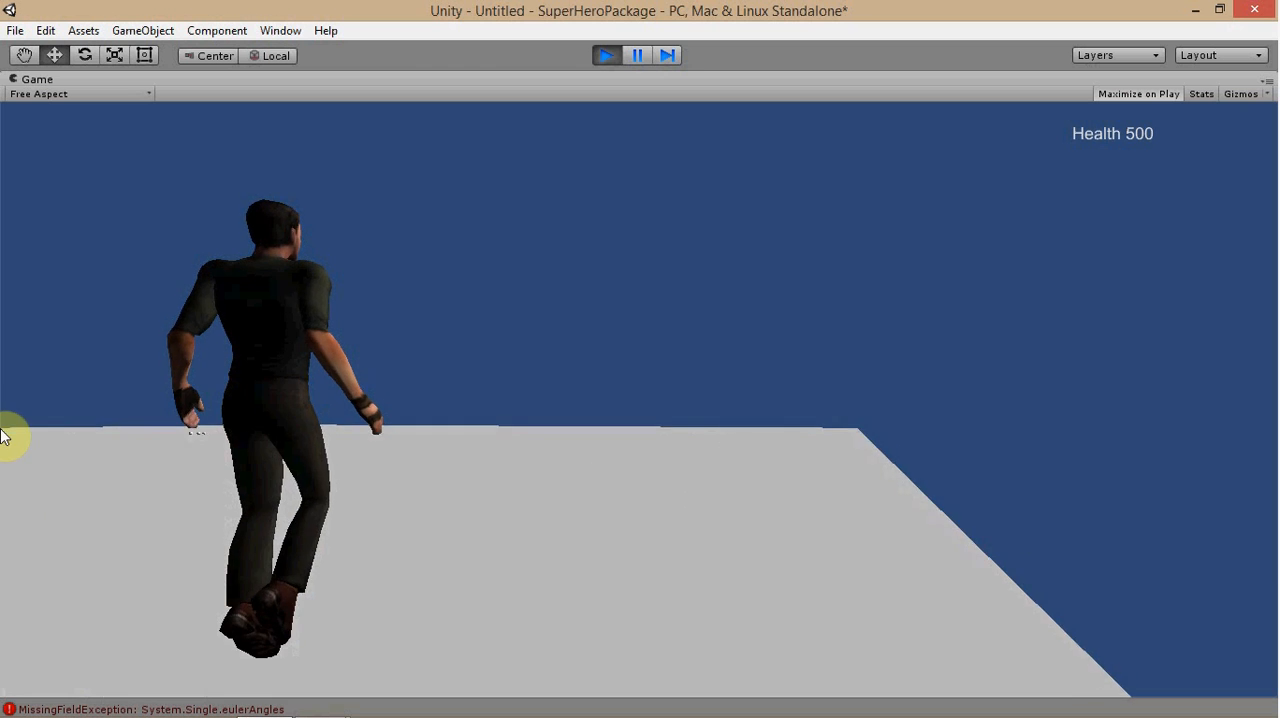
click(606, 55)
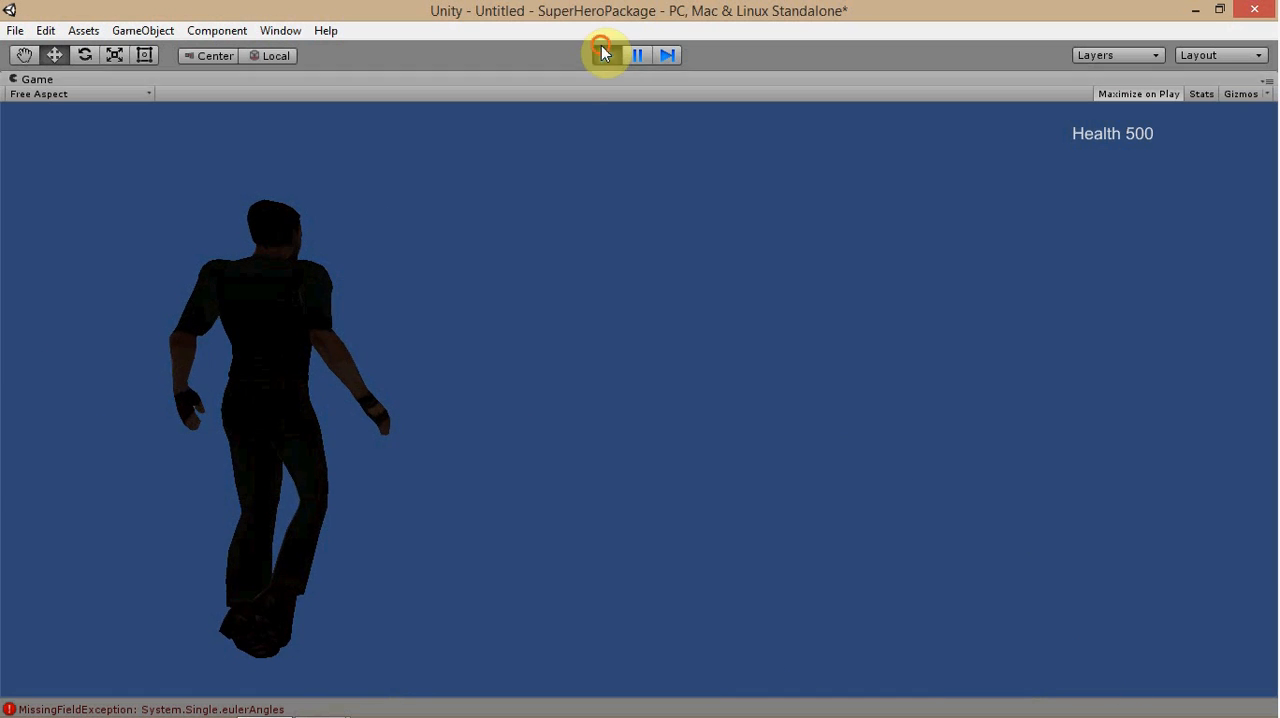
click(605, 55)
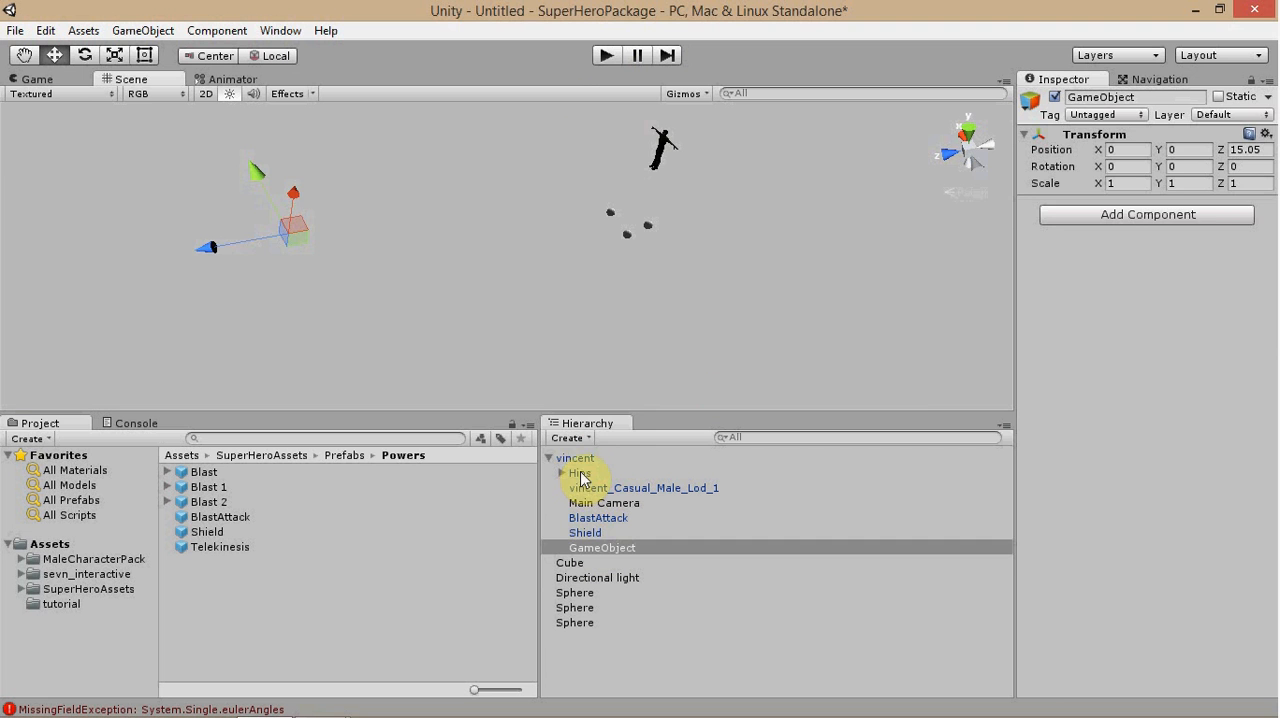
Select vincent to show its Animator, Super Hero Controller, Movement and Mouse Look components
click(575, 458)
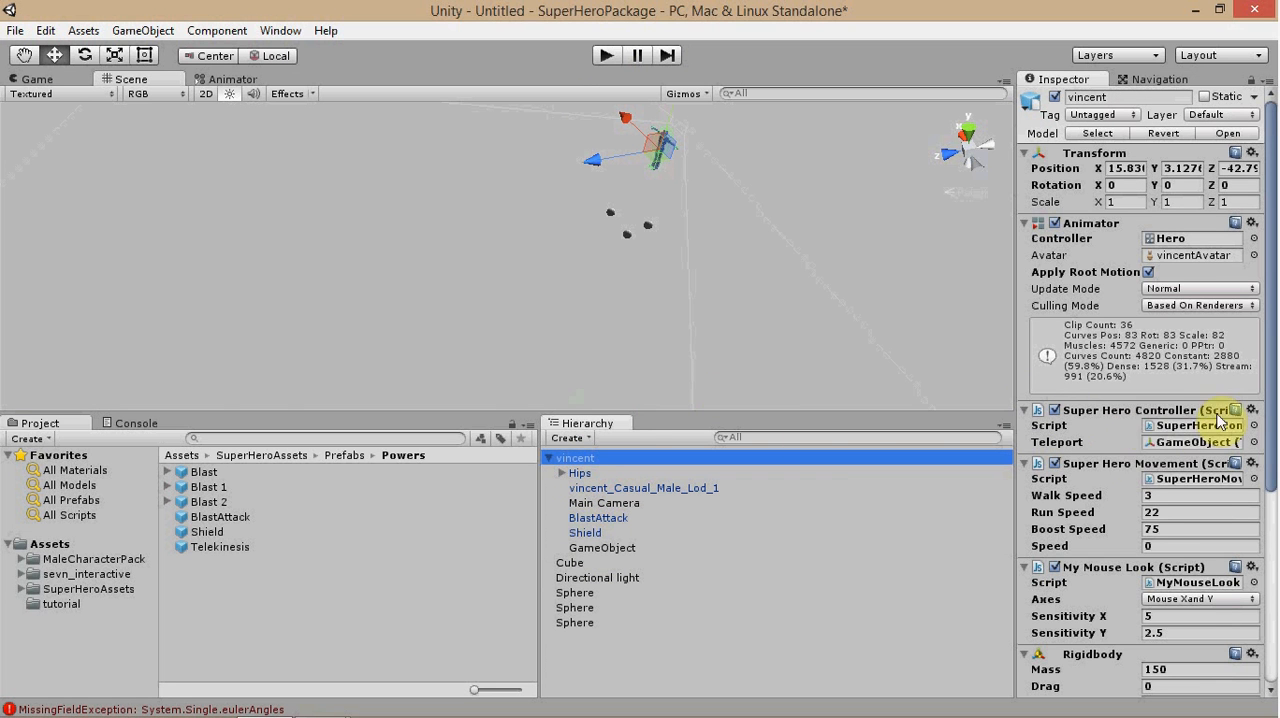
mouse_move(1085, 435)
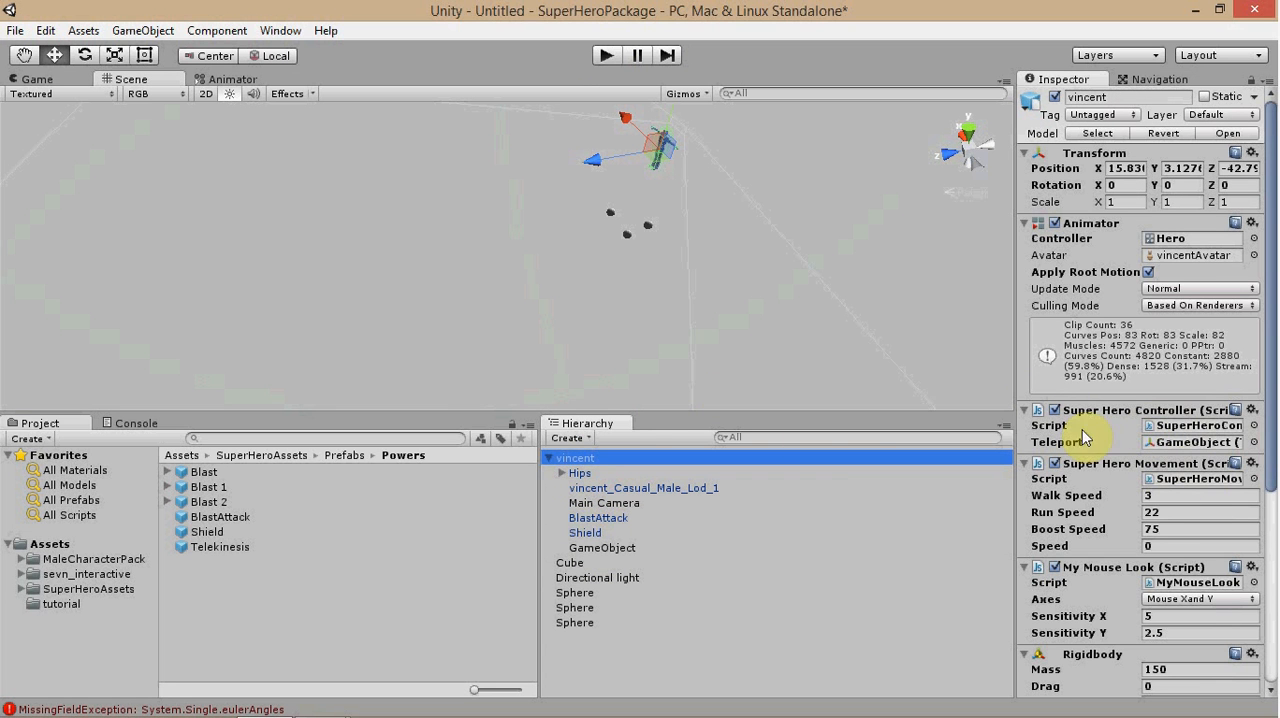
mouse_move(1100, 425)
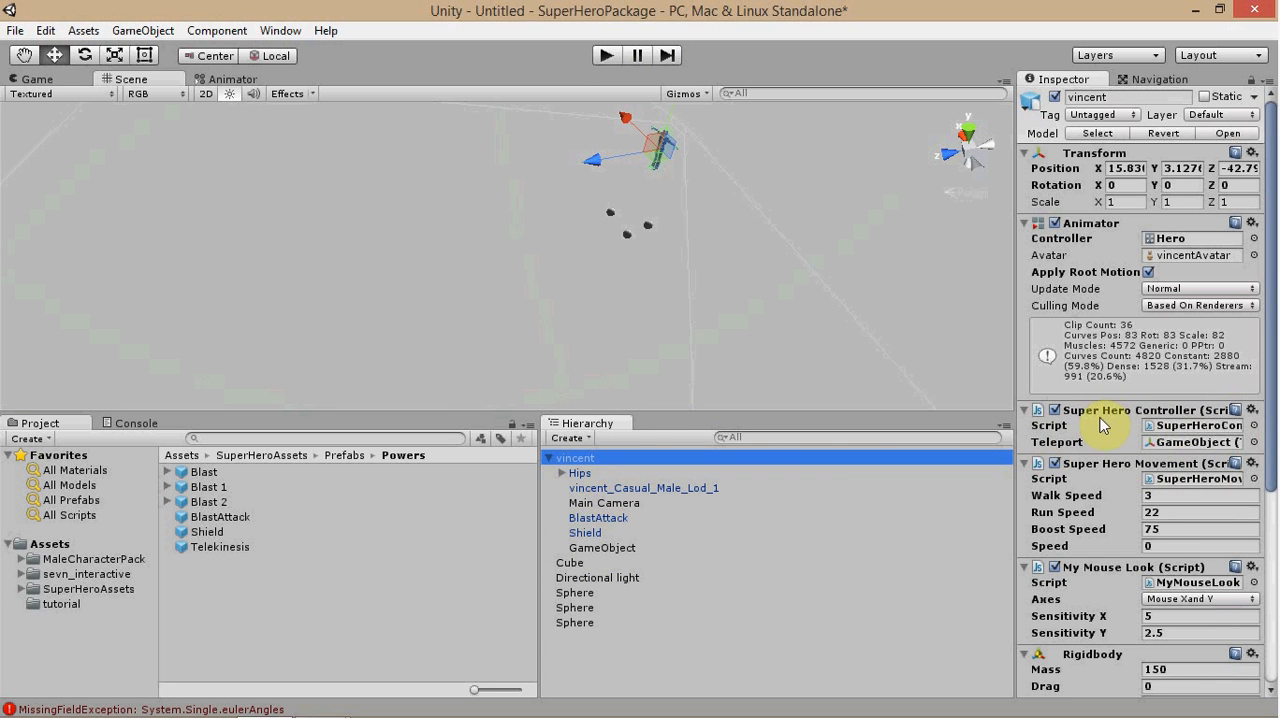
mouse_move(1110, 512)
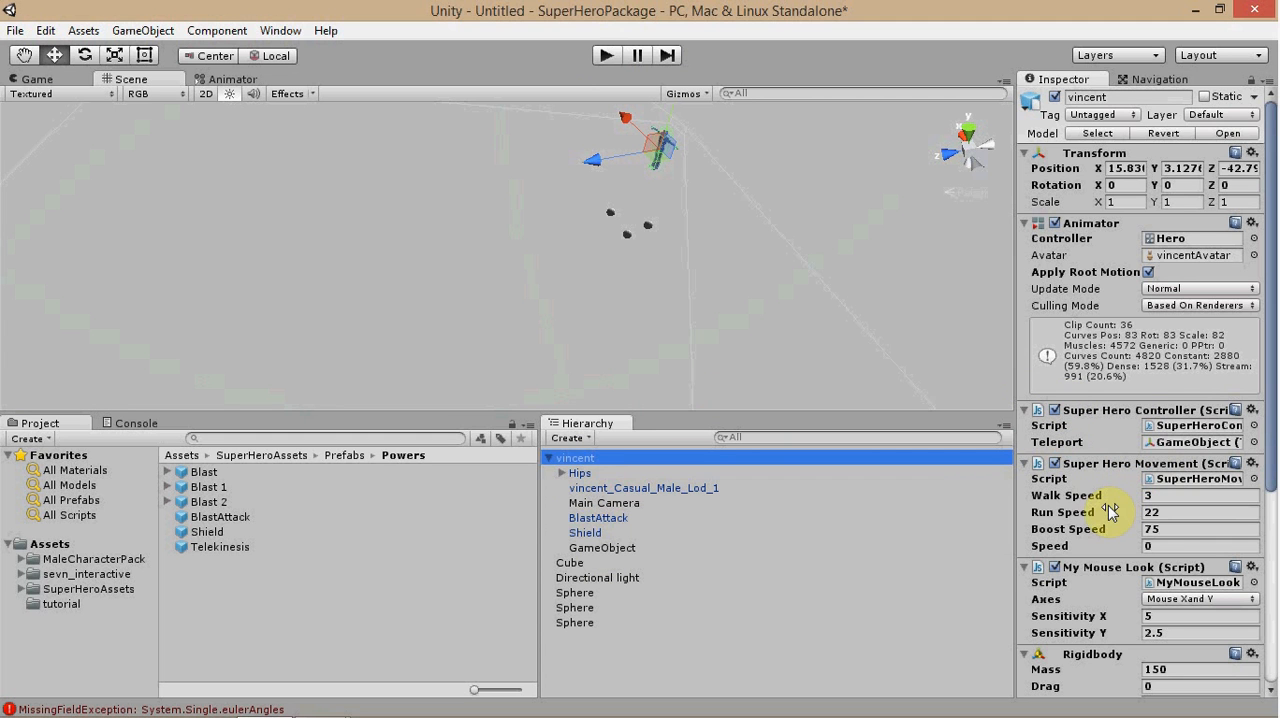
mouse_move(329, 551)
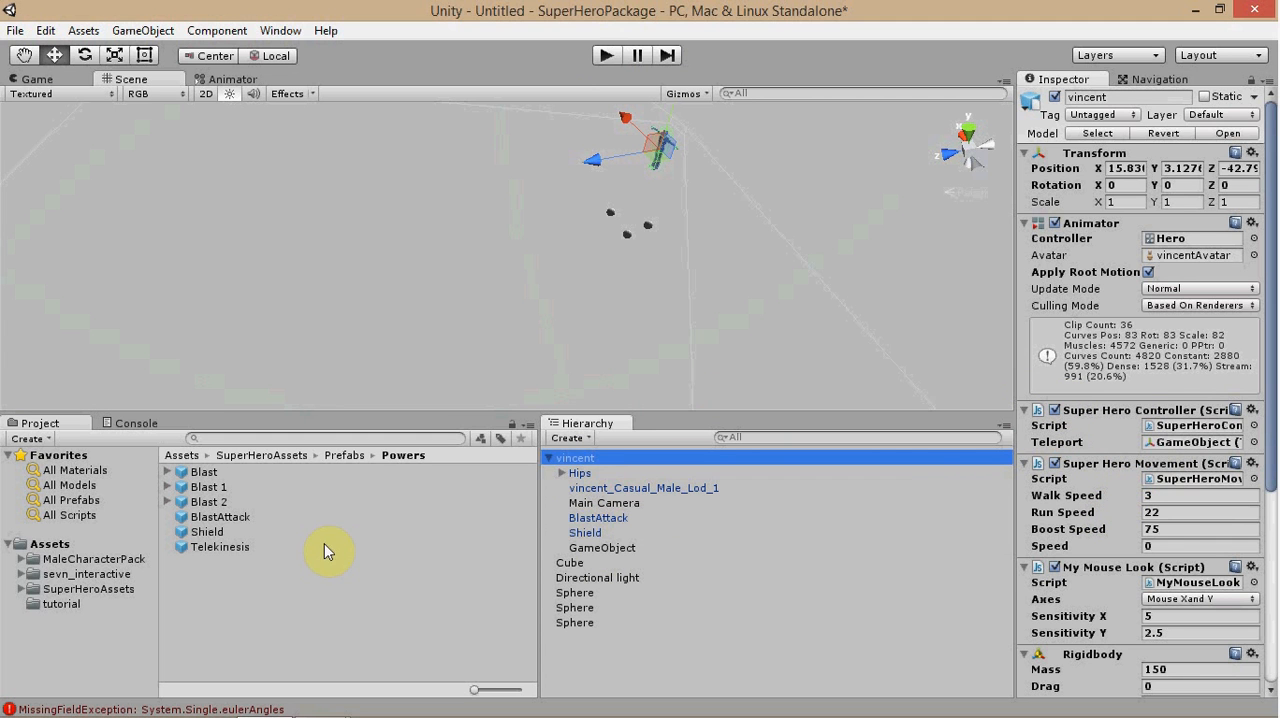
mouse_move(1130, 322)
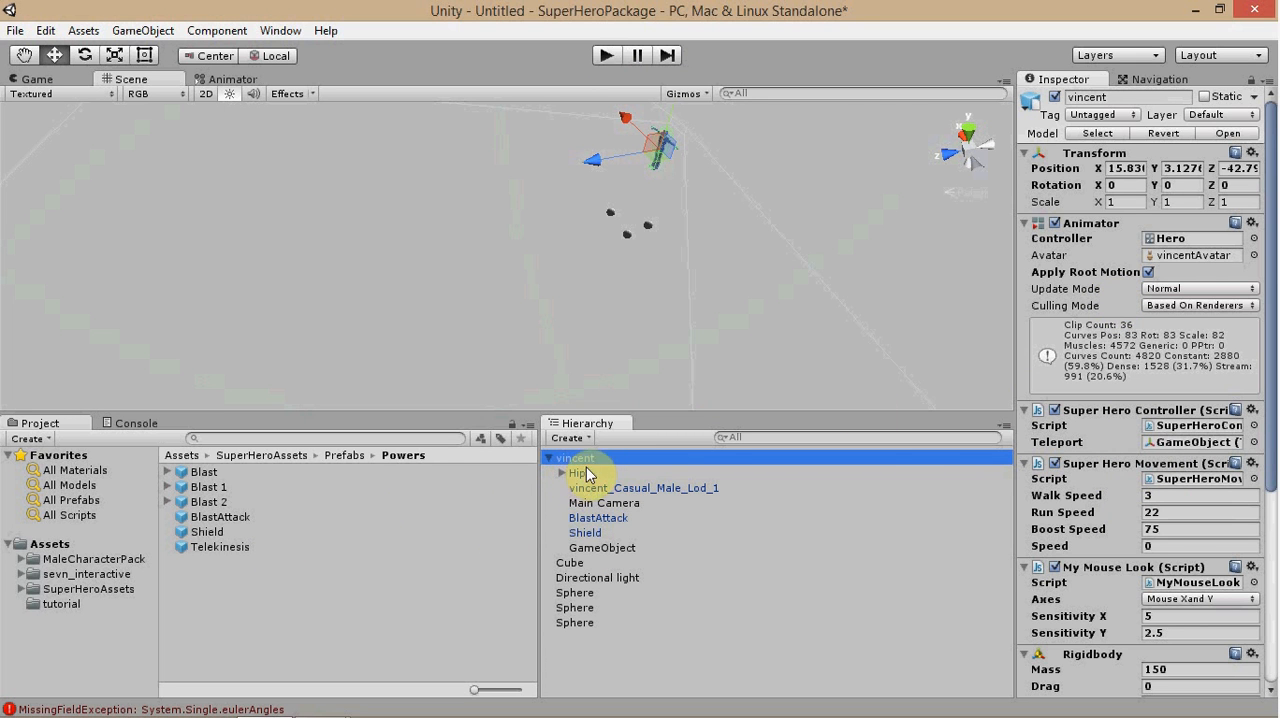
Select the Hips bone to show its Health script with Life 500 and Max Life 5000
click(579, 472)
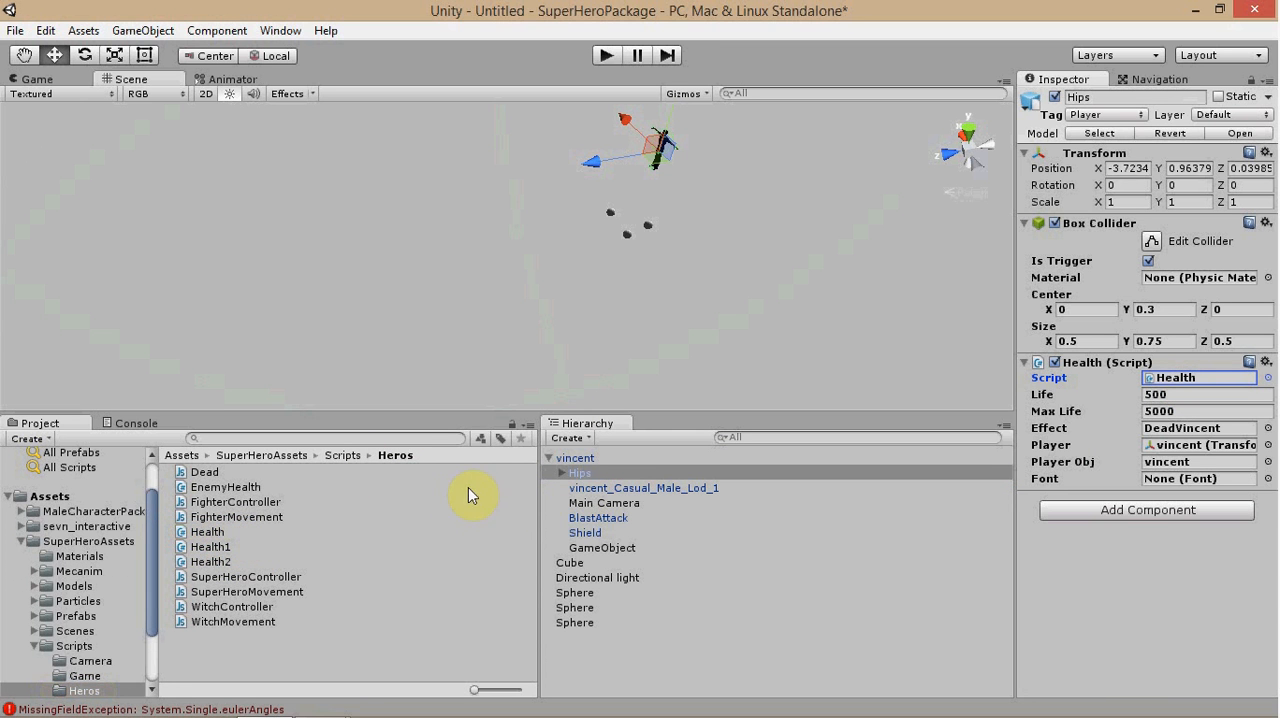
mouse_move(610, 530)
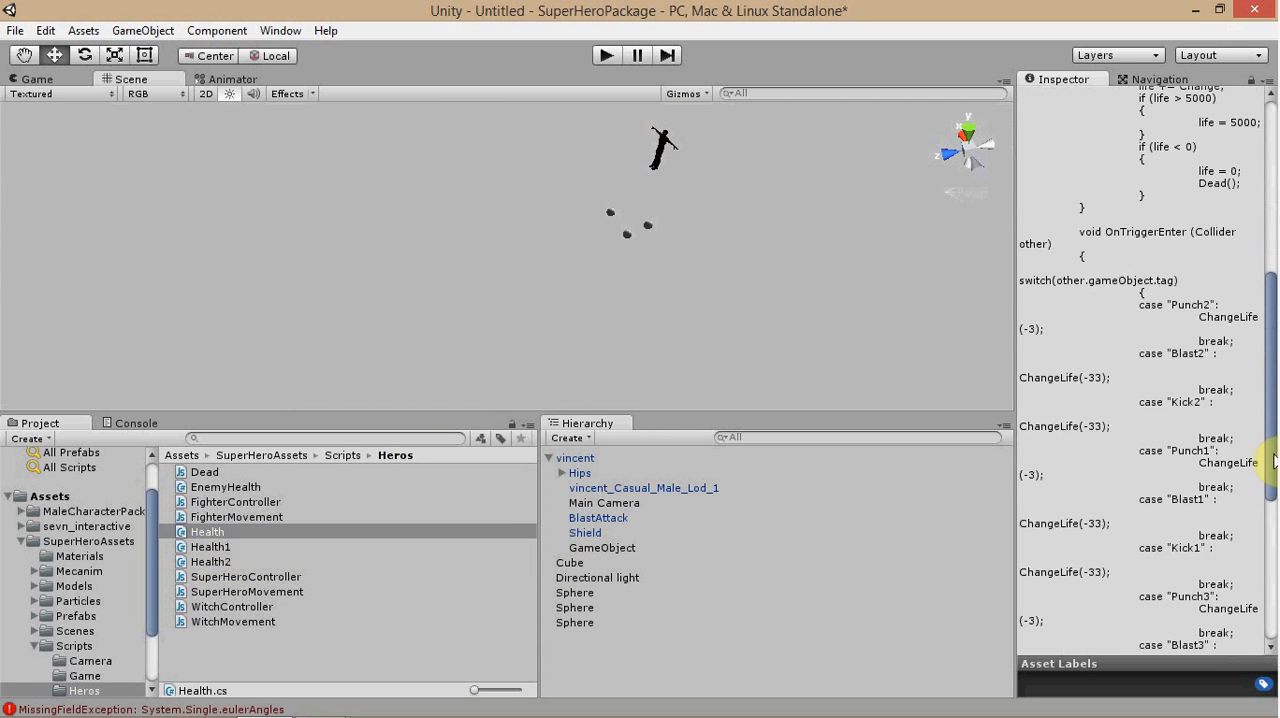
Scroll the Health.cs preview down to the switch with Punch2, Blast2 and Health cases
scroll(down, 3)
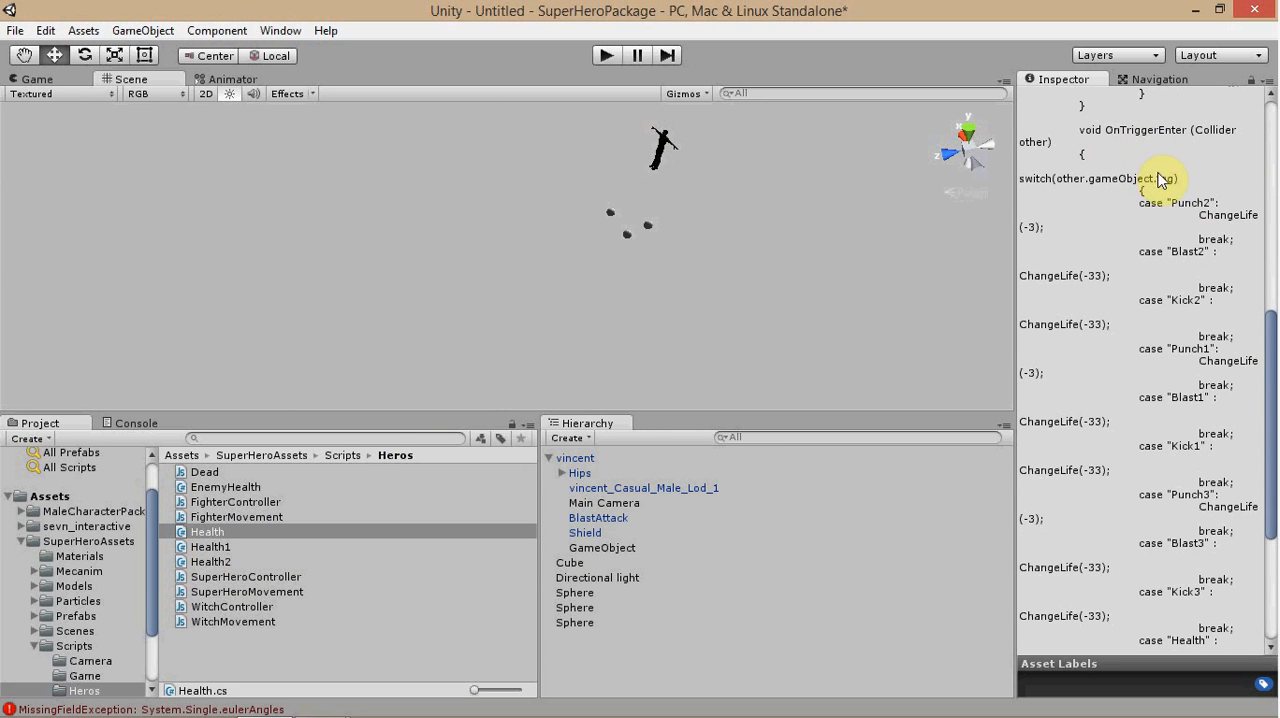
mouse_move(1200, 208)
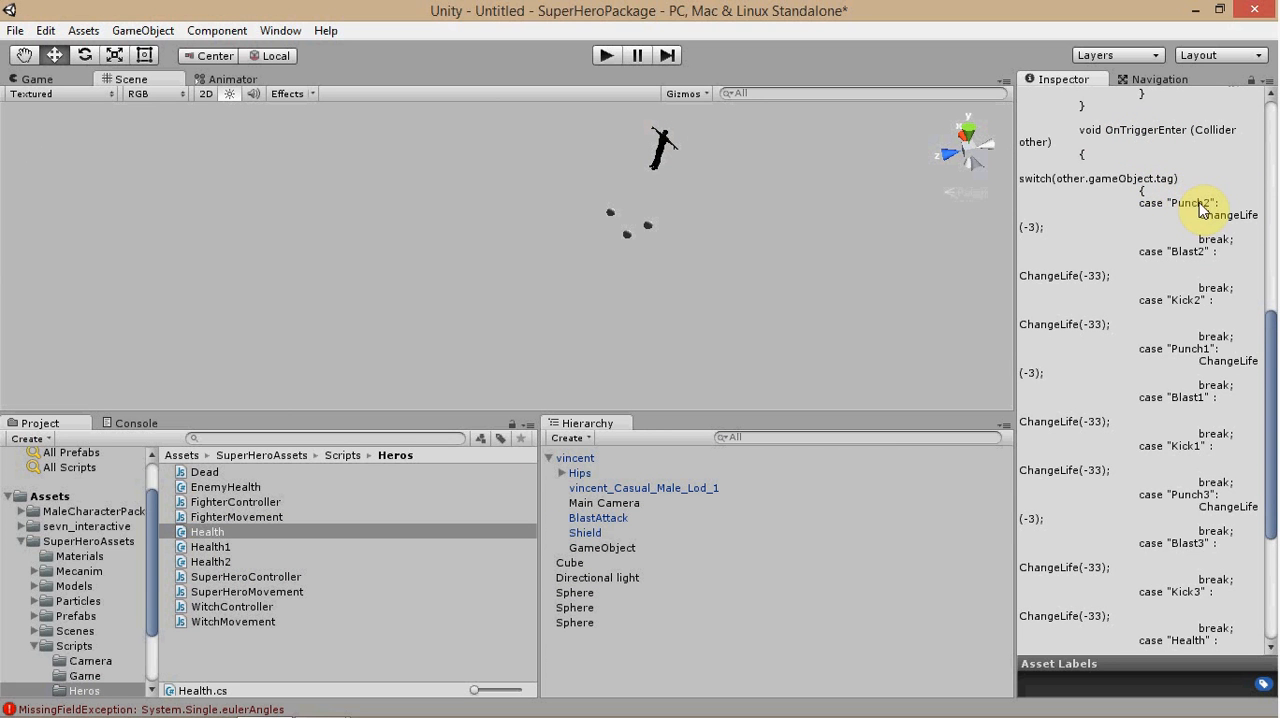
mouse_move(1038, 240)
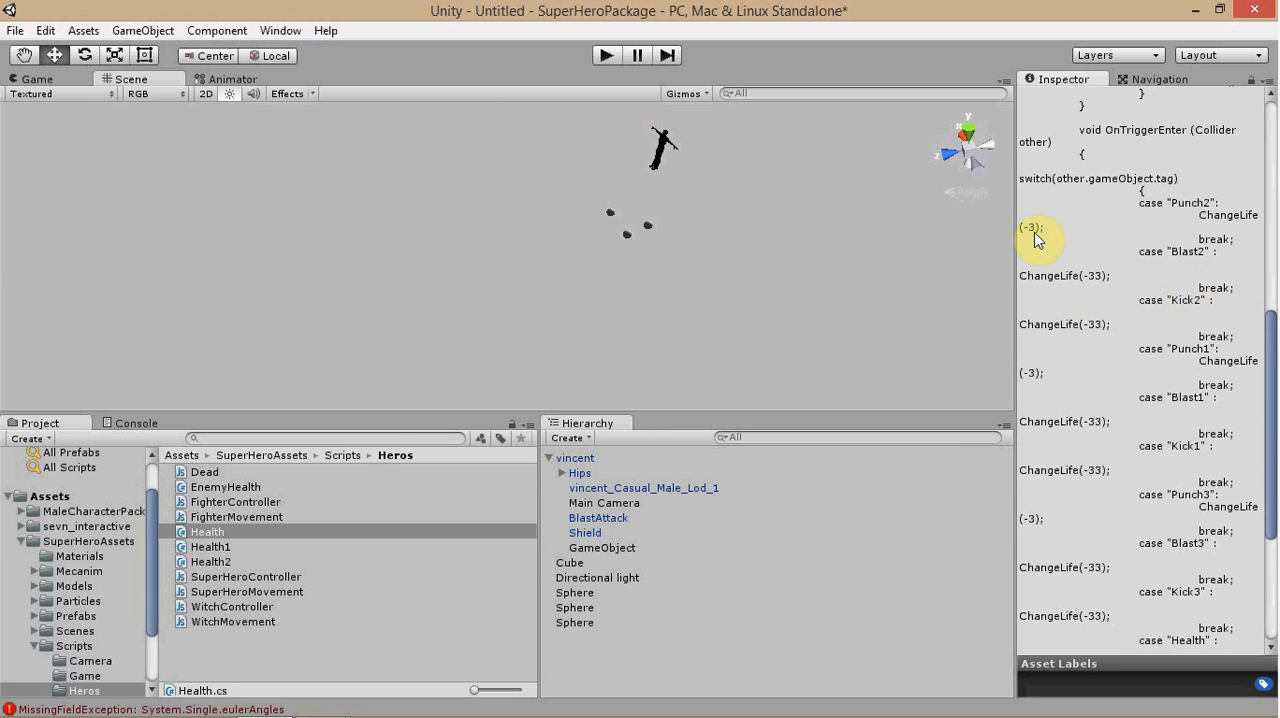
mouse_move(1048, 225)
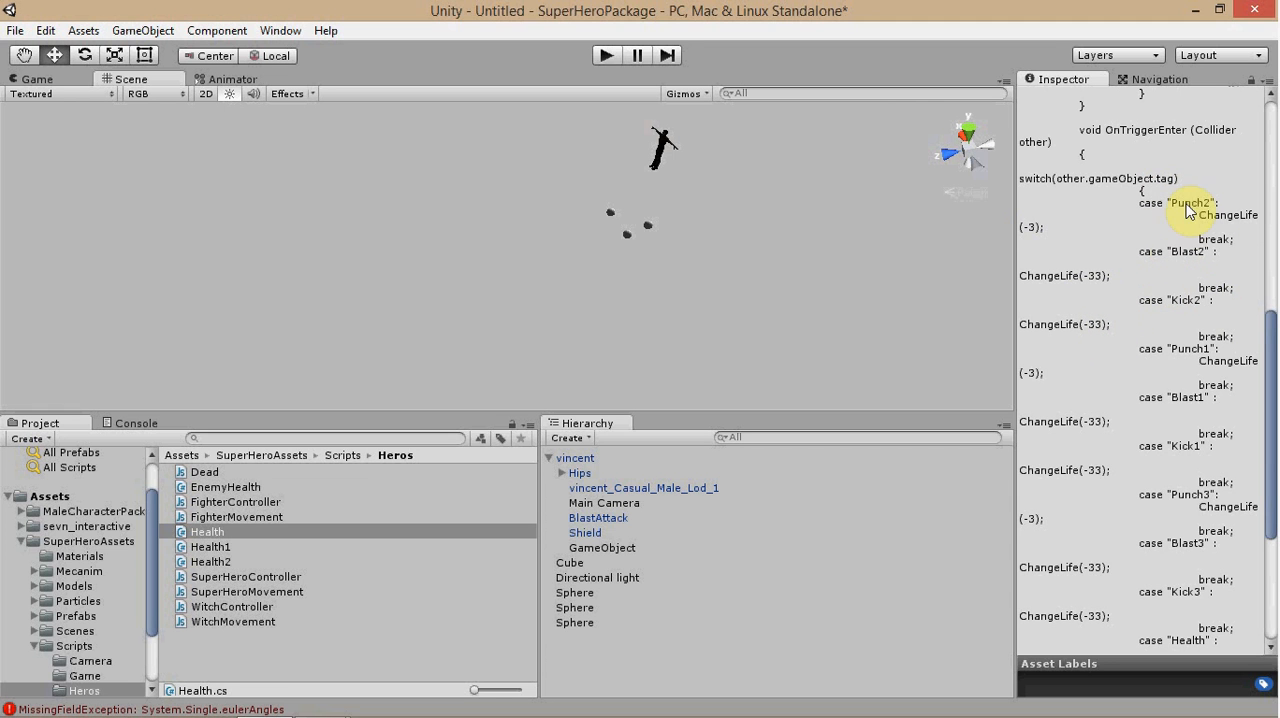
mouse_move(740, 382)
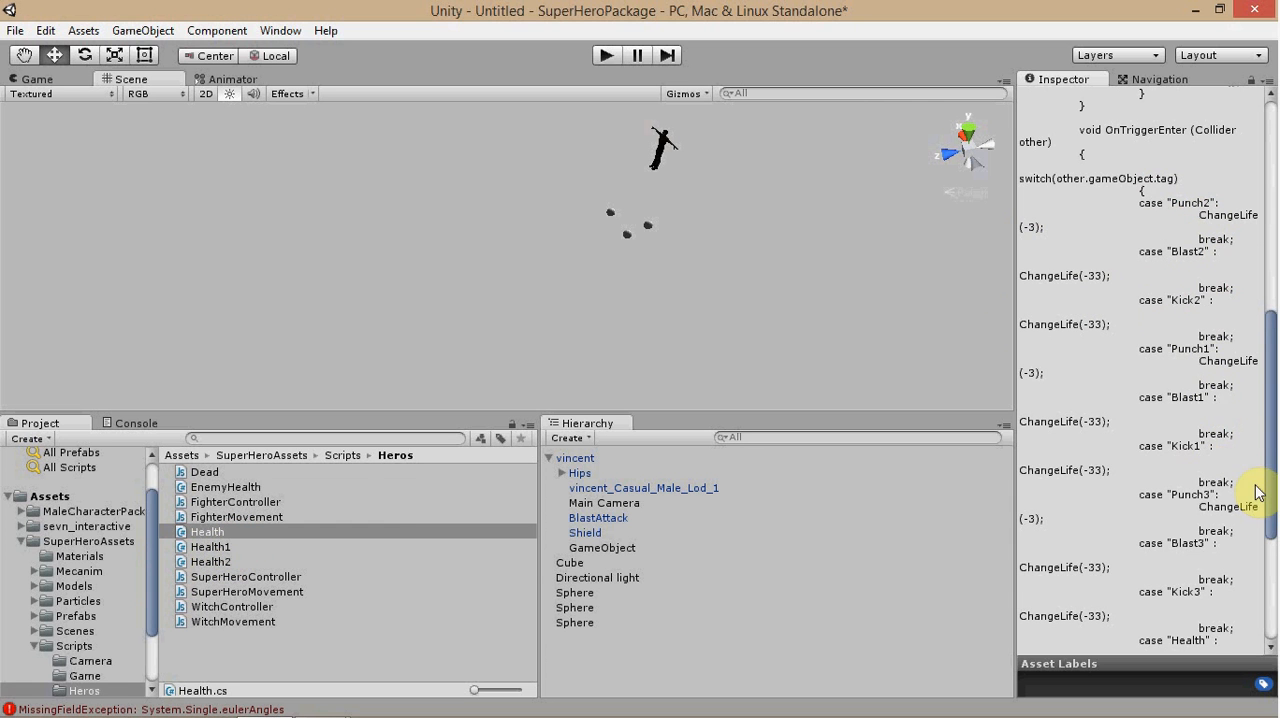
scroll(down, 3)
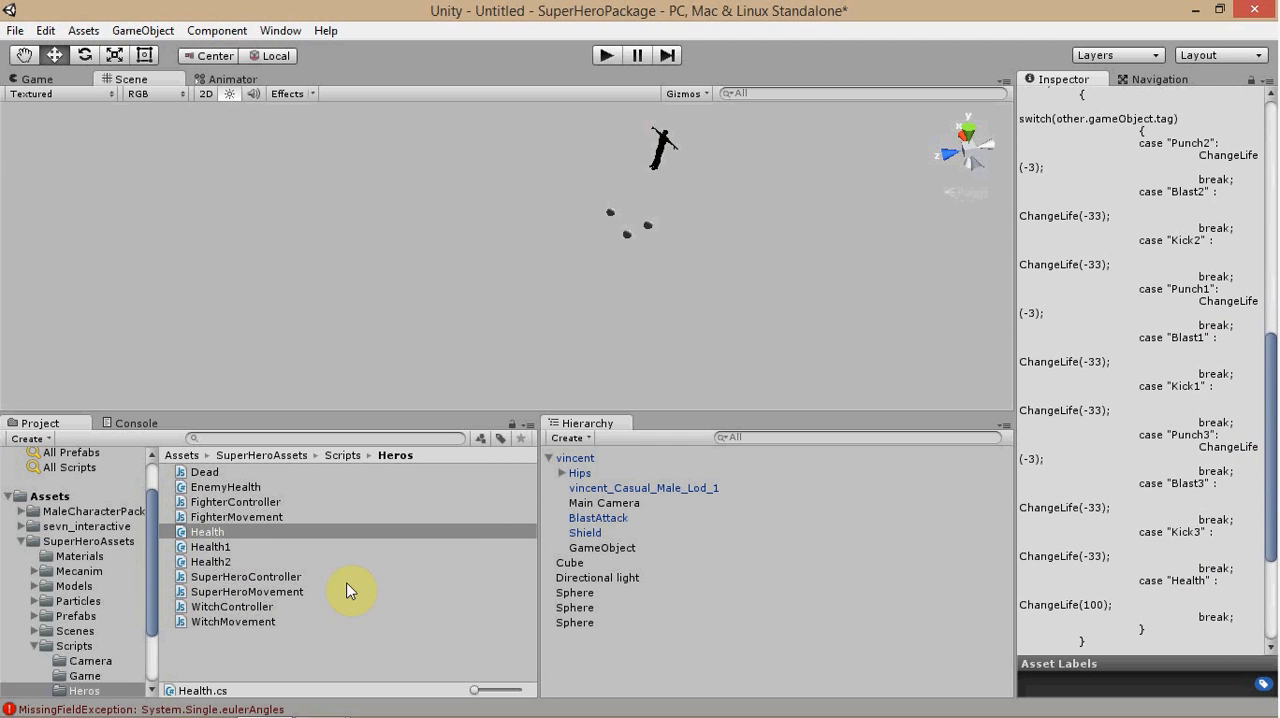
Preview Health1.cs, then Health2.cs, scrolling to its Punch1, Blast1 and Kick1 cases
click(210, 546)
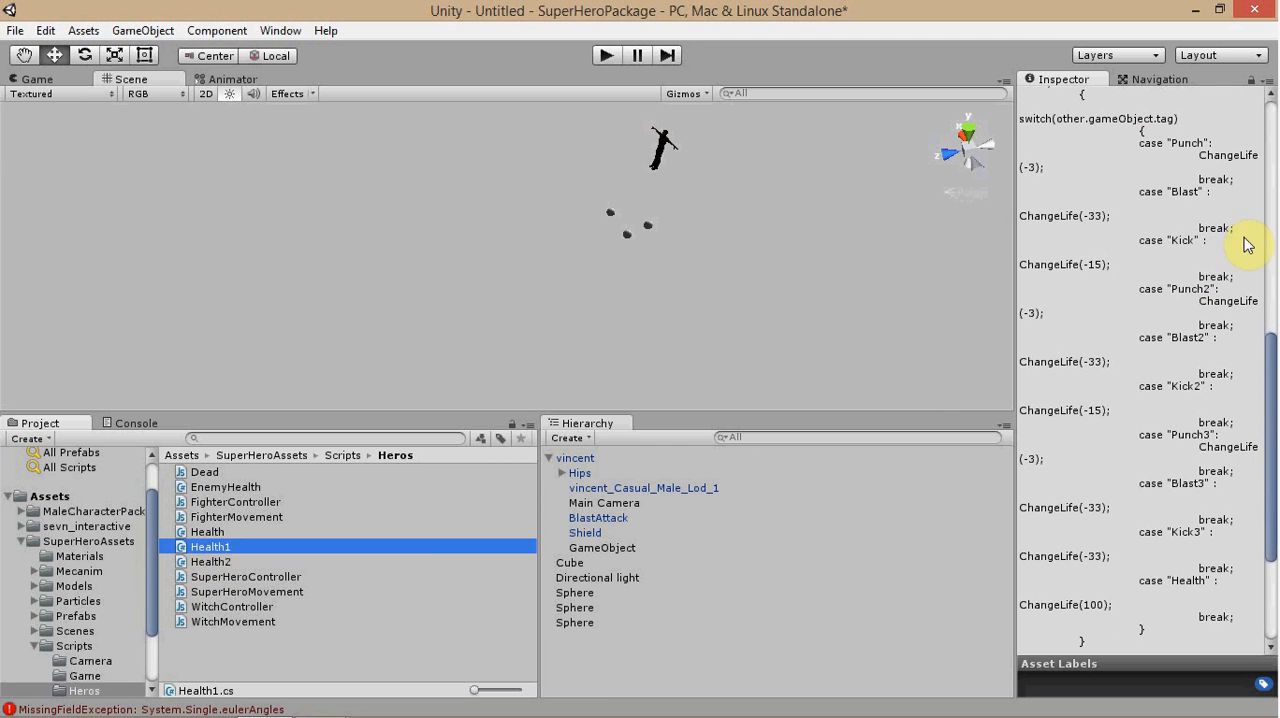
mouse_move(325, 575)
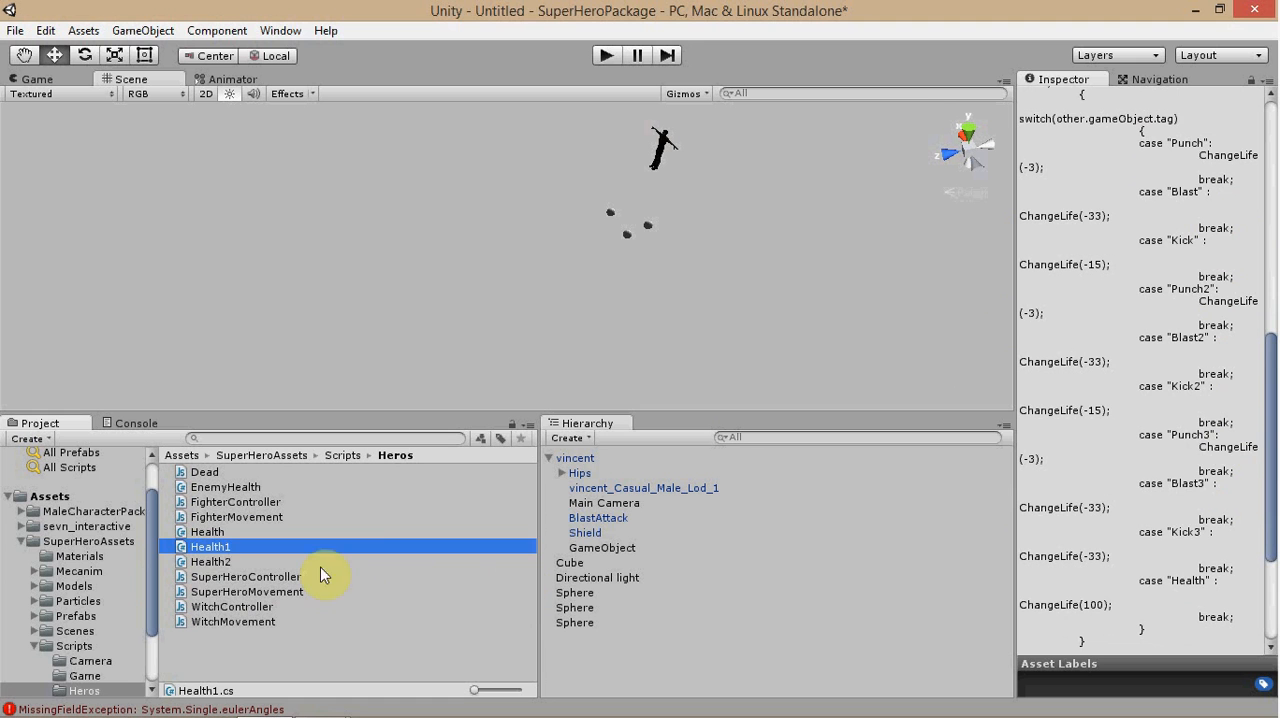
click(210, 561)
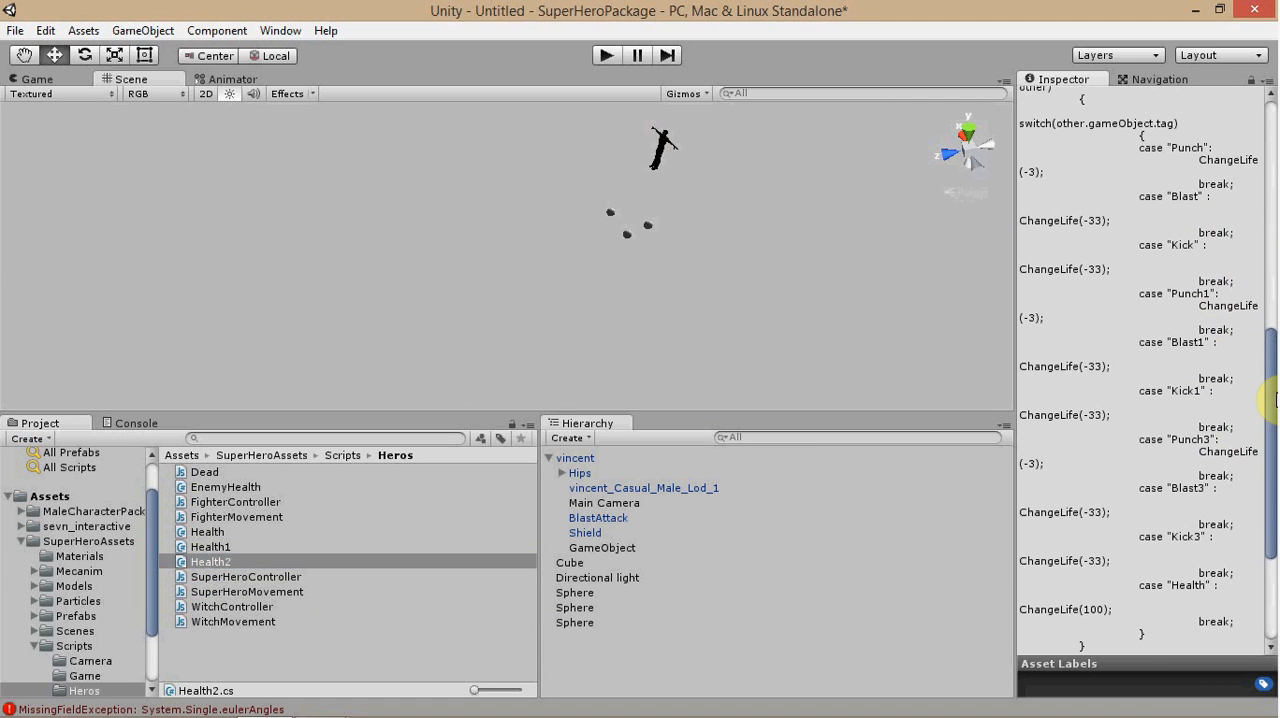
scroll(down, 3)
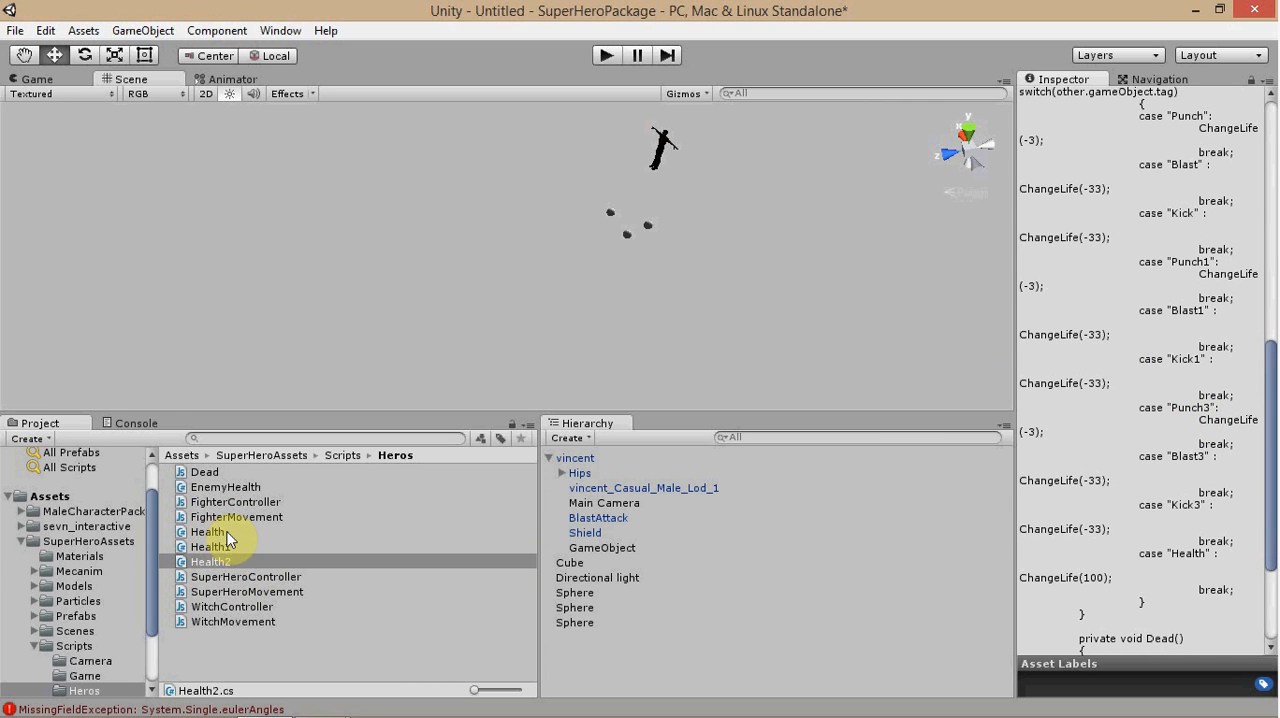
mouse_move(228, 538)
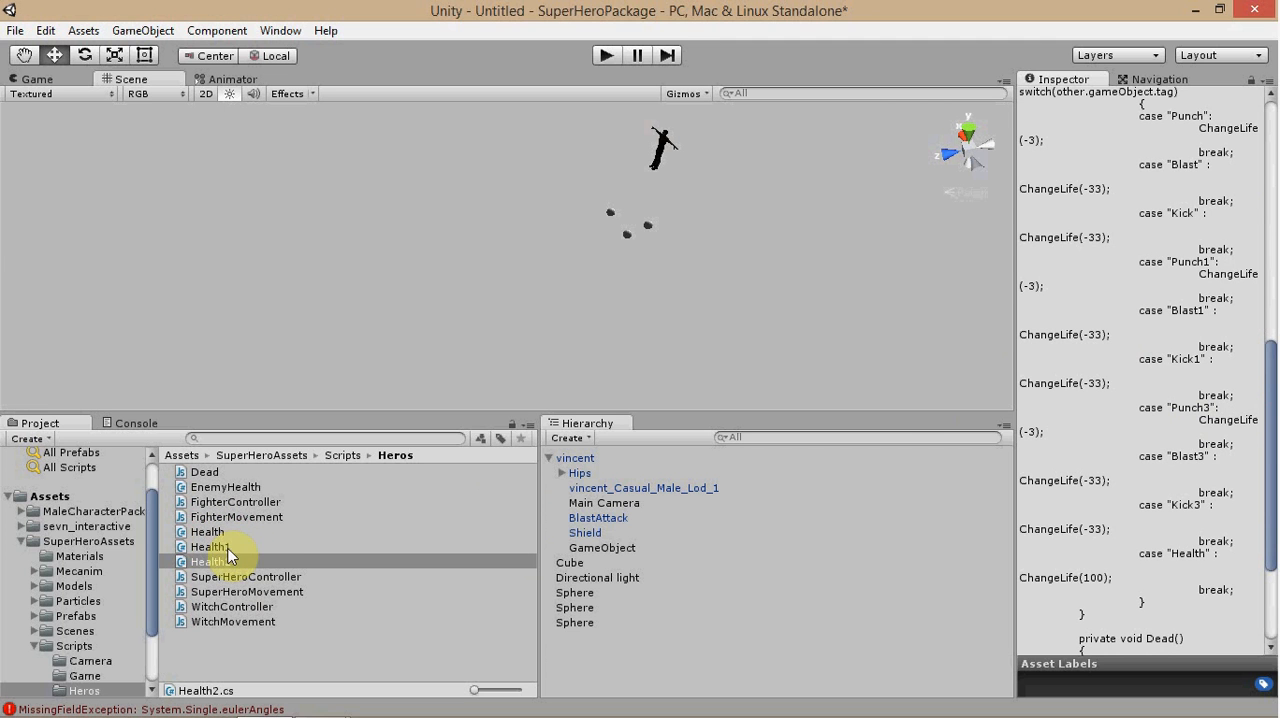
click(210, 561)
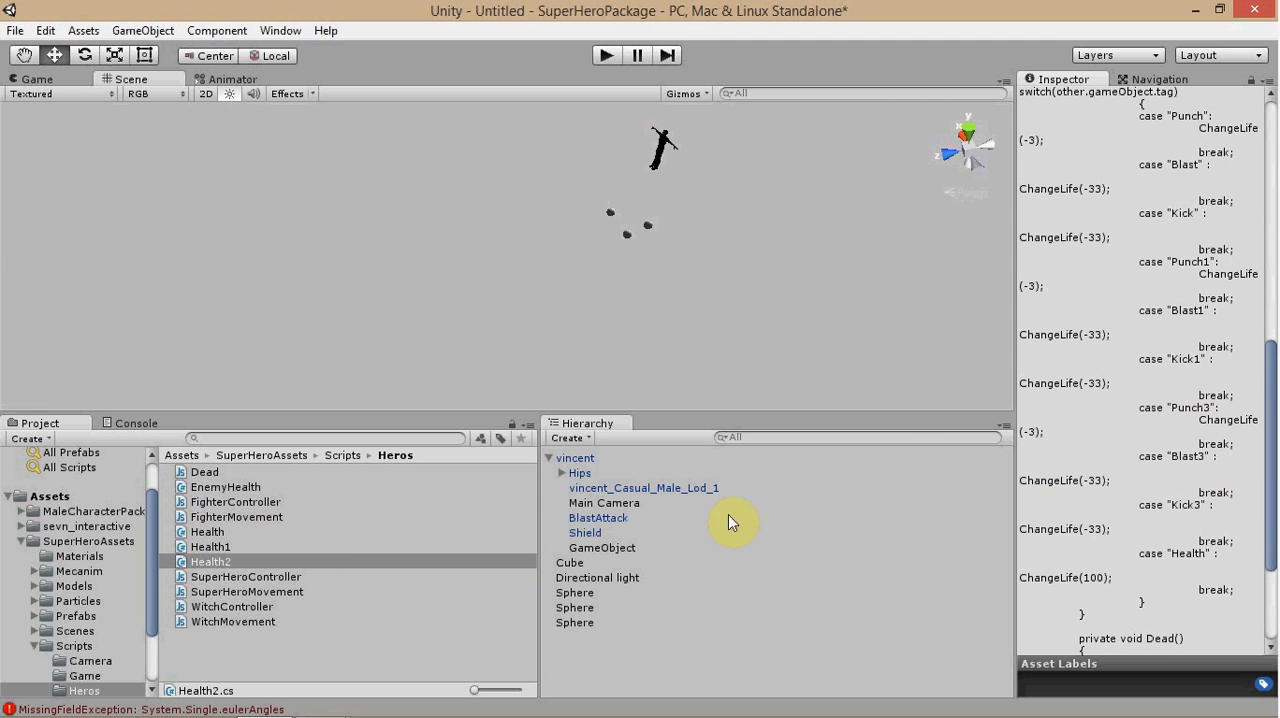
mouse_move(1200, 513)
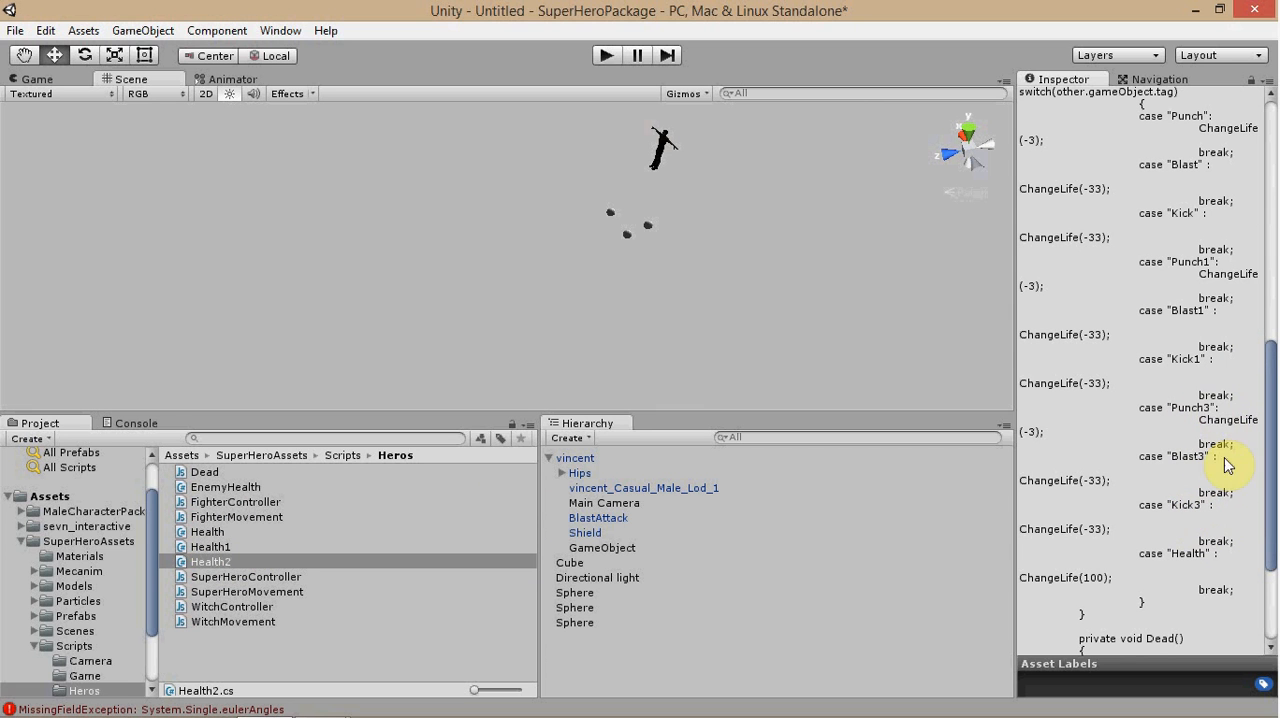
mouse_move(1188, 451)
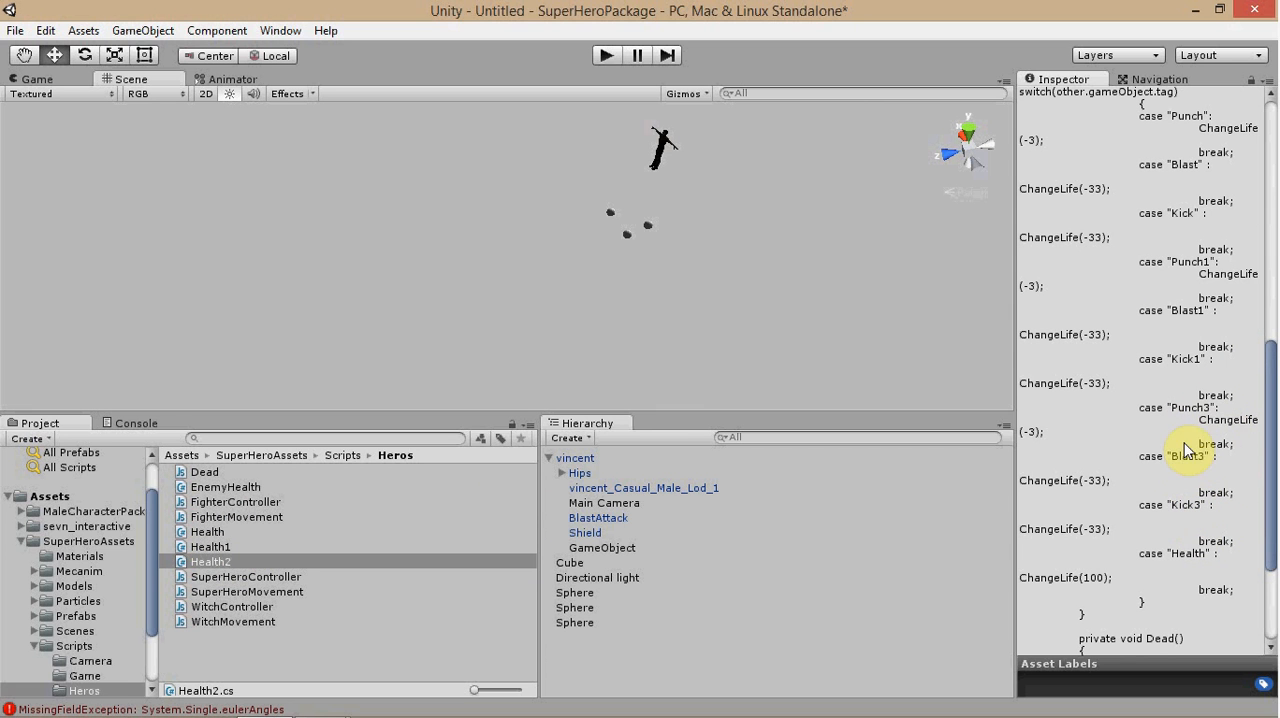
mouse_move(1210, 405)
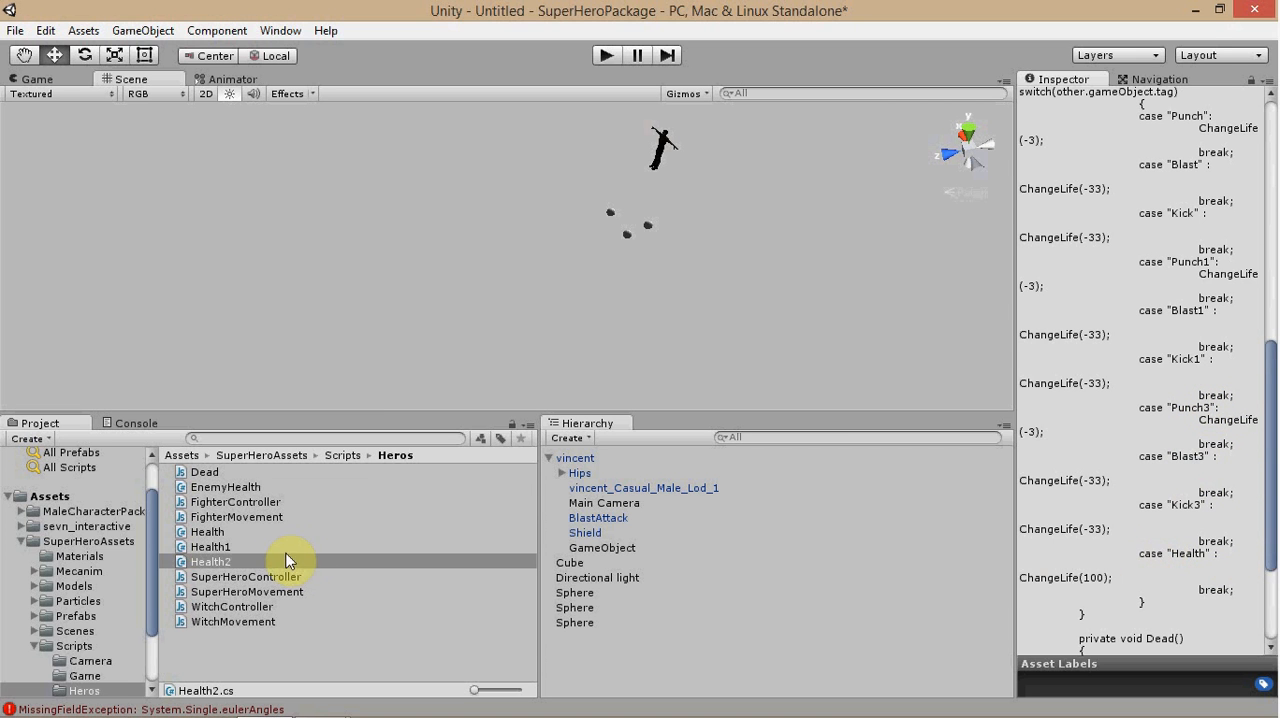
Preview Health.cs, Health1.cs and Health2.cs in turn, ending back on Health1.cs
click(207, 531)
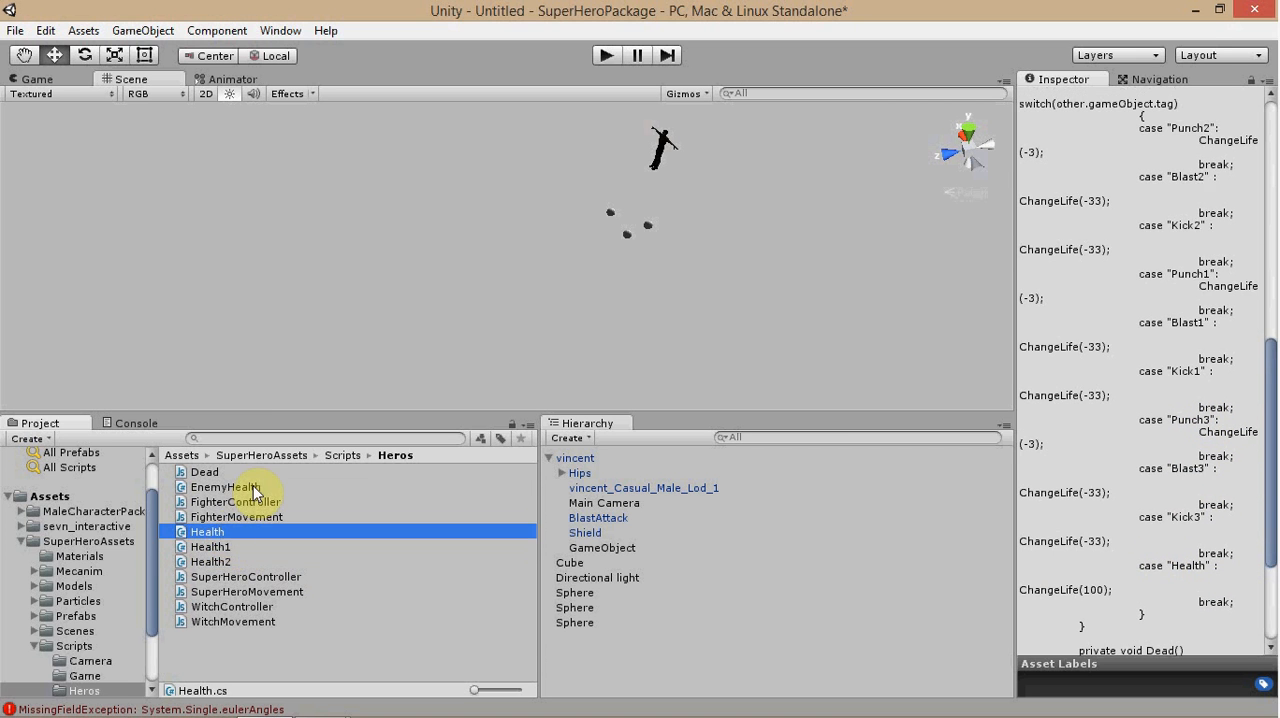
click(210, 546)
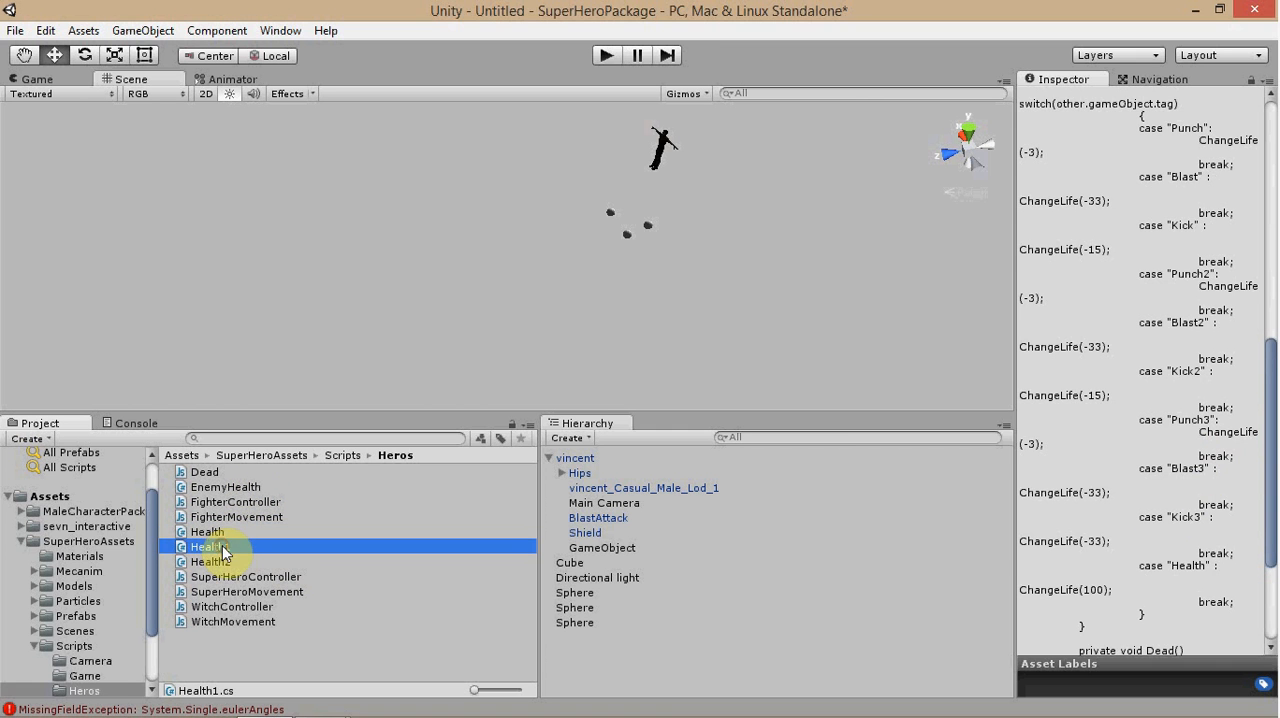
click(210, 561)
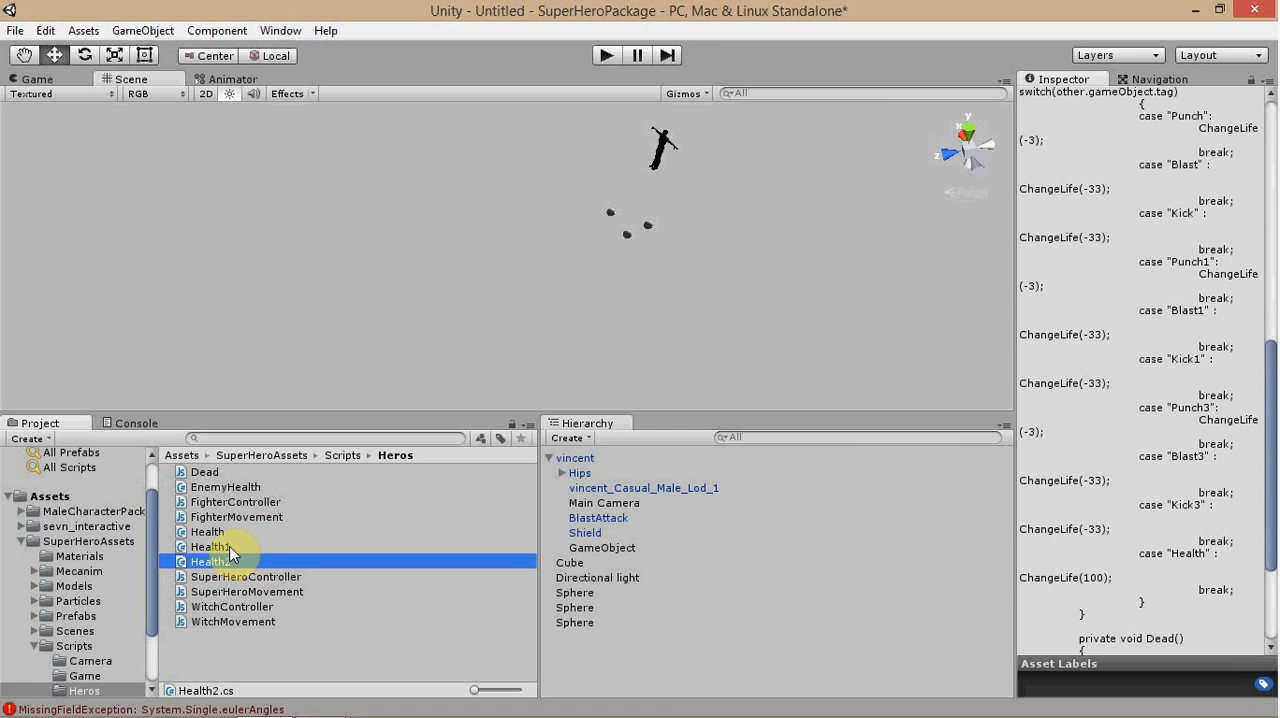
click(211, 546)
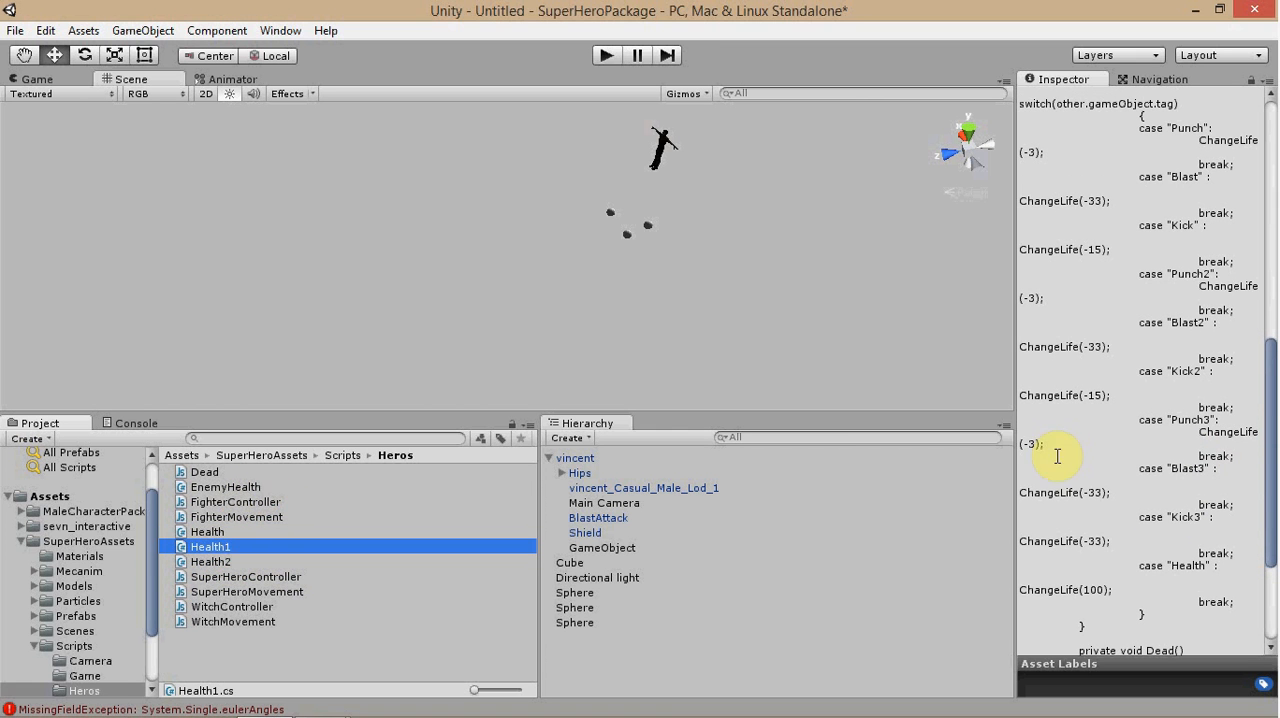
mouse_move(1170, 575)
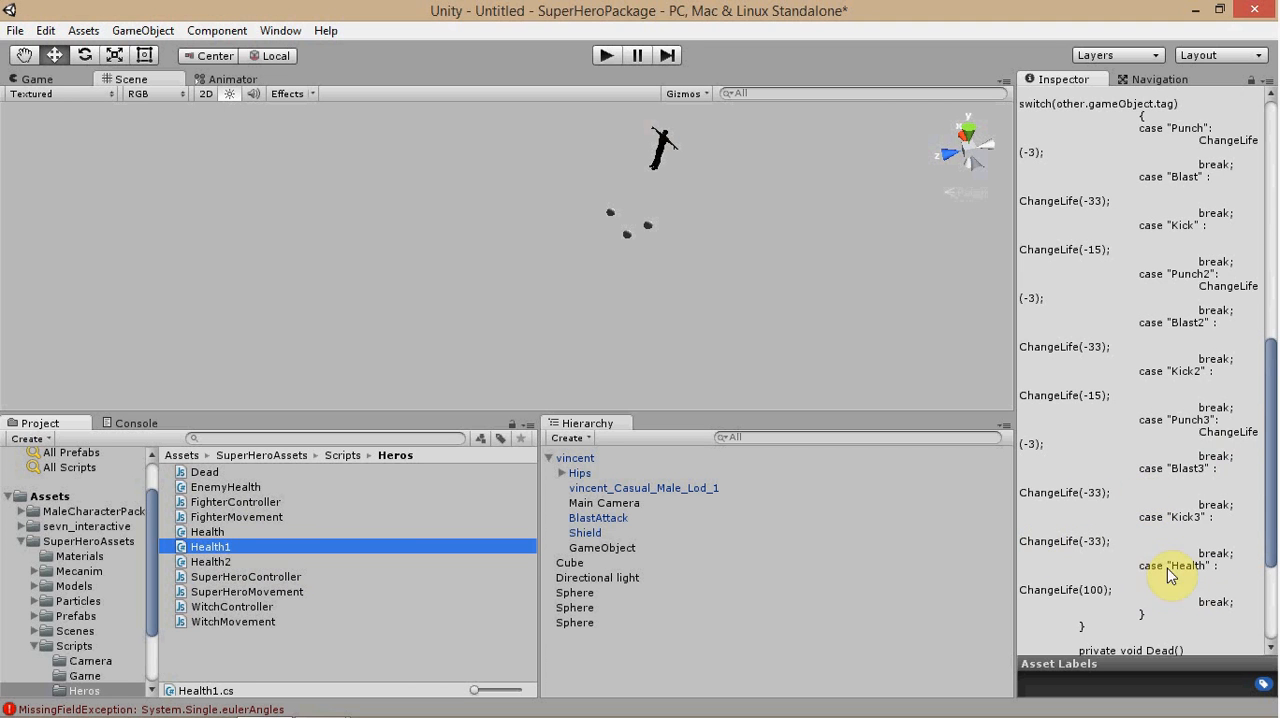
mouse_move(1237, 610)
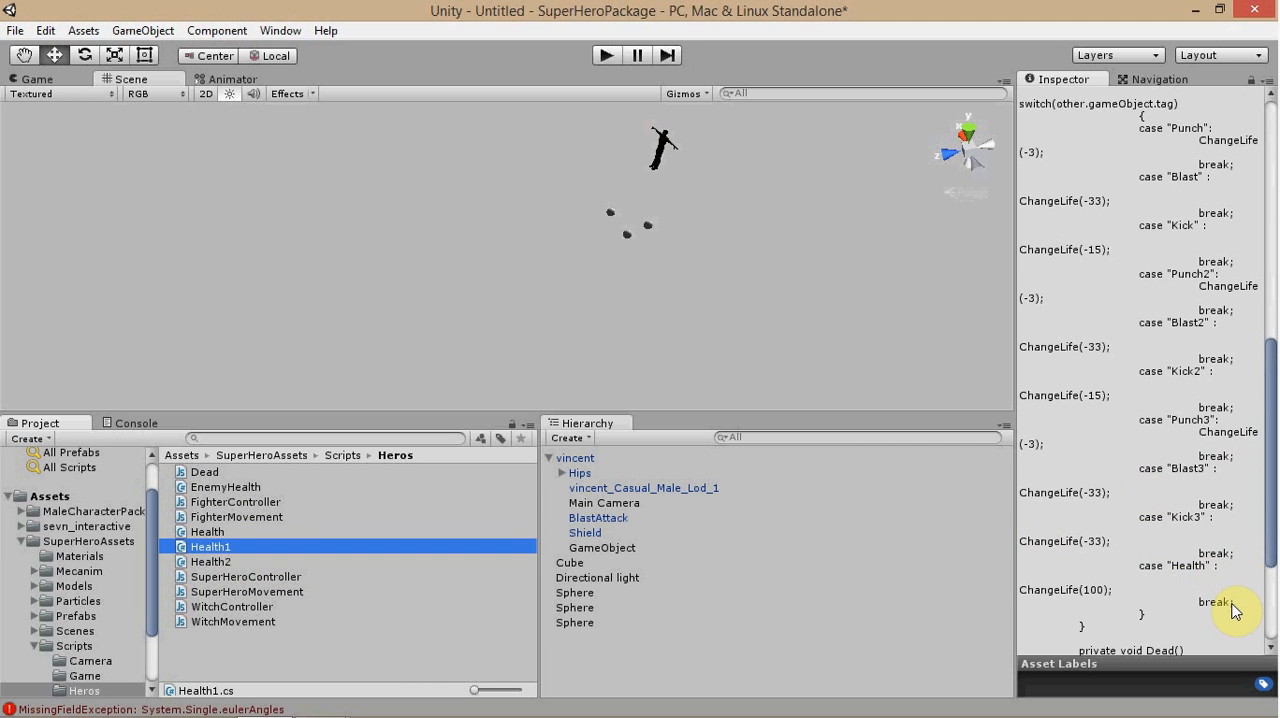
mouse_move(1217, 585)
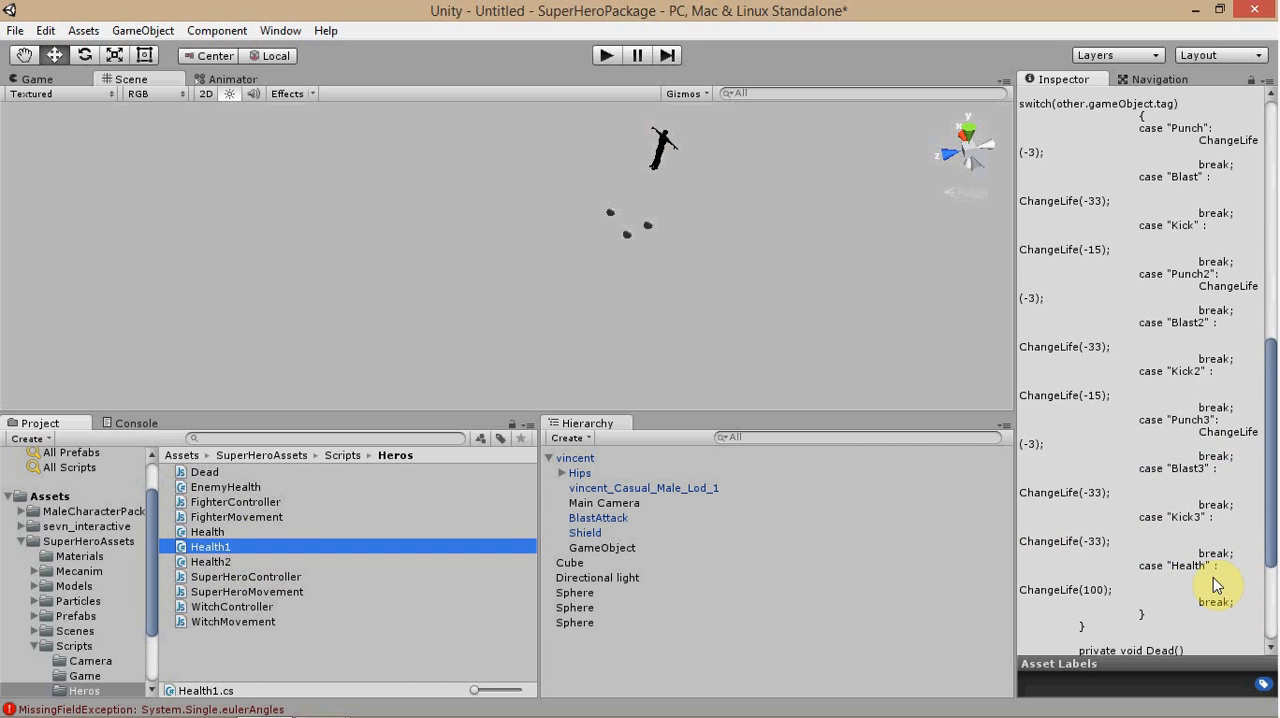
mouse_move(1135, 565)
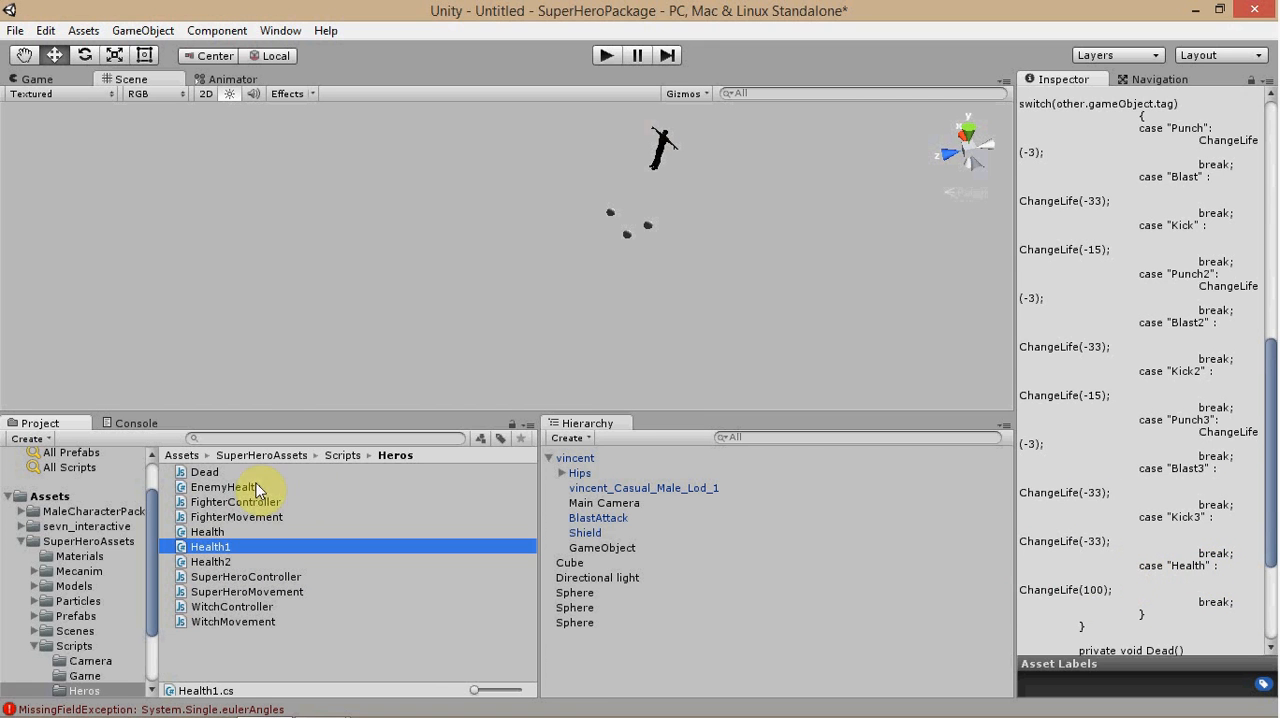
Preview EnemyHealth.cs, then cycle through Health, Health2 and Health1, ending on Health.cs
click(226, 487)
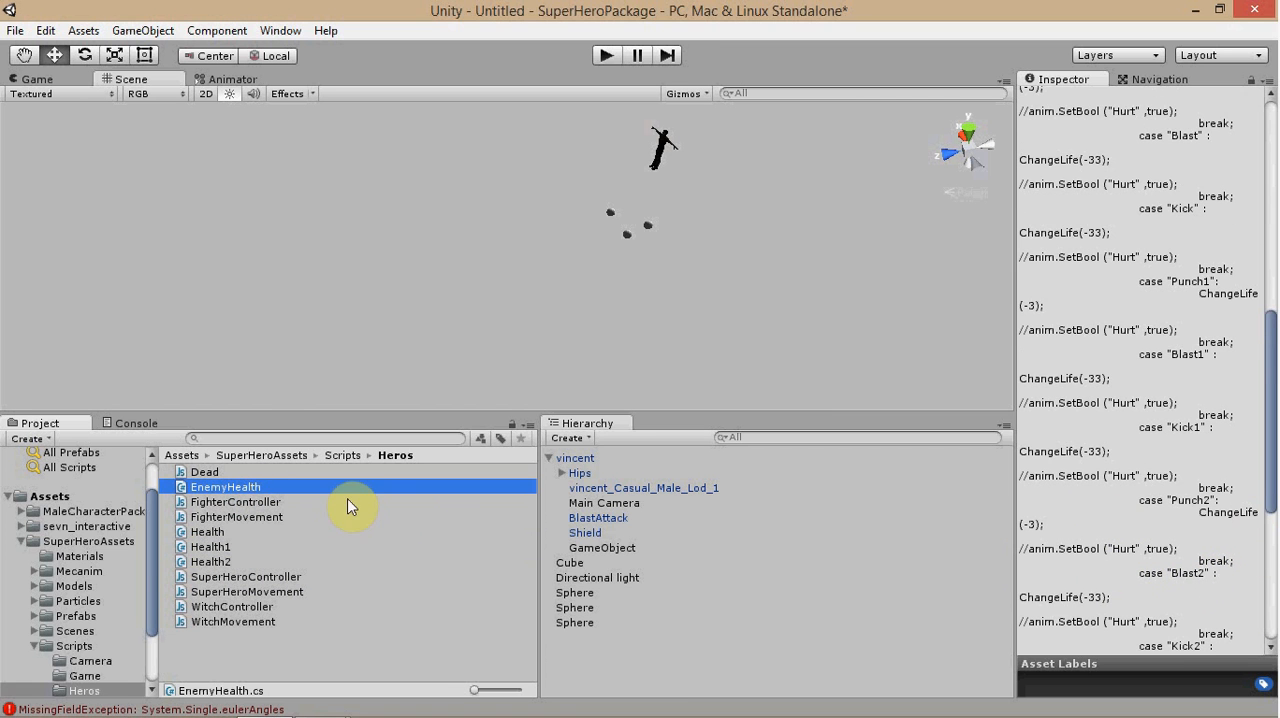
mouse_move(225, 567)
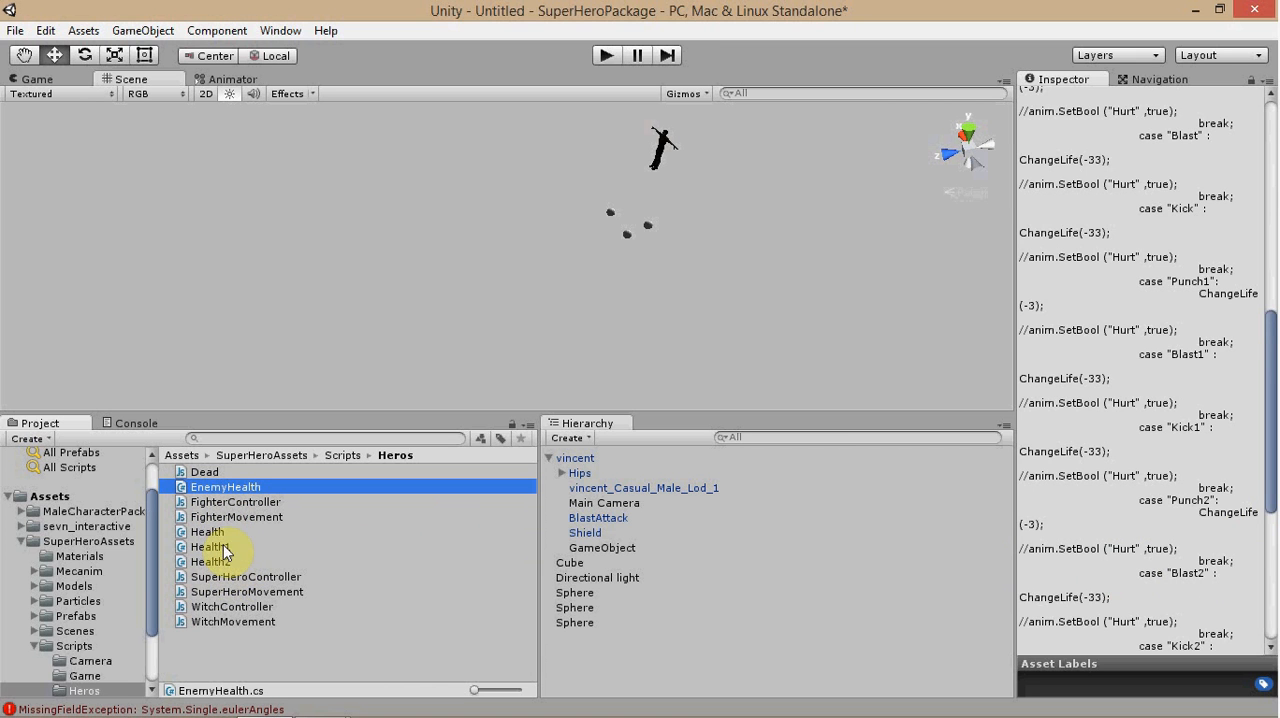
click(208, 531)
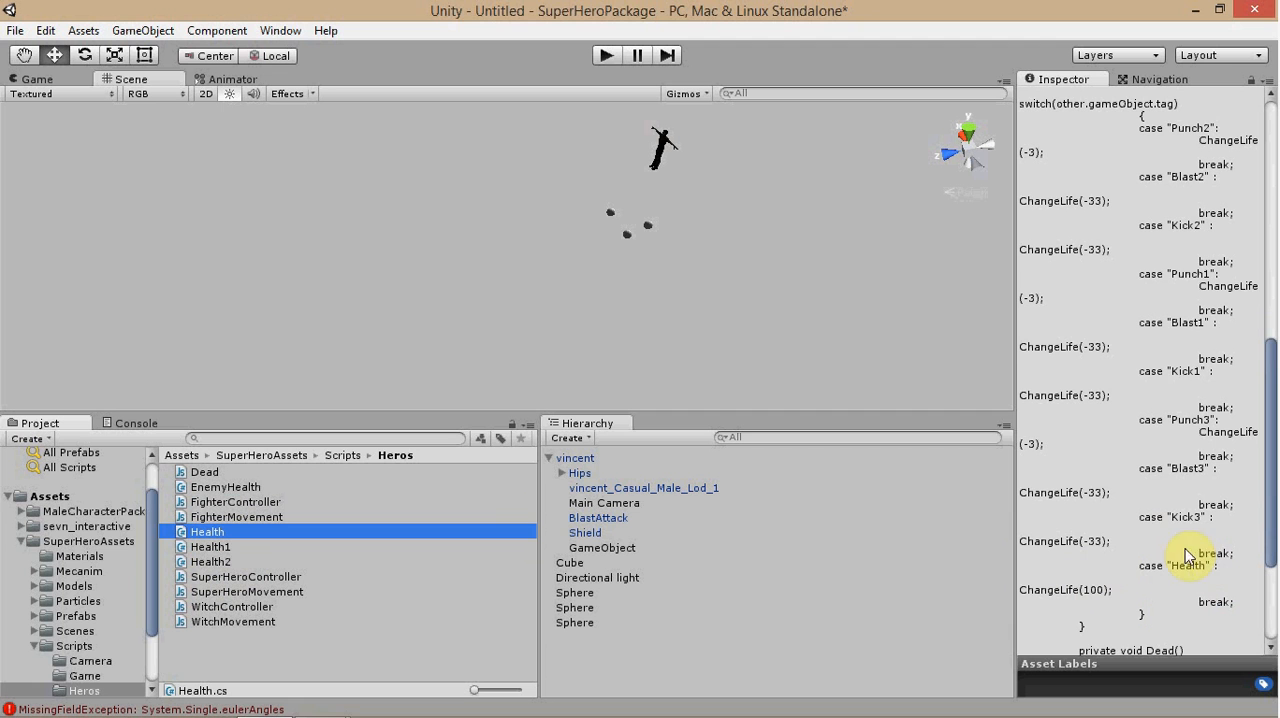
mouse_move(1200, 572)
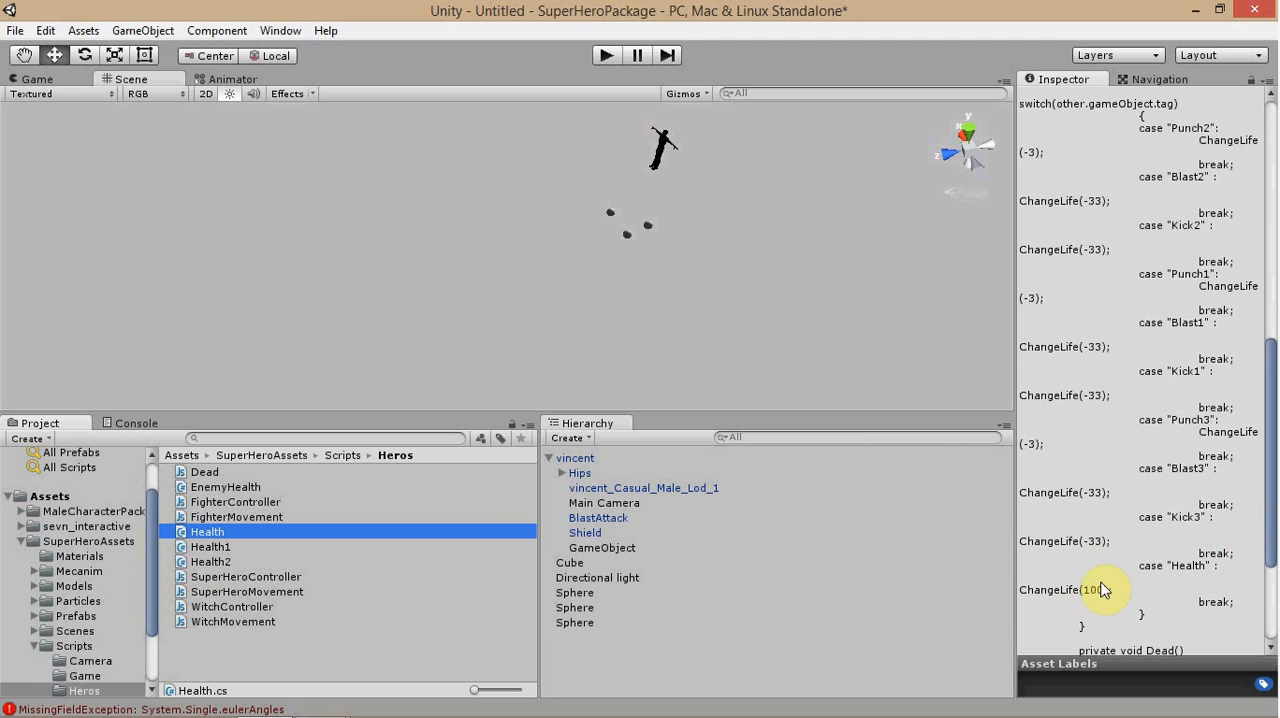
mouse_move(1210, 558)
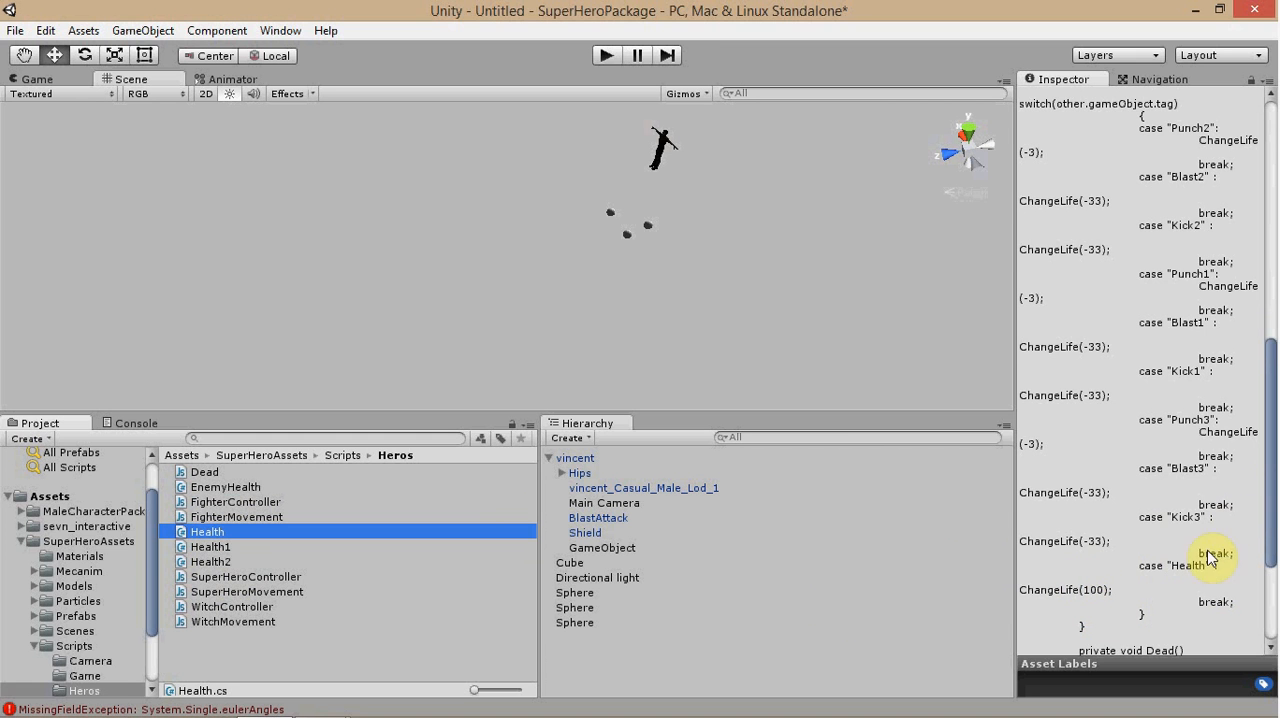
click(210, 561)
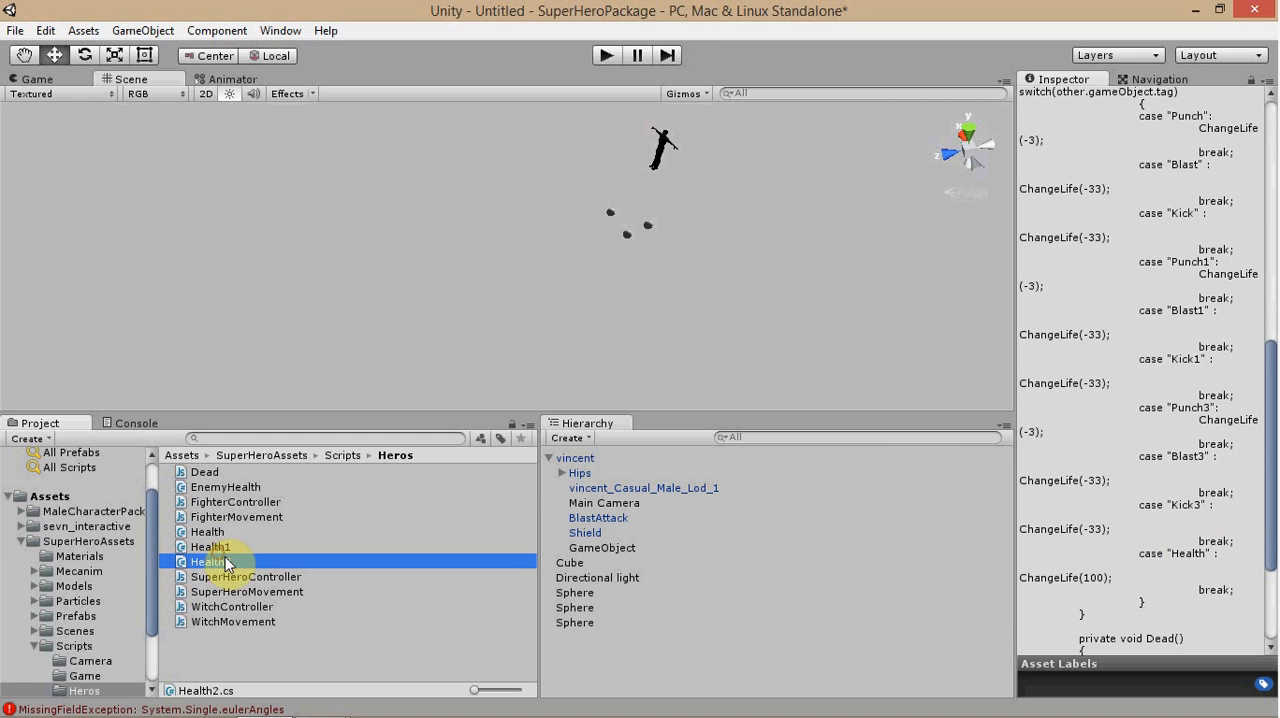
click(210, 546)
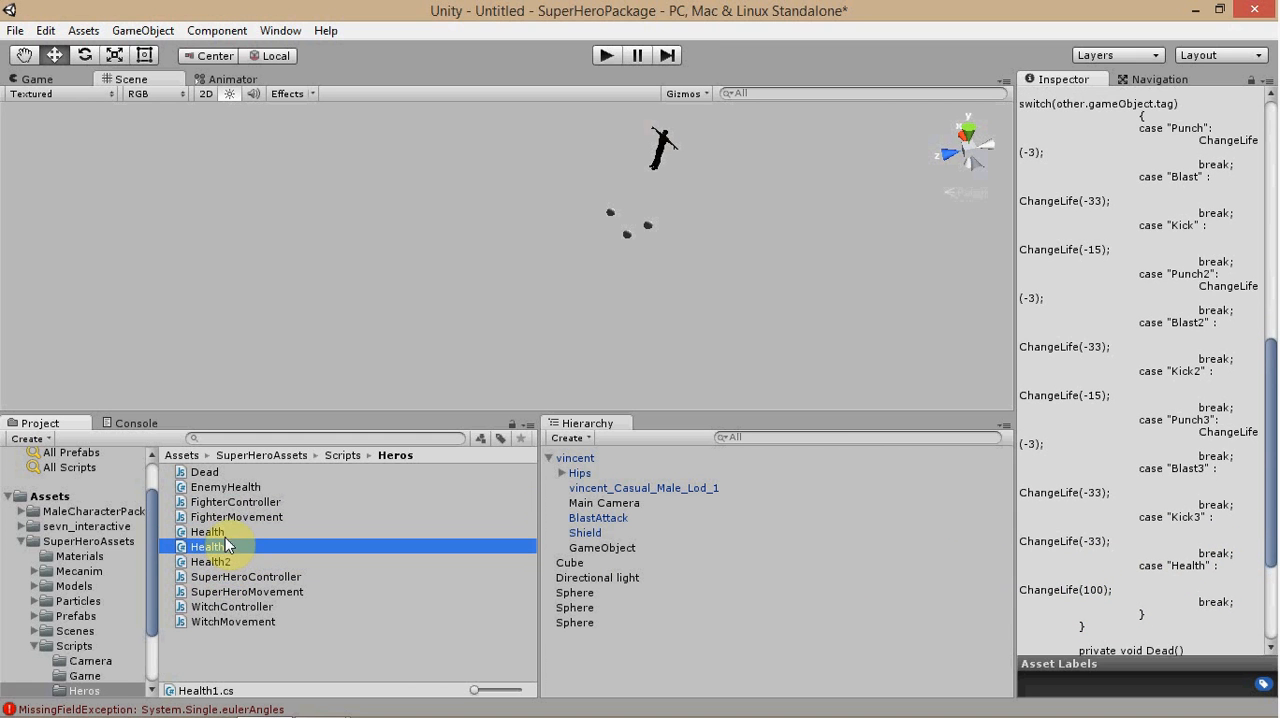
click(207, 531)
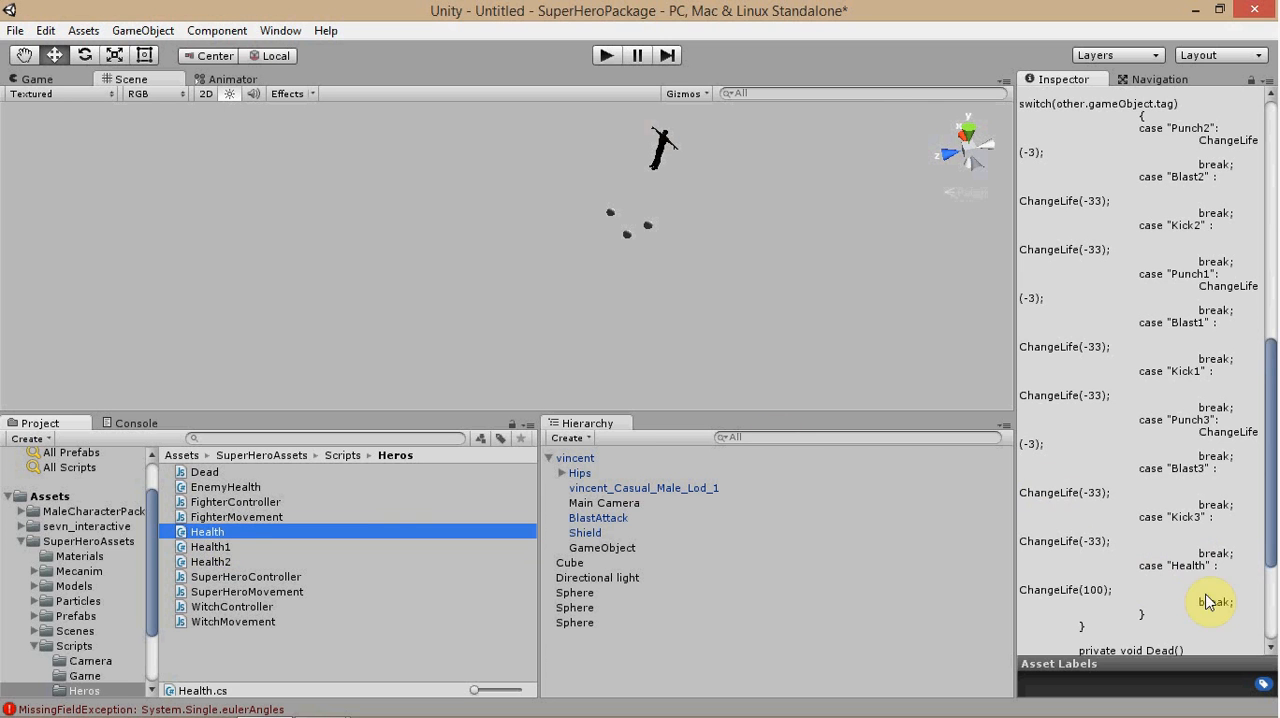
mouse_move(260, 490)
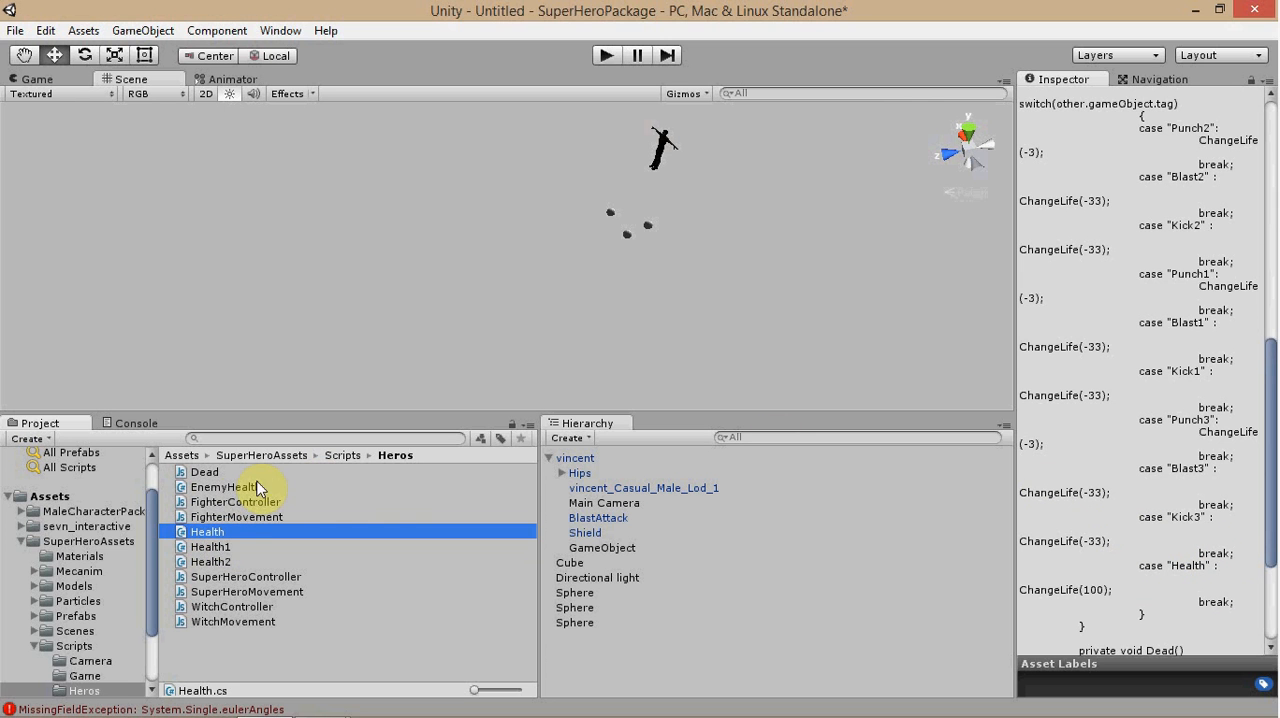
mouse_move(375, 489)
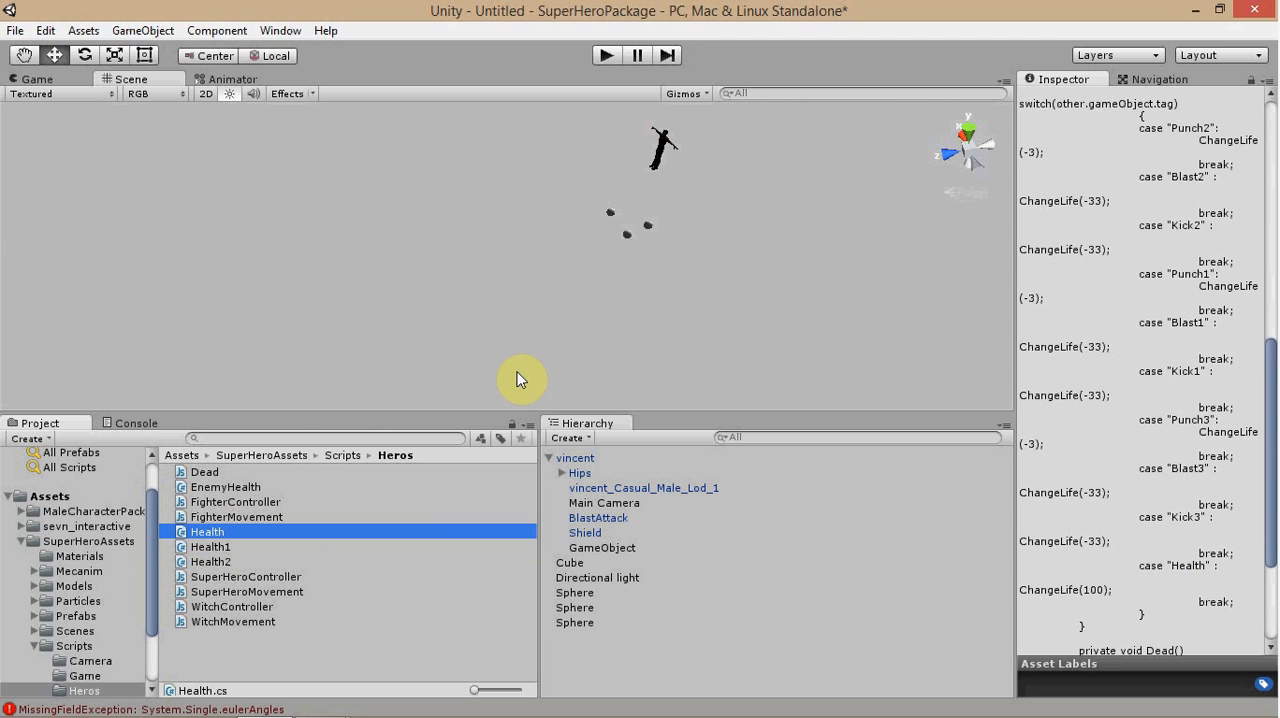
mouse_move(307, 413)
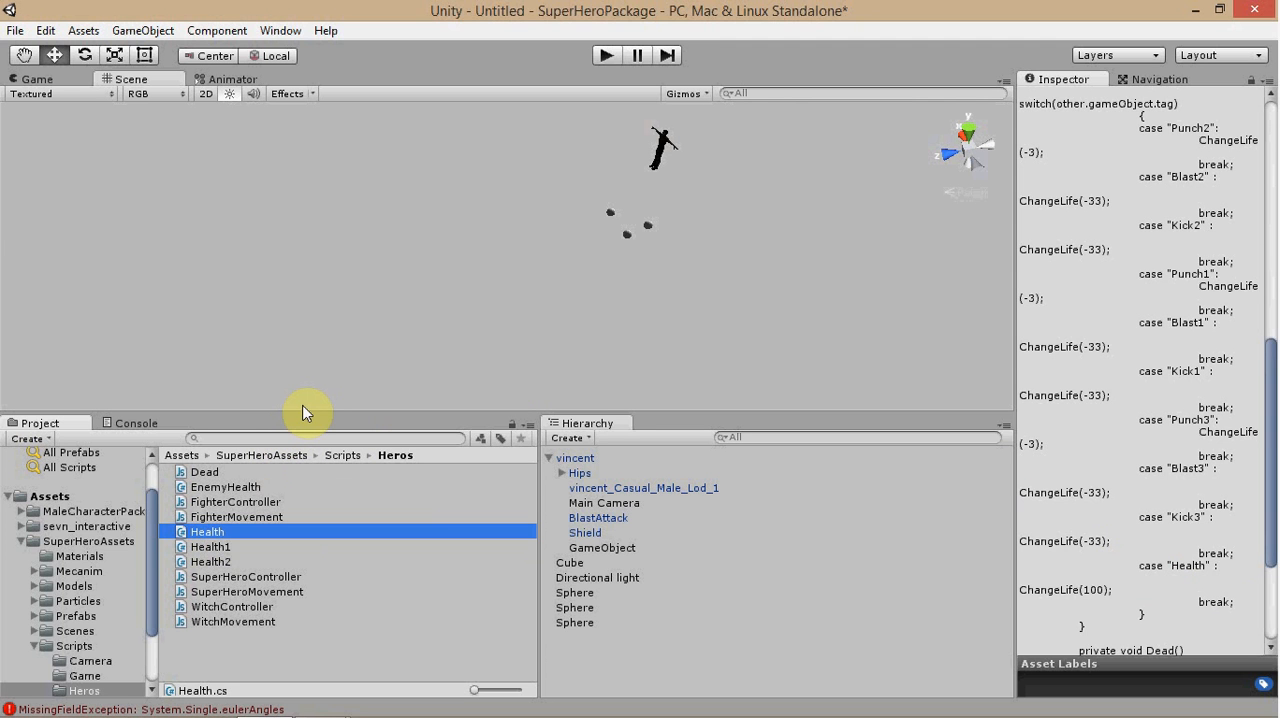